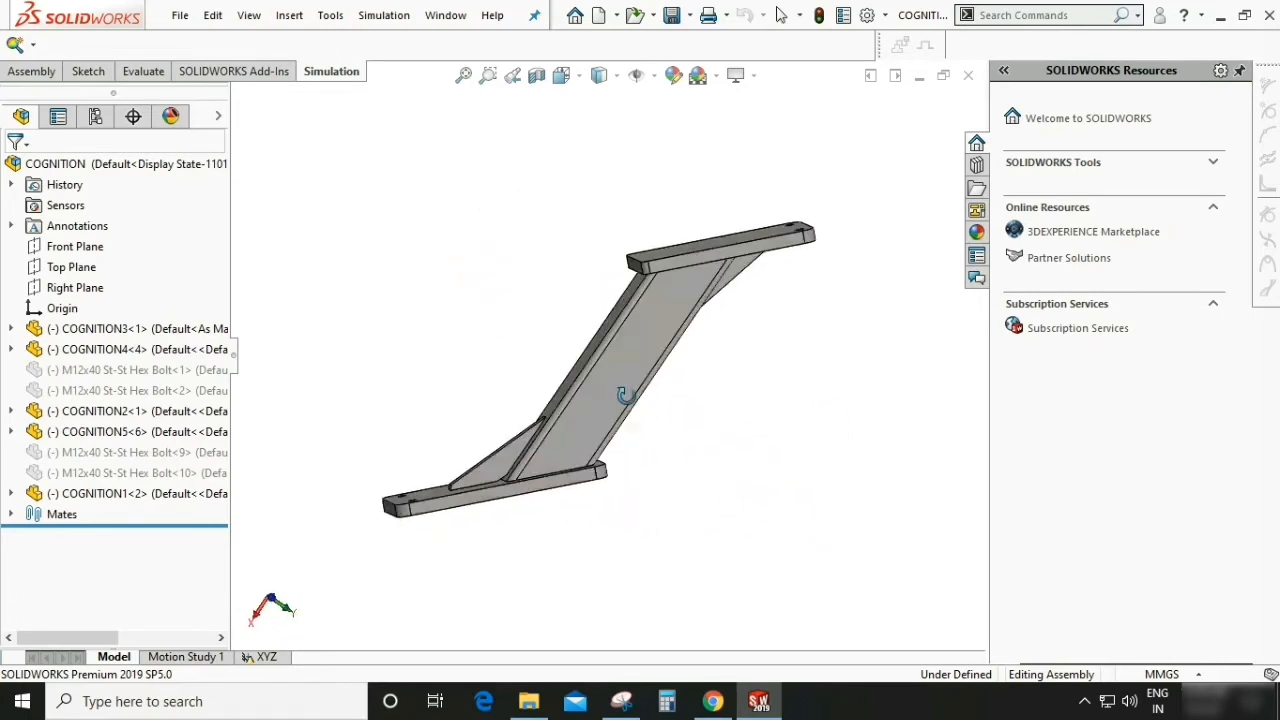
Orbit the bracket to an isometric-like view showing top plate, inclined beam and base plate.
left_click_drag(625, 400, 575, 395)
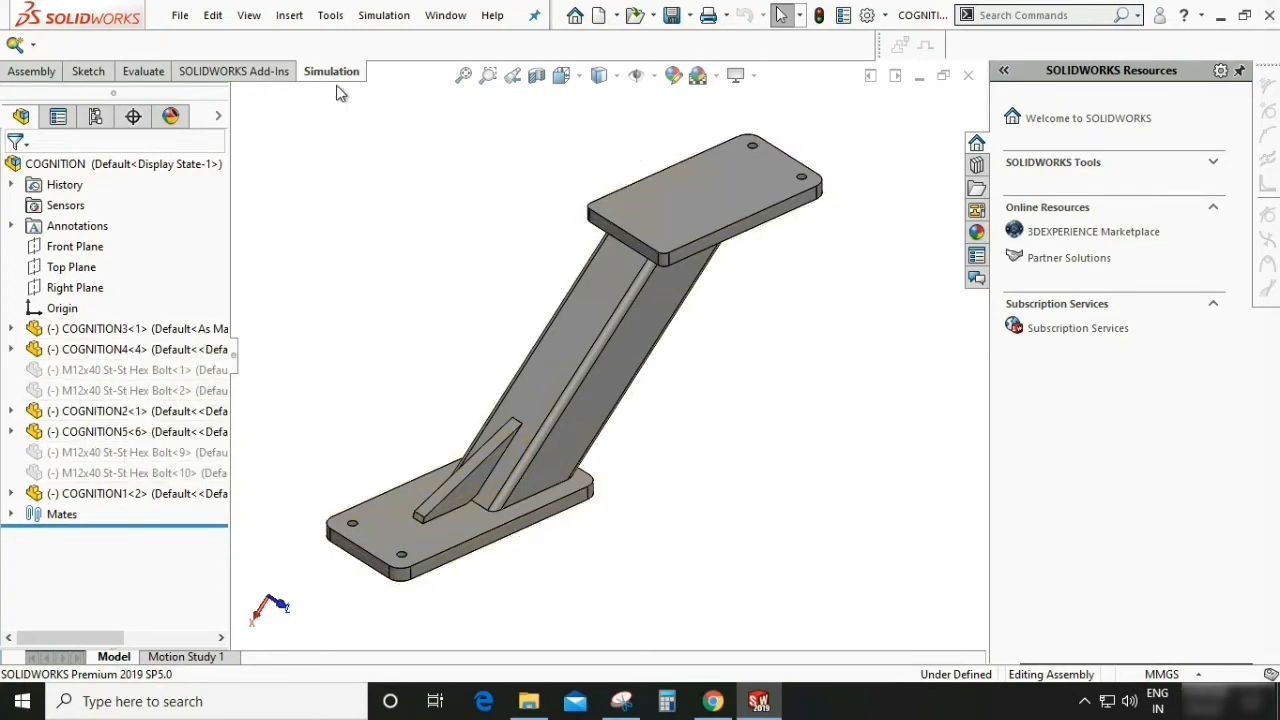
mouse_move(355, 80)
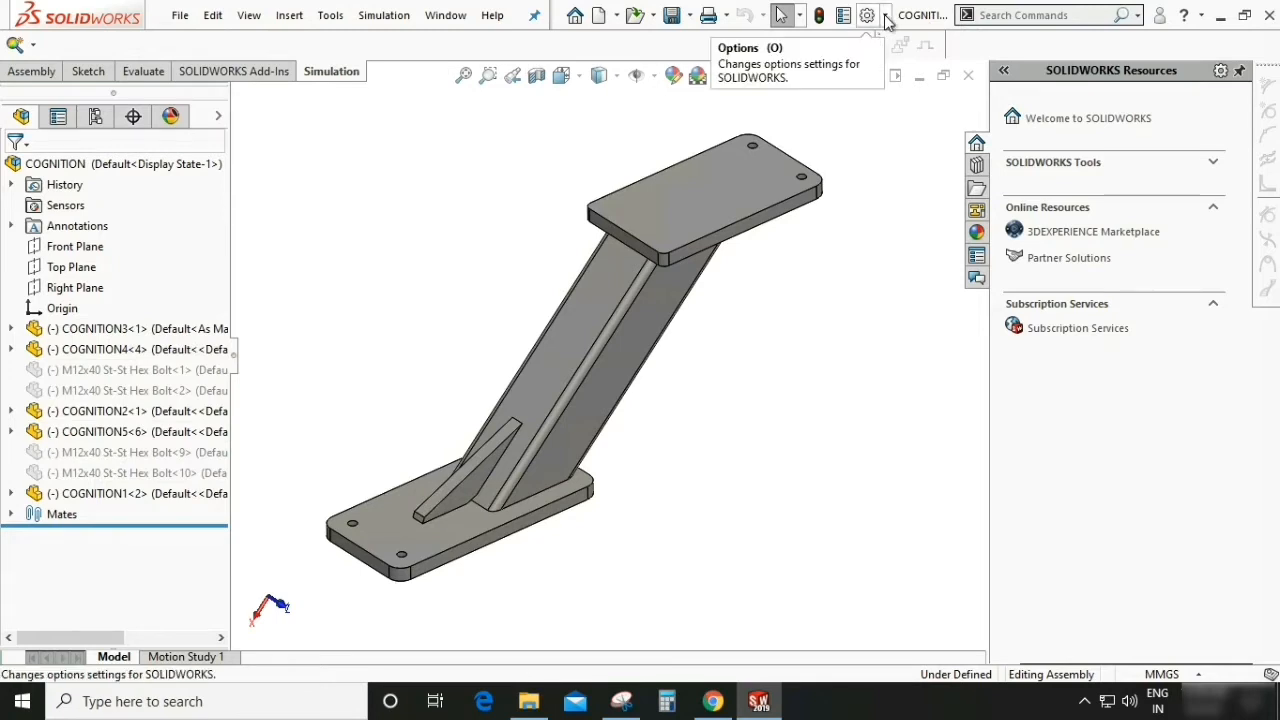
Disable the SOLIDWORKS Simulation add-in in the Add-Ins dialog.
left_click(884, 15)
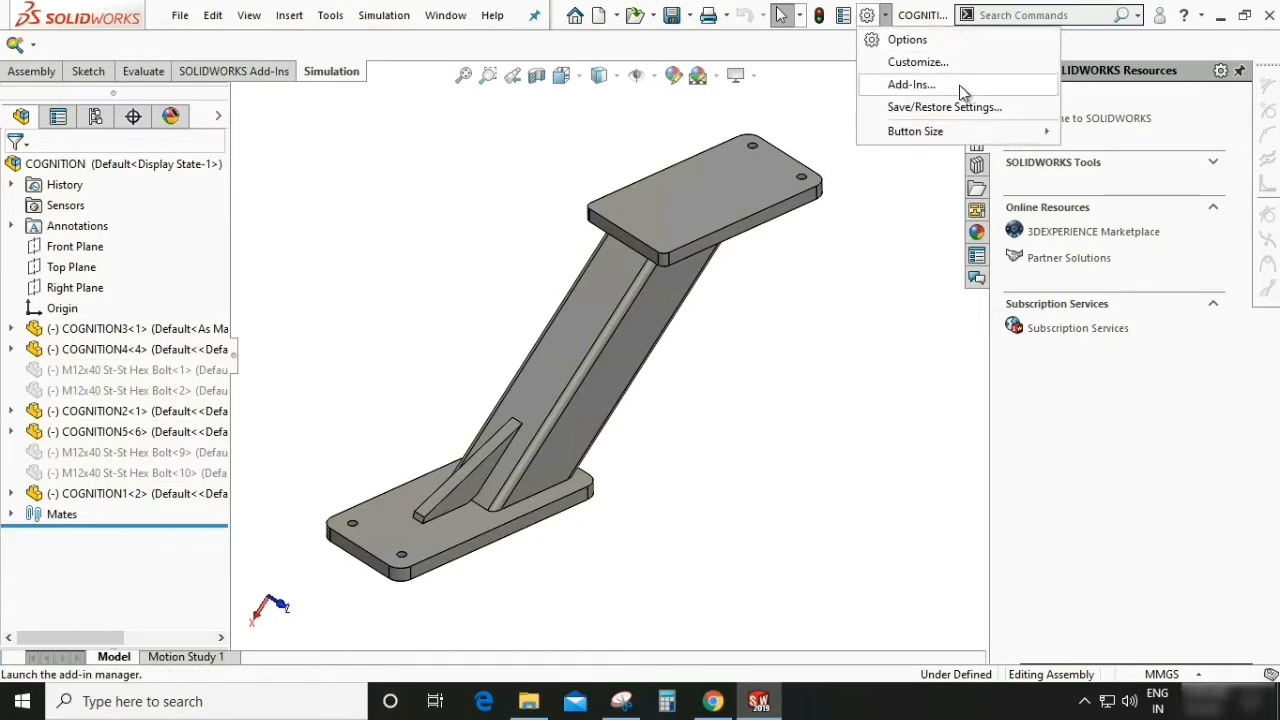
left_click(910, 84)
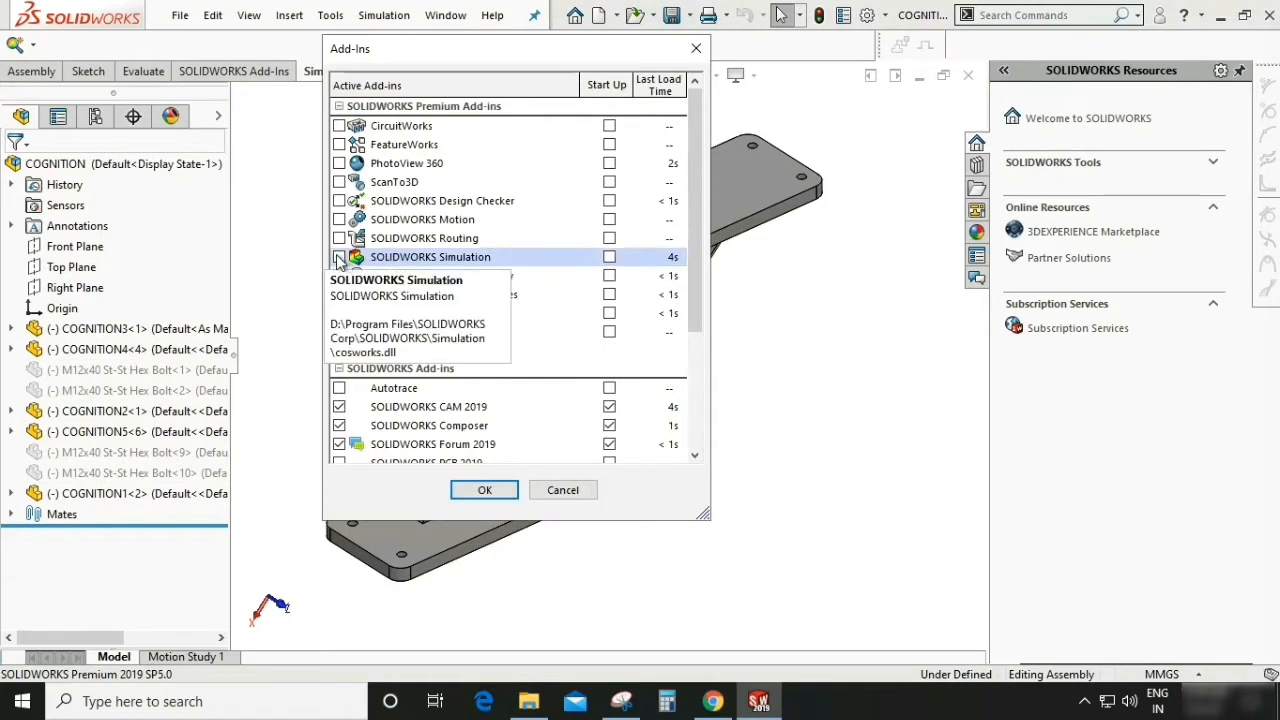
left_click(484, 489)
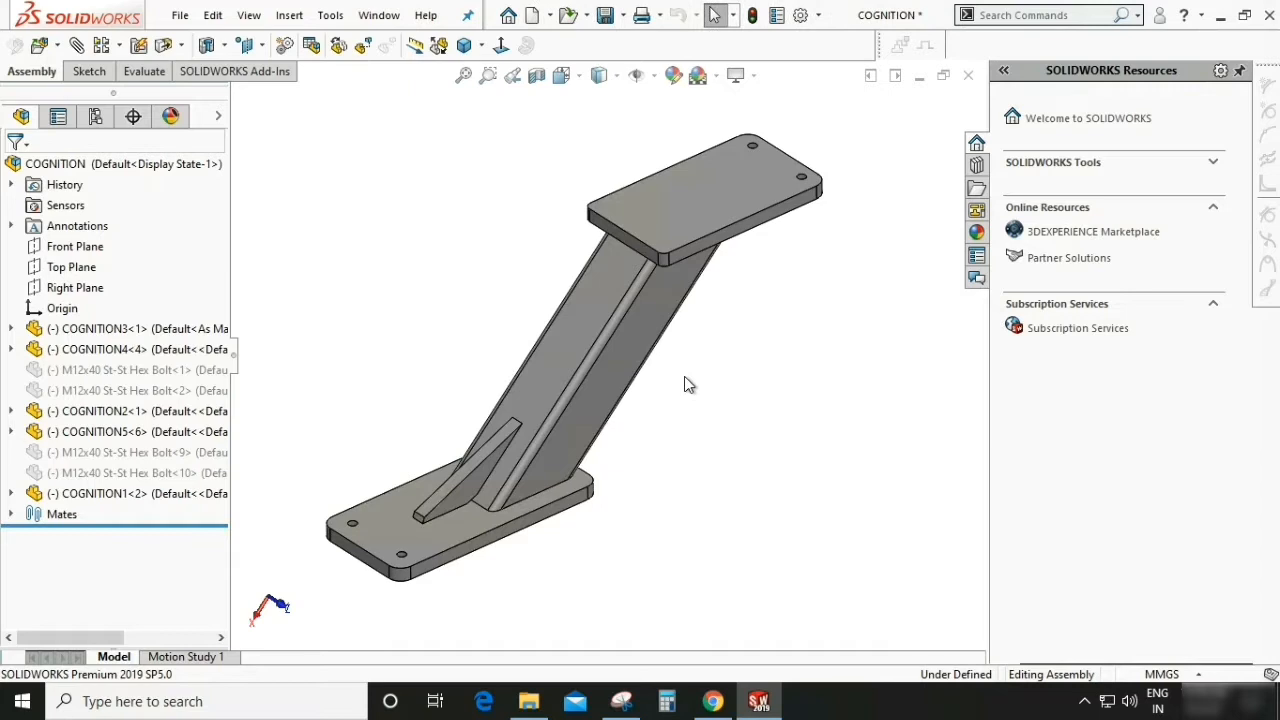
mouse_move(843, 28)
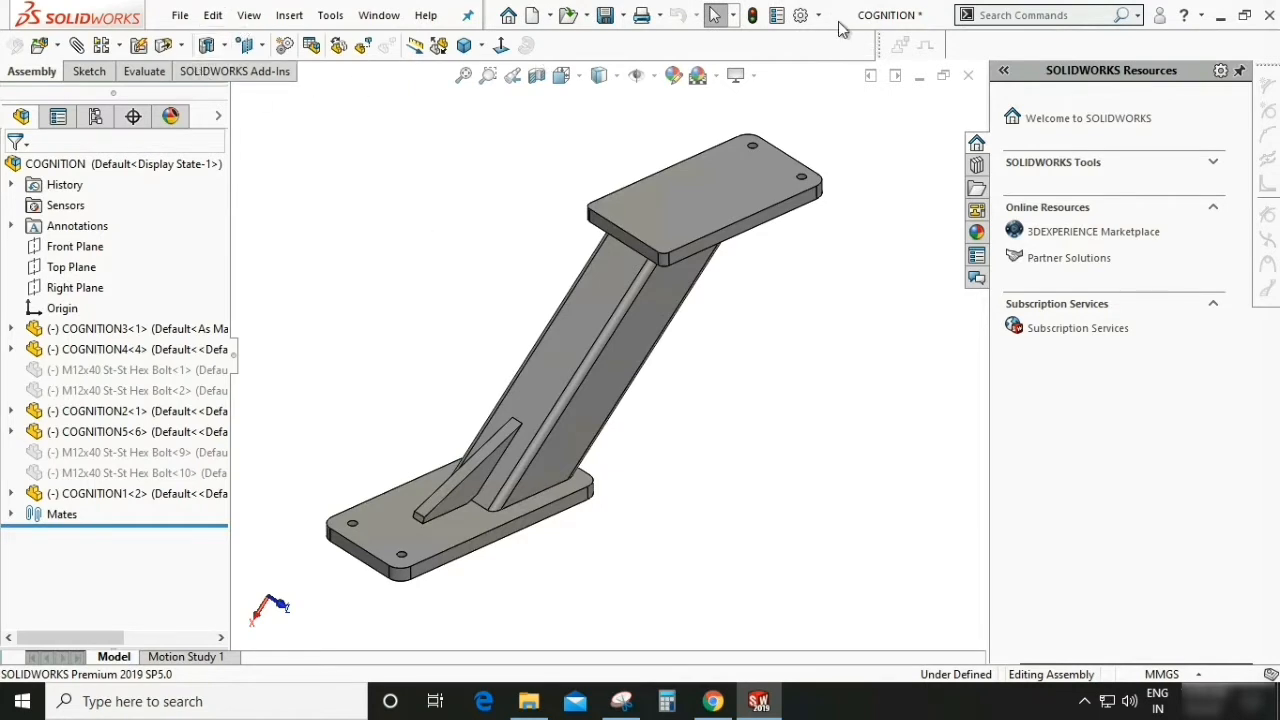
Re-enable the SOLIDWORKS Simulation add-in in the Add-Ins dialog.
left_click(801, 15)
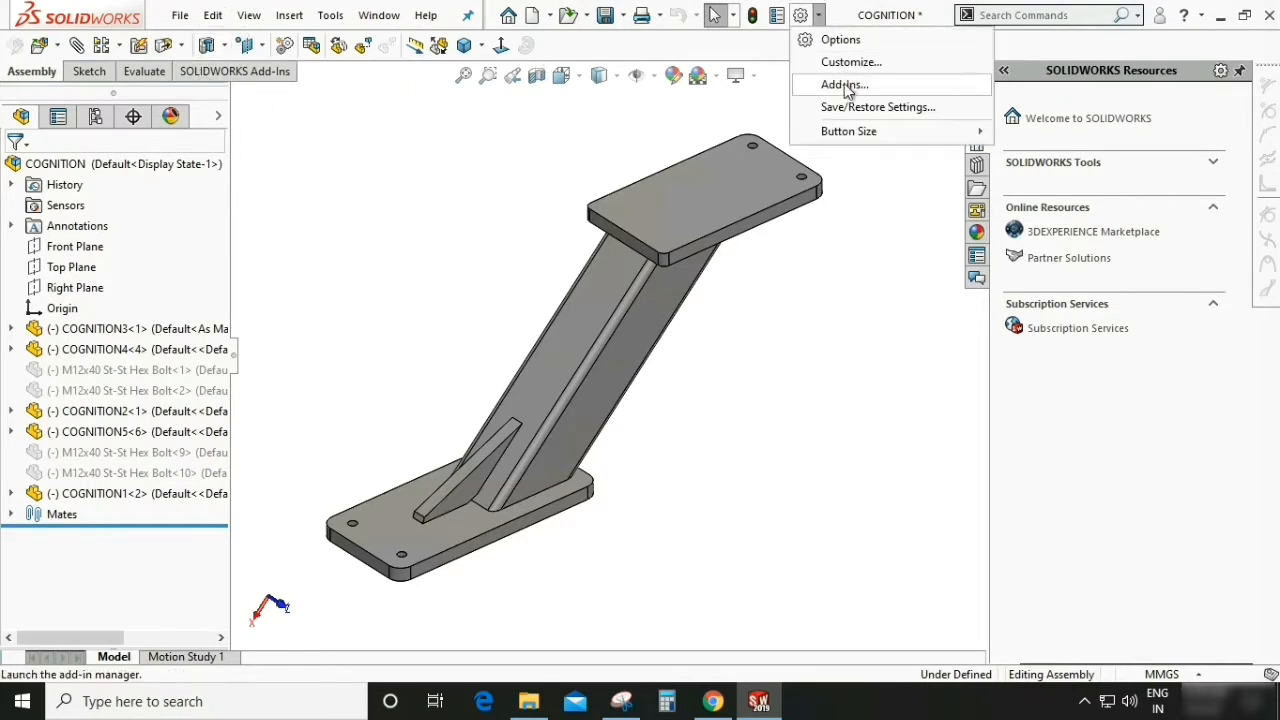
left_click(843, 84)
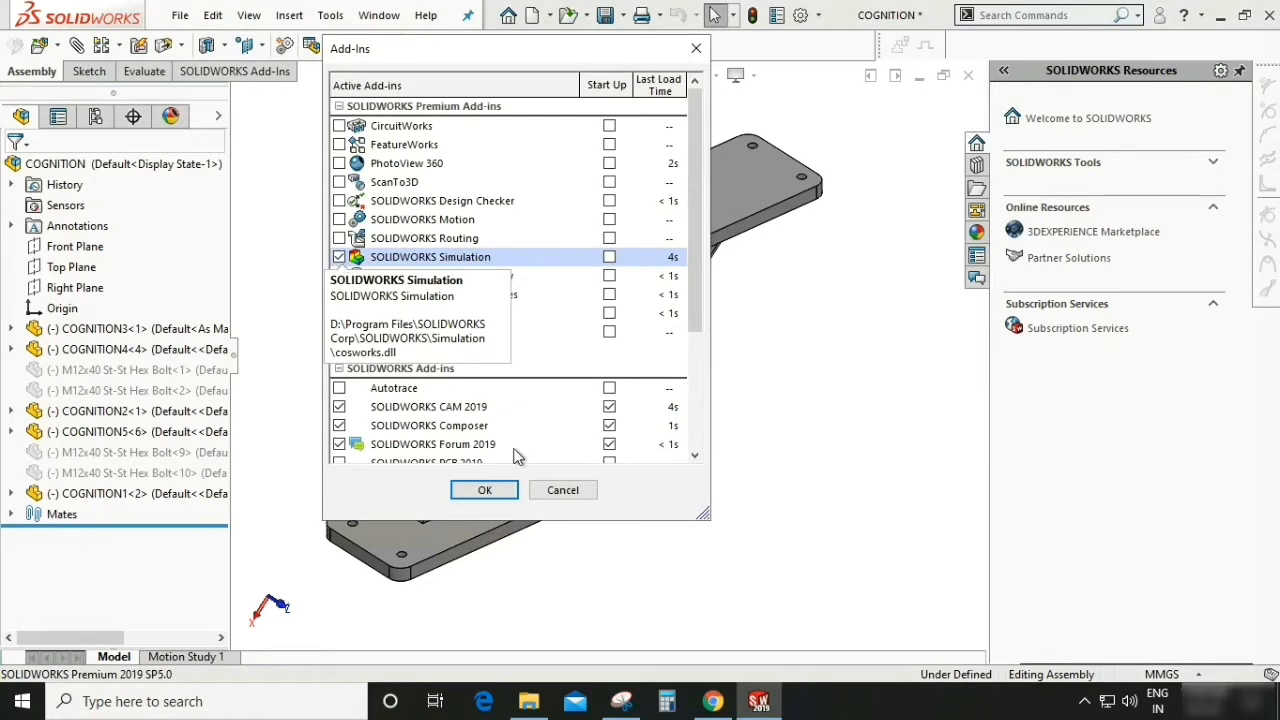
left_click(484, 489)
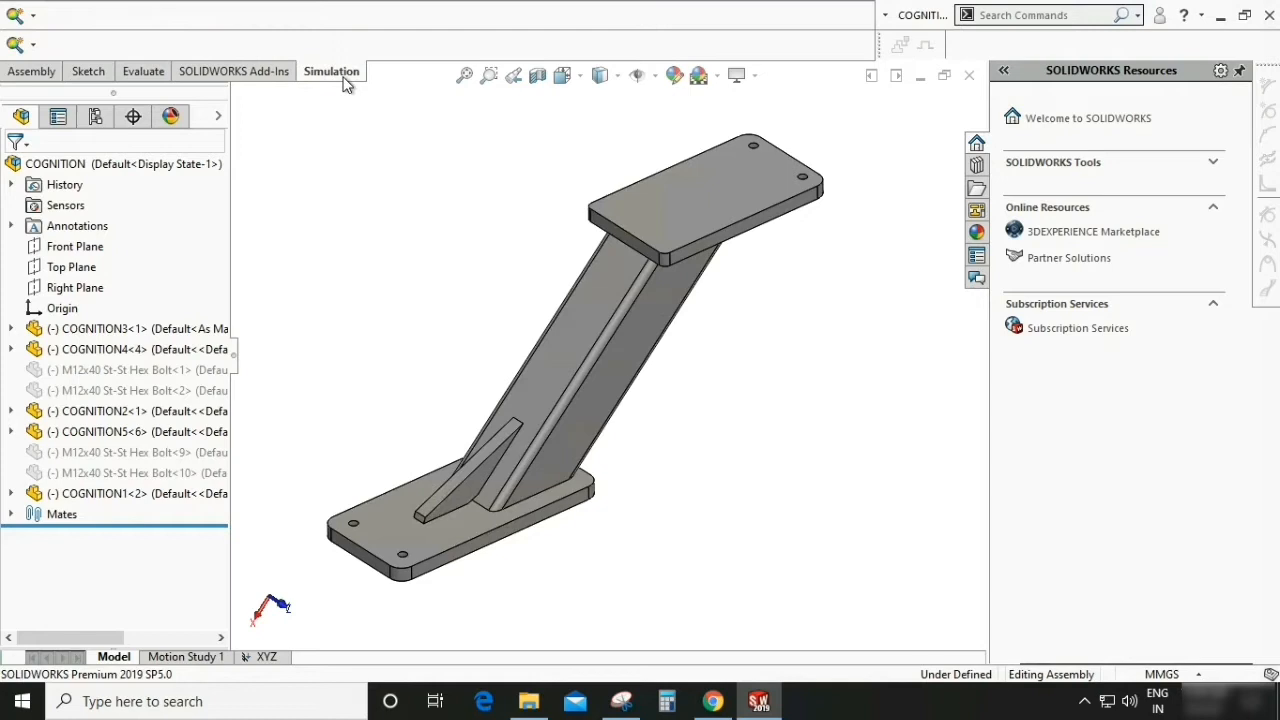
mouse_move(265, 345)
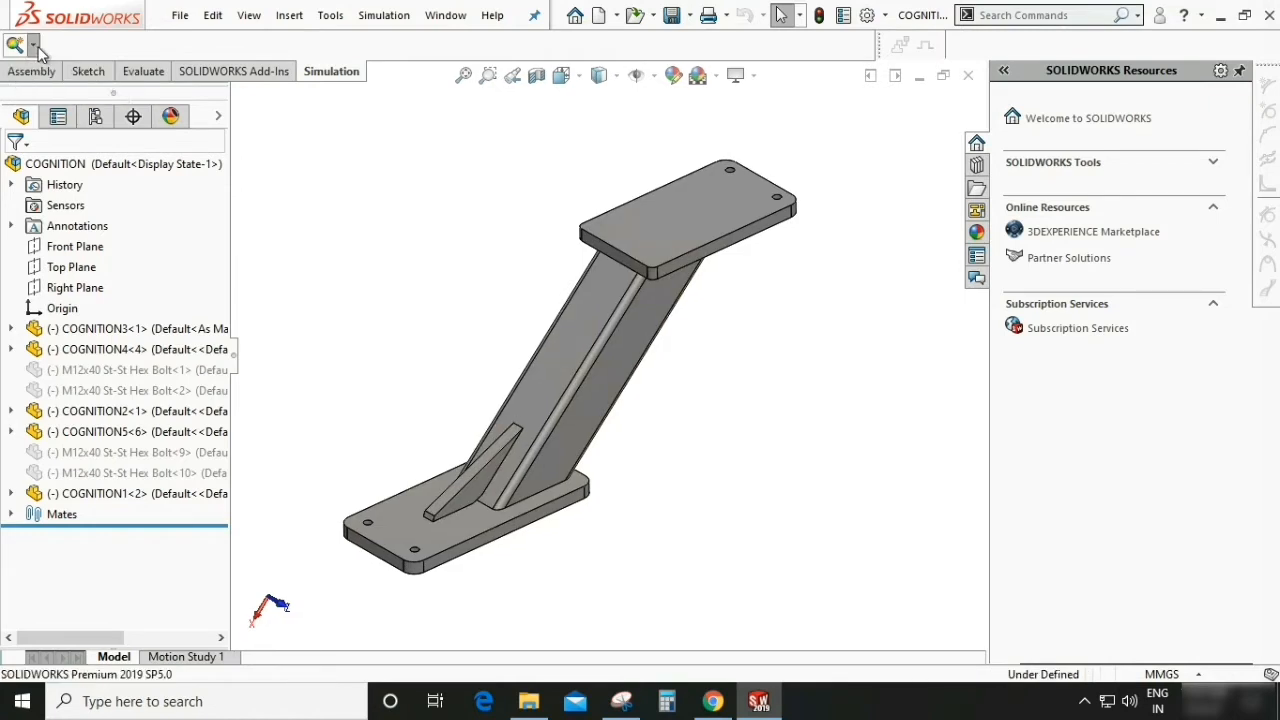
Create a new Static study named XYZ.
left_click(15, 47)
type("X")
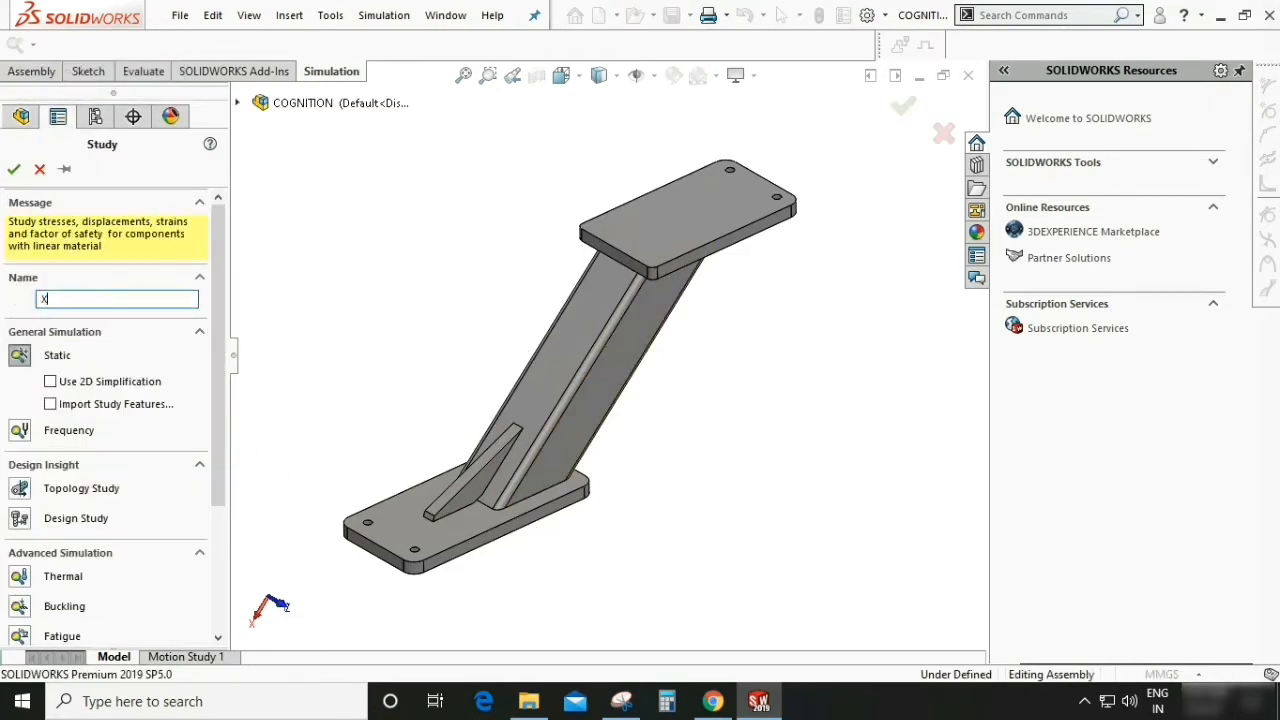
type("YZ")
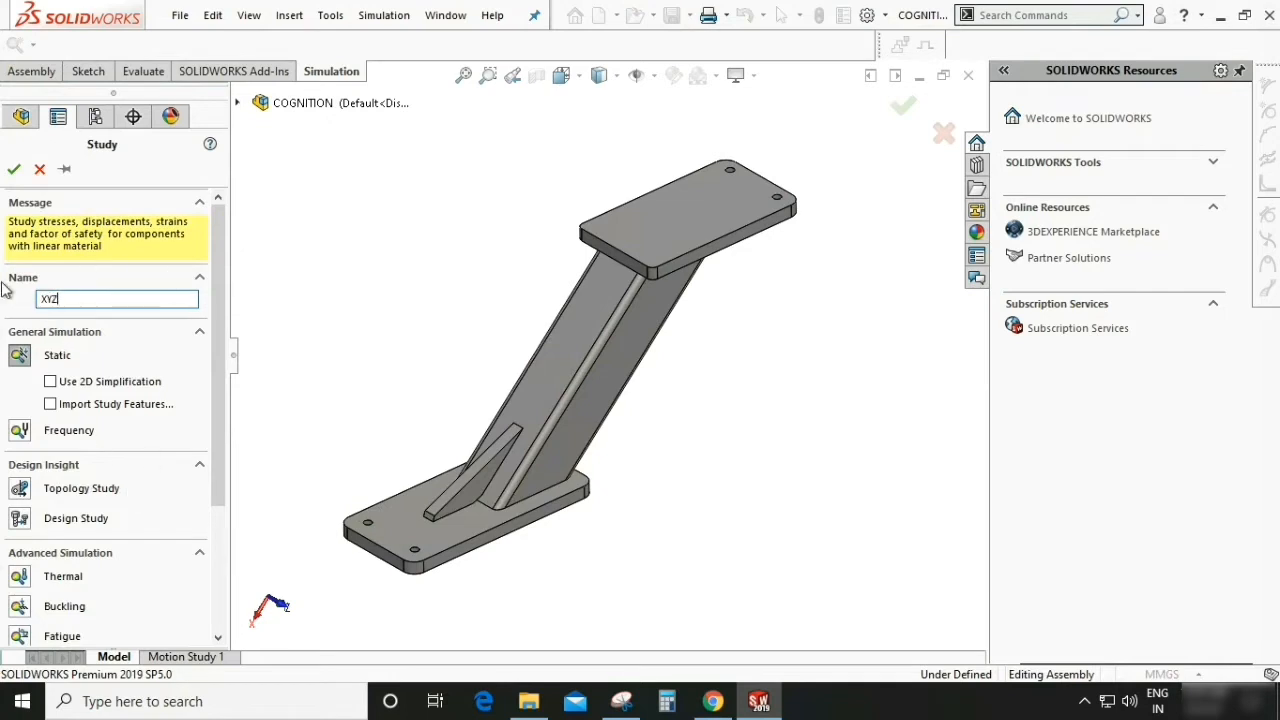
mouse_move(70, 495)
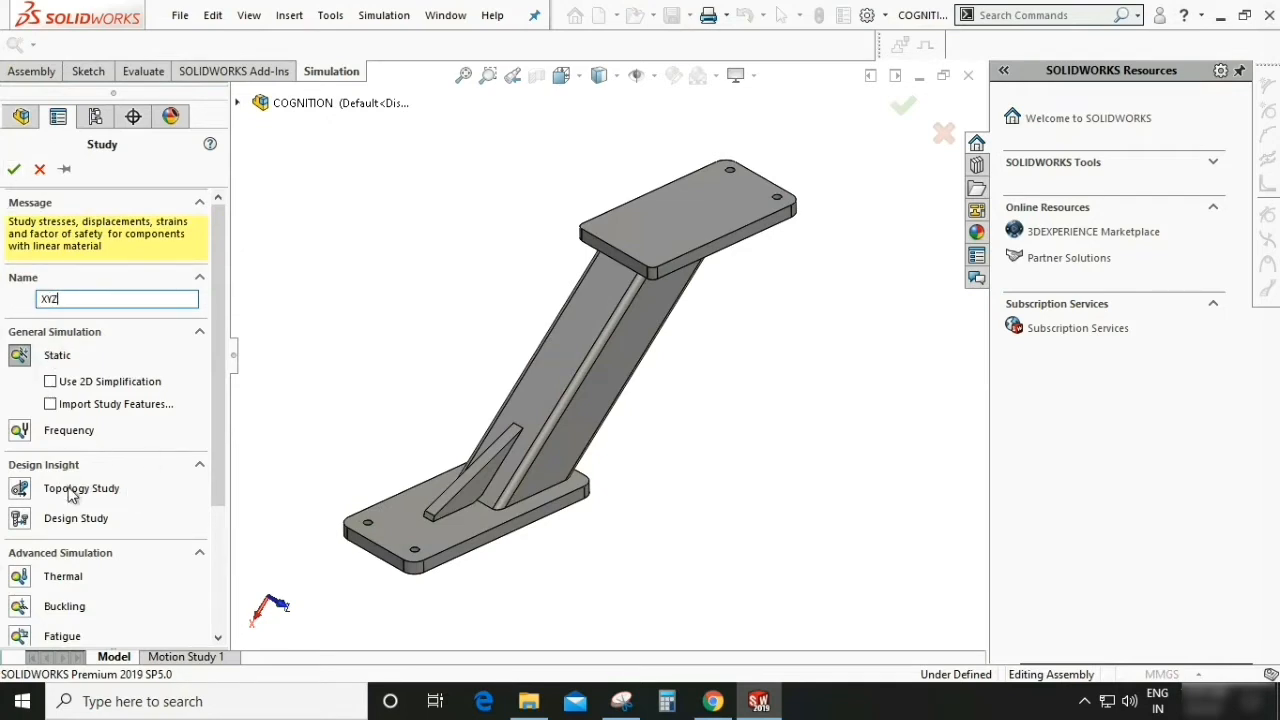
left_click(14, 169)
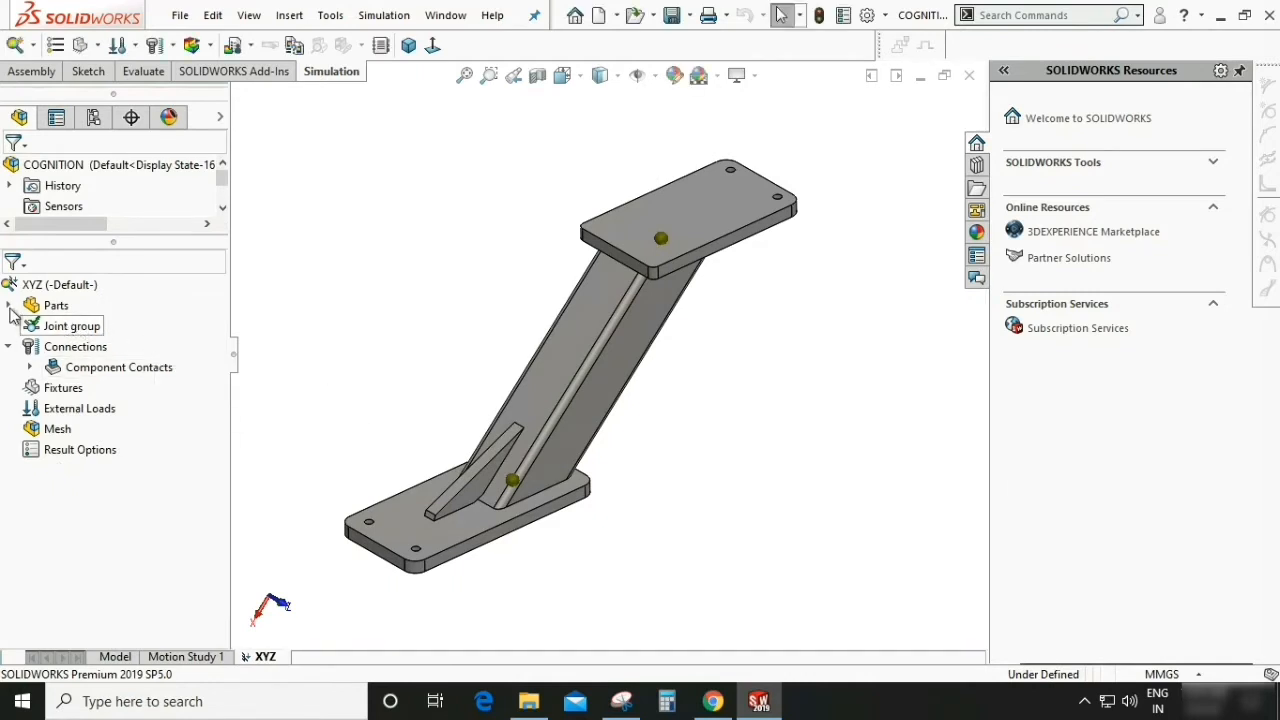
Assign the favorite material AISI 304 to part COGNITION3-1 in the study's Parts list.
left_click(18, 305)
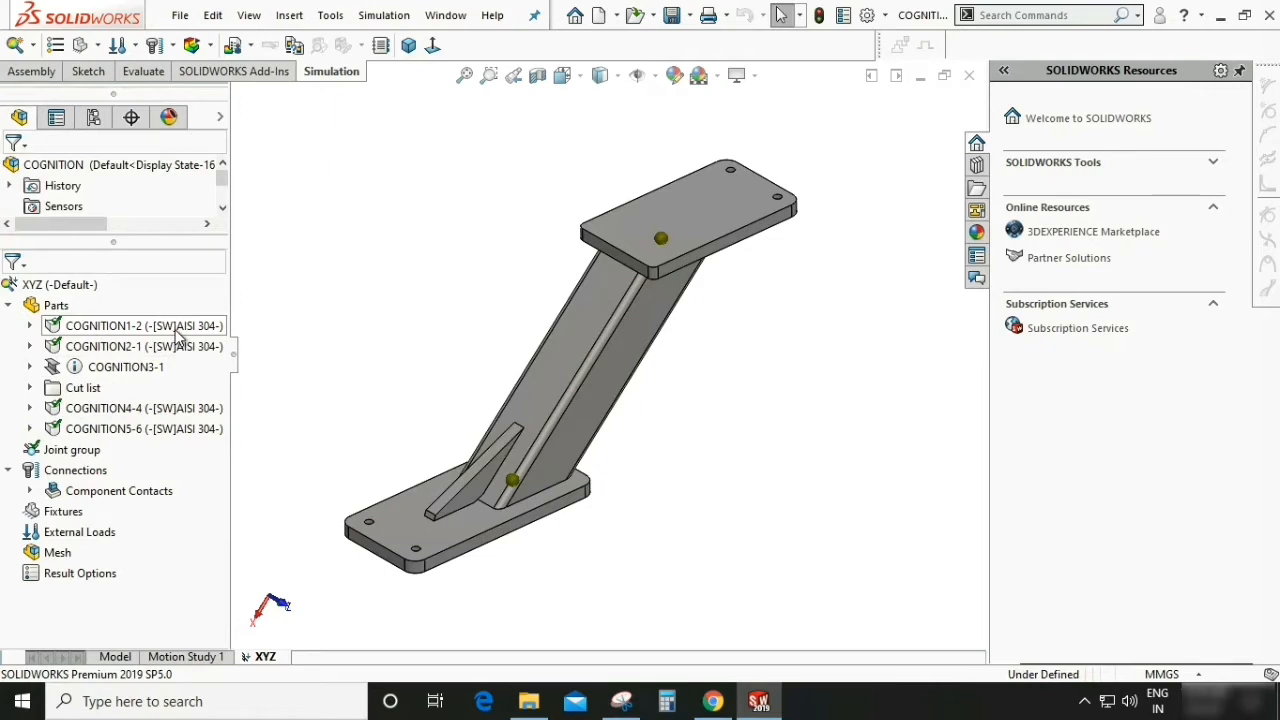
mouse_move(125, 366)
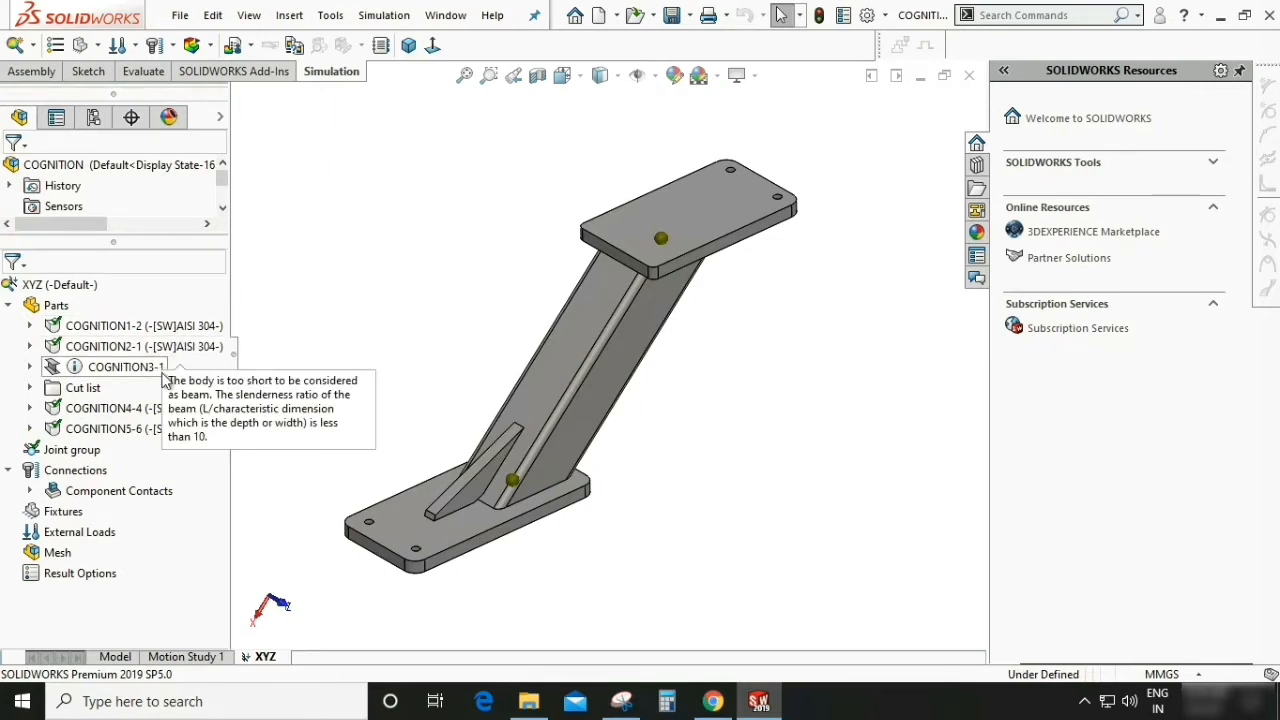
mouse_move(115, 378)
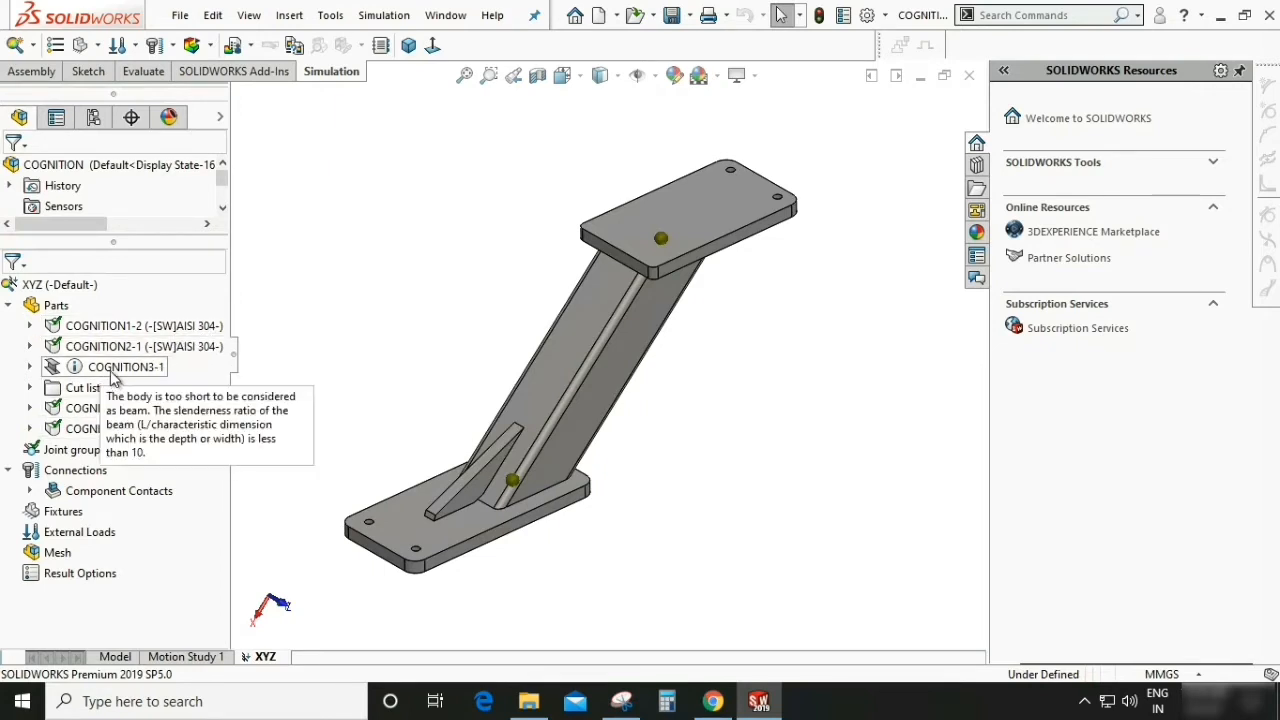
left_click(126, 367)
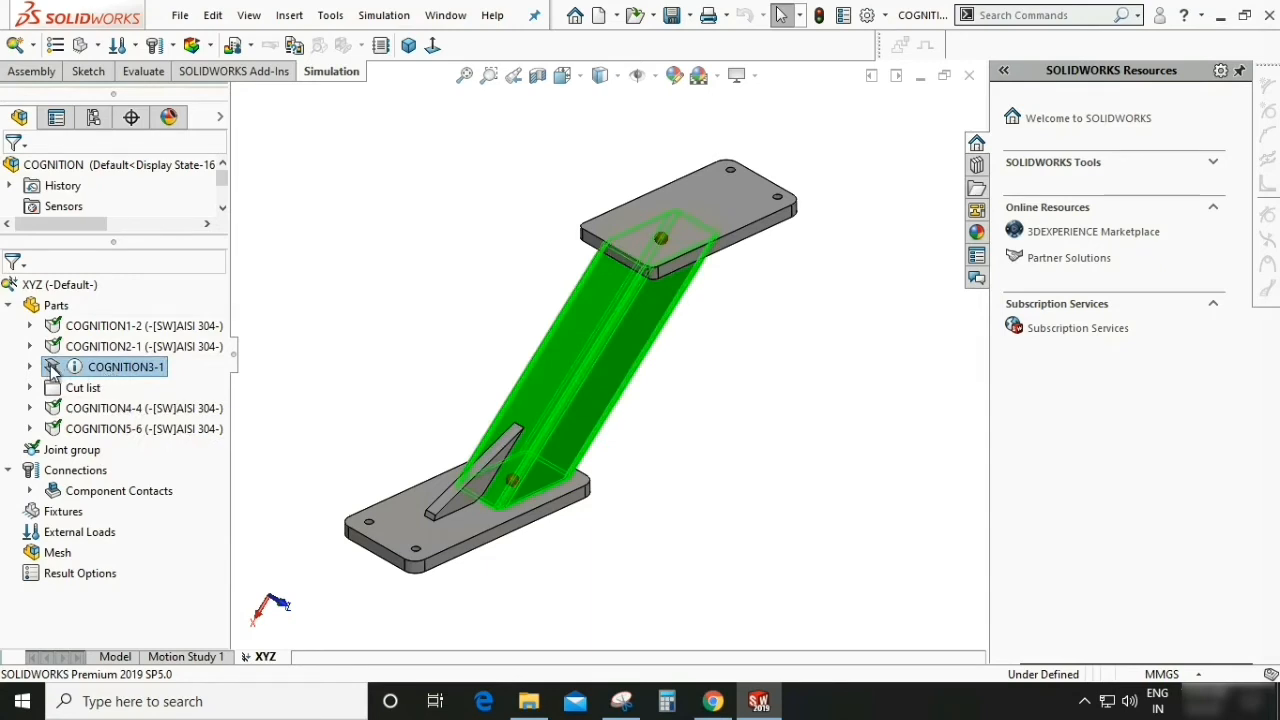
right_click(125, 367)
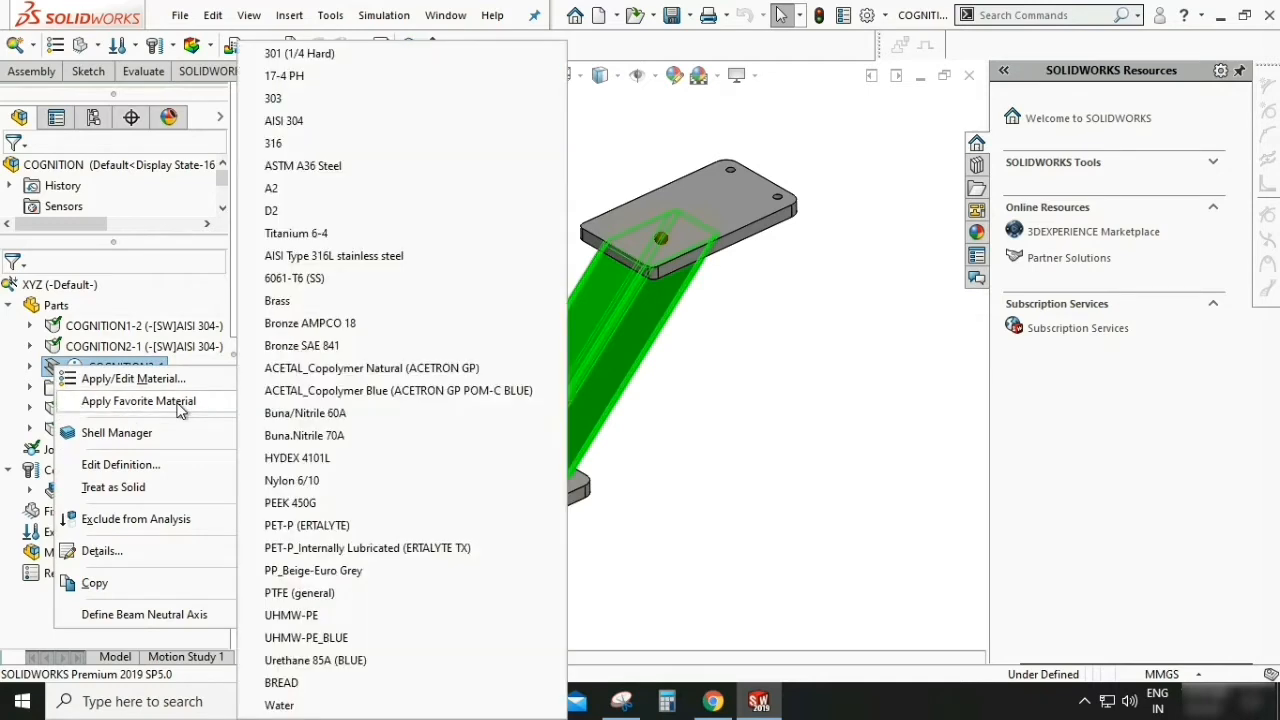
mouse_move(285, 121)
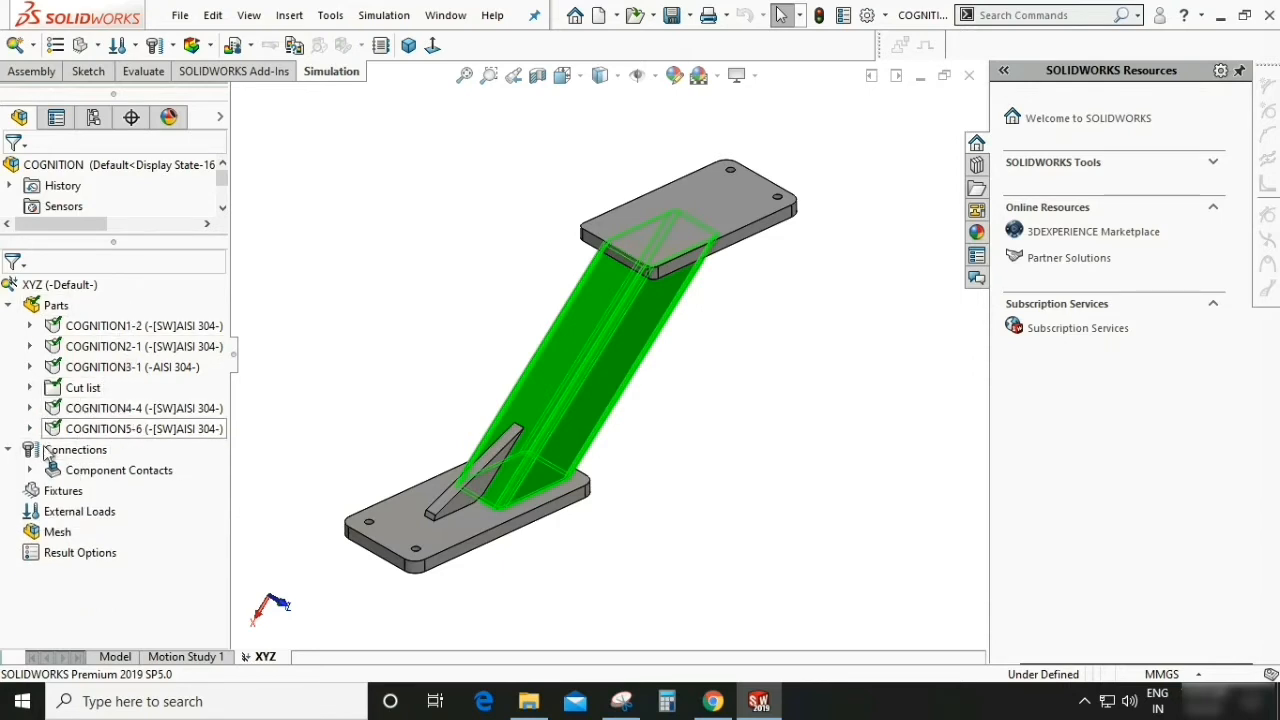
left_click(9, 305)
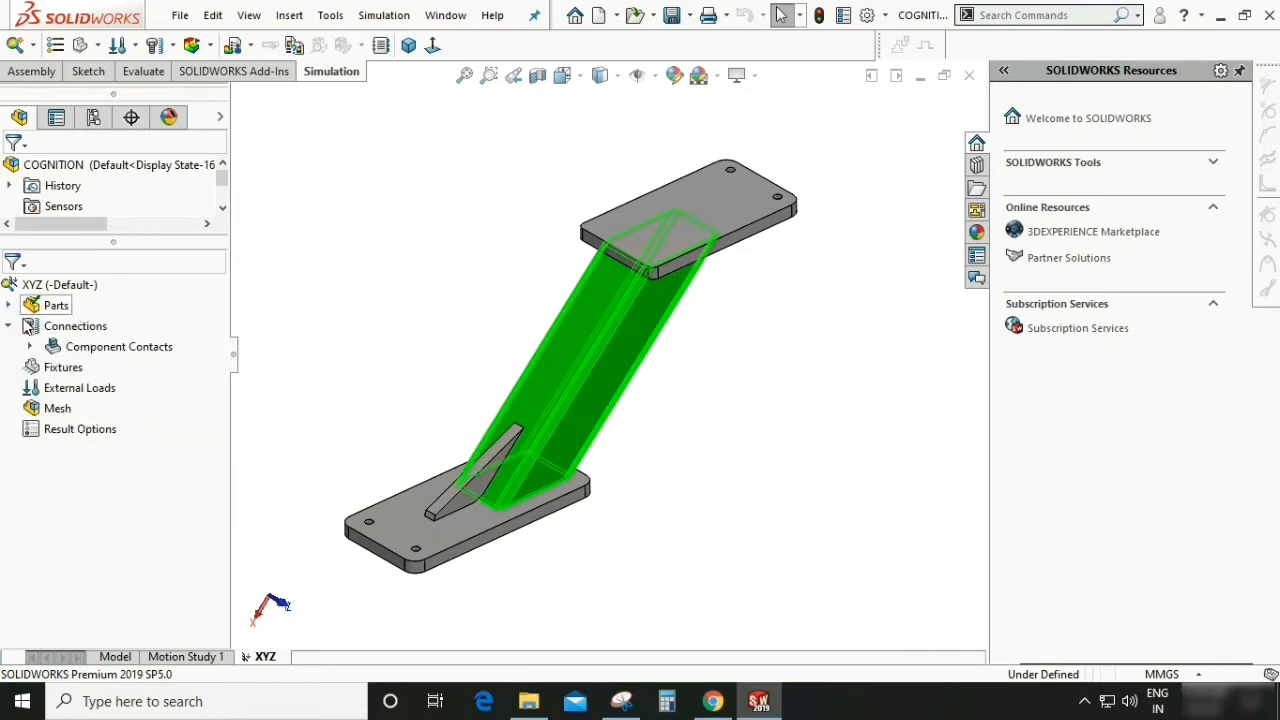
mouse_move(75, 325)
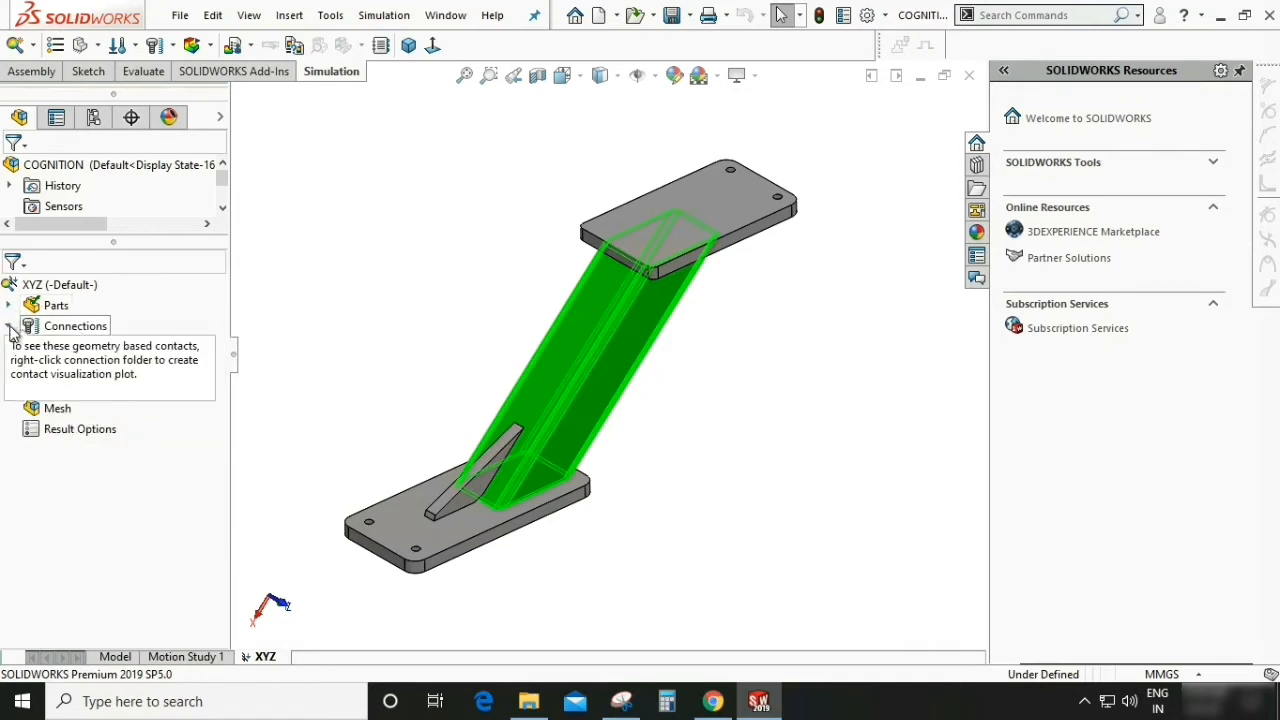
Add a Fixed Geometry fixture on the base plate's two bolt-hole faces.
left_click(63, 346)
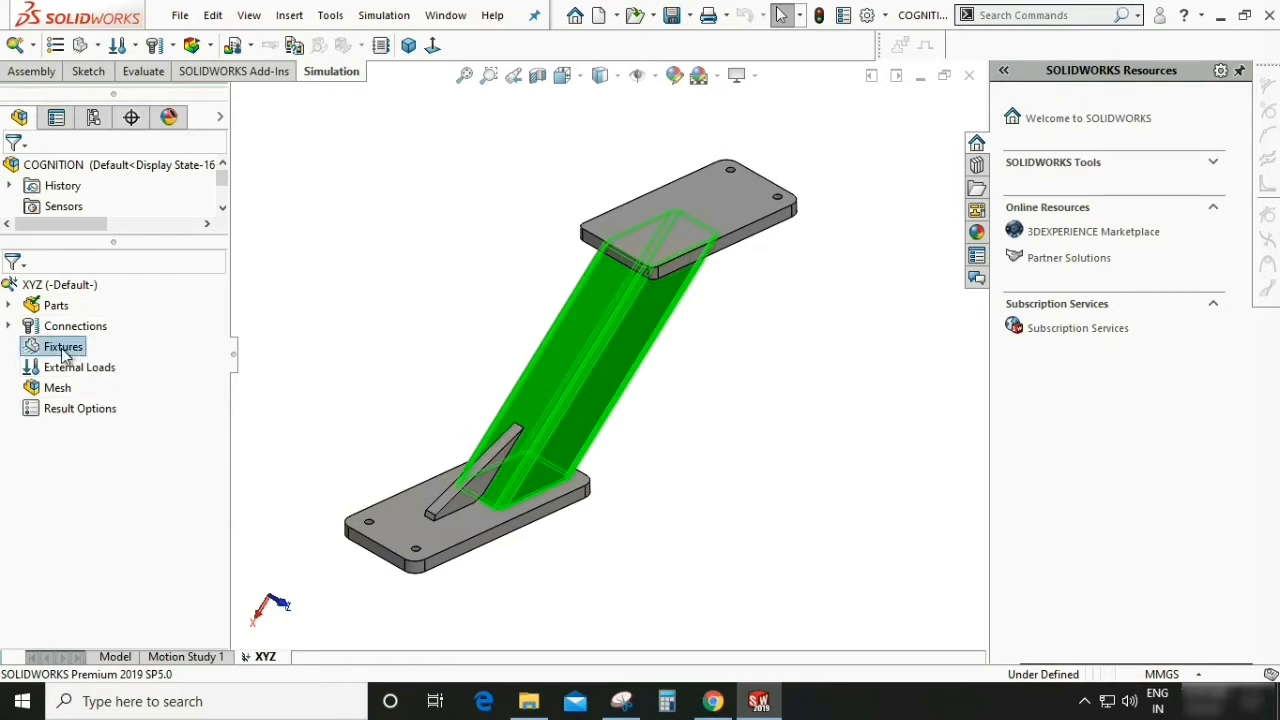
right_click(63, 346)
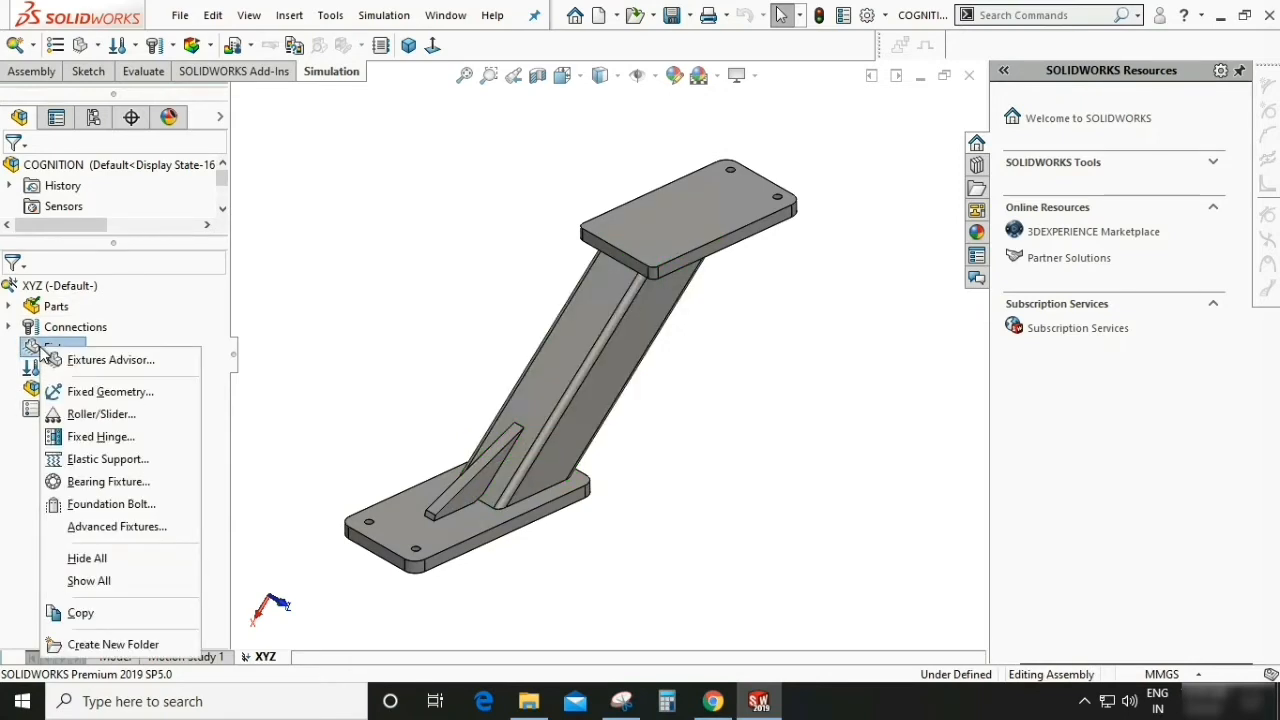
mouse_move(100, 414)
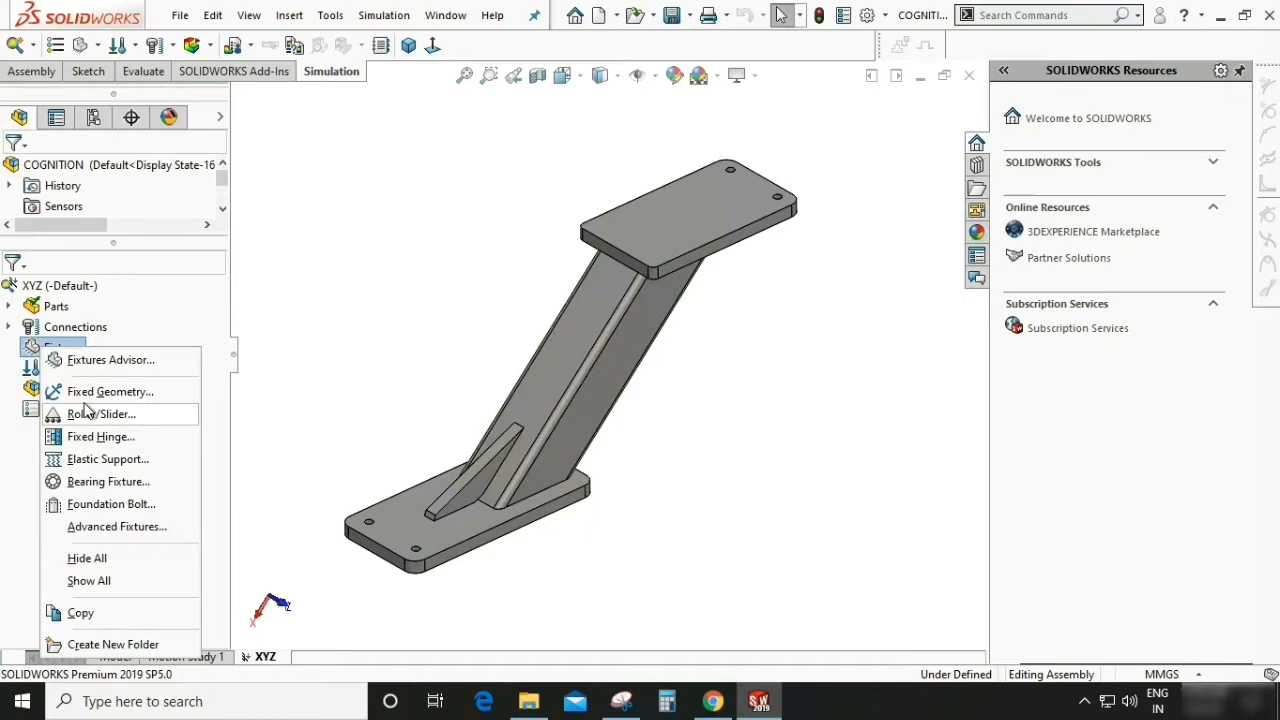
left_click(111, 391)
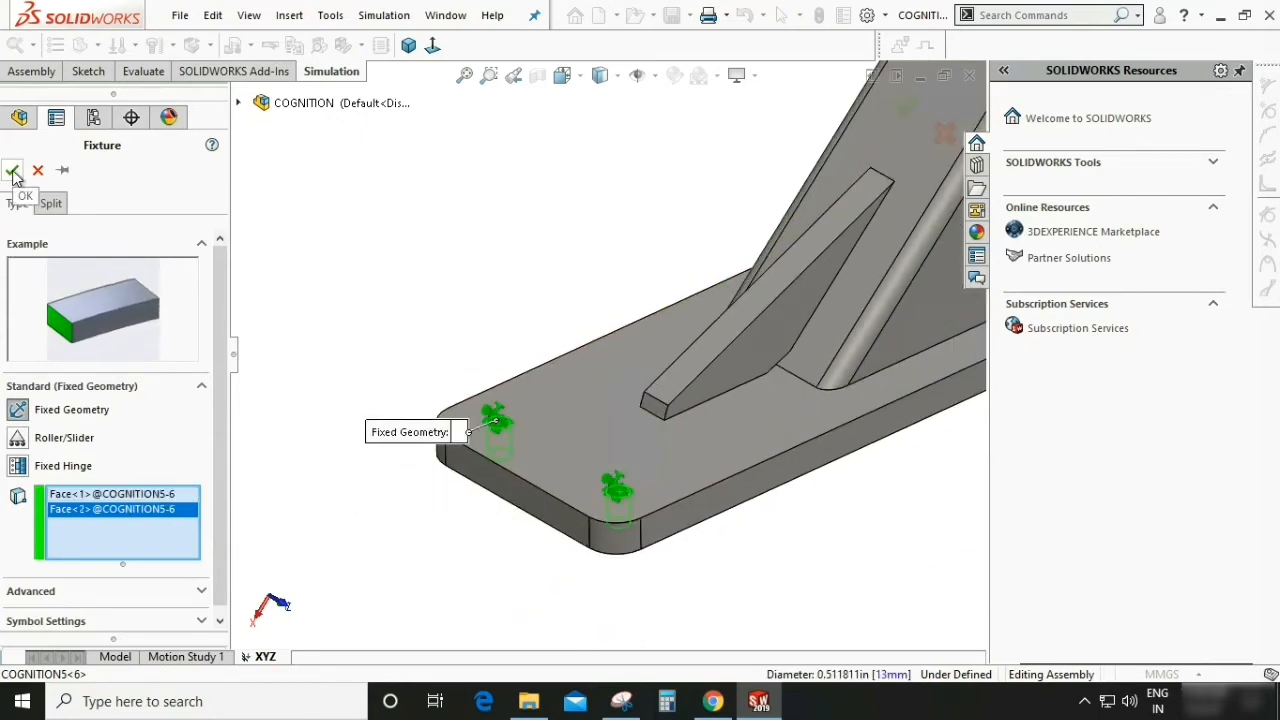
left_click(14, 170)
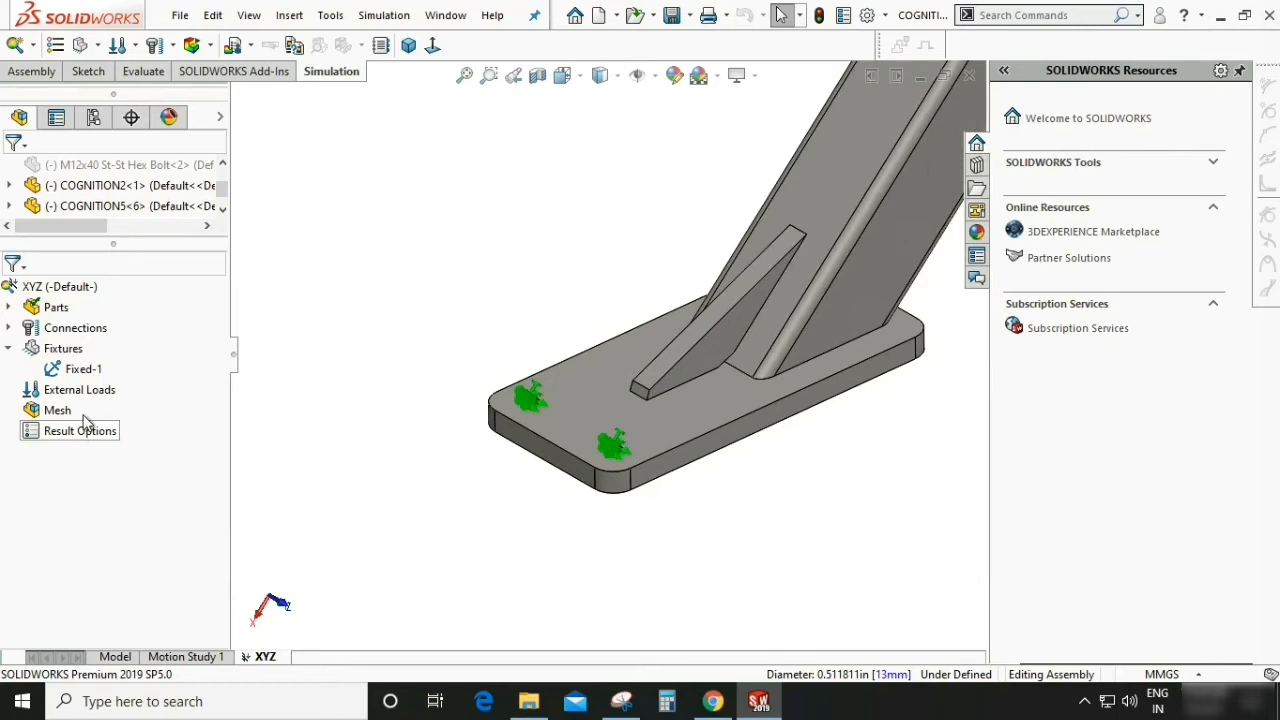
left_click(79, 389)
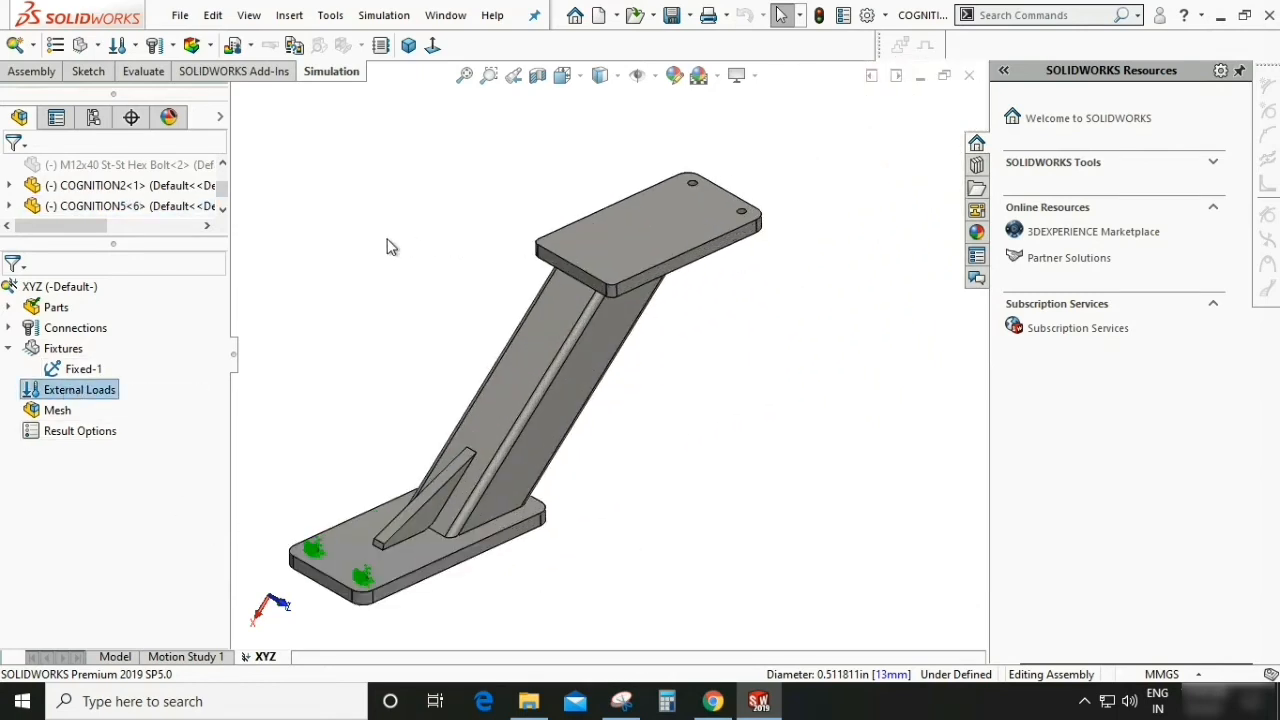
Apply a 1000 N force normal to the top plate's face, with enlarged load symbols.
right_click(79, 389)
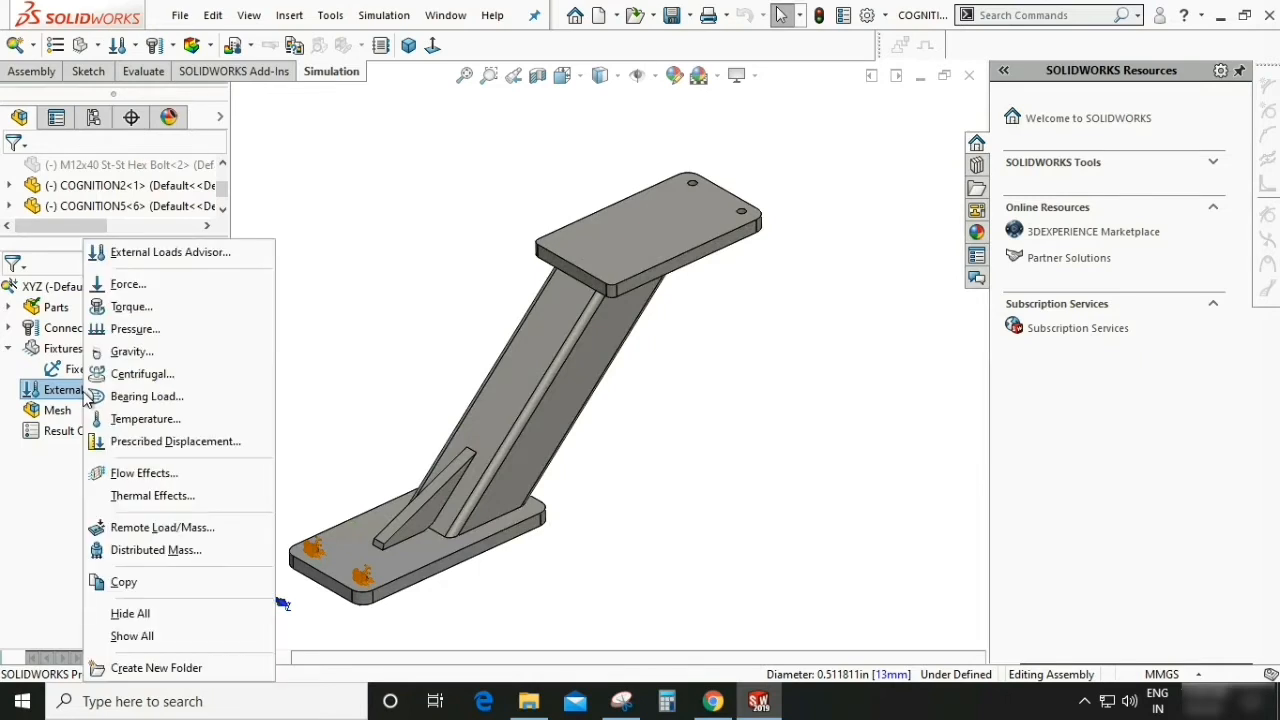
mouse_move(135, 329)
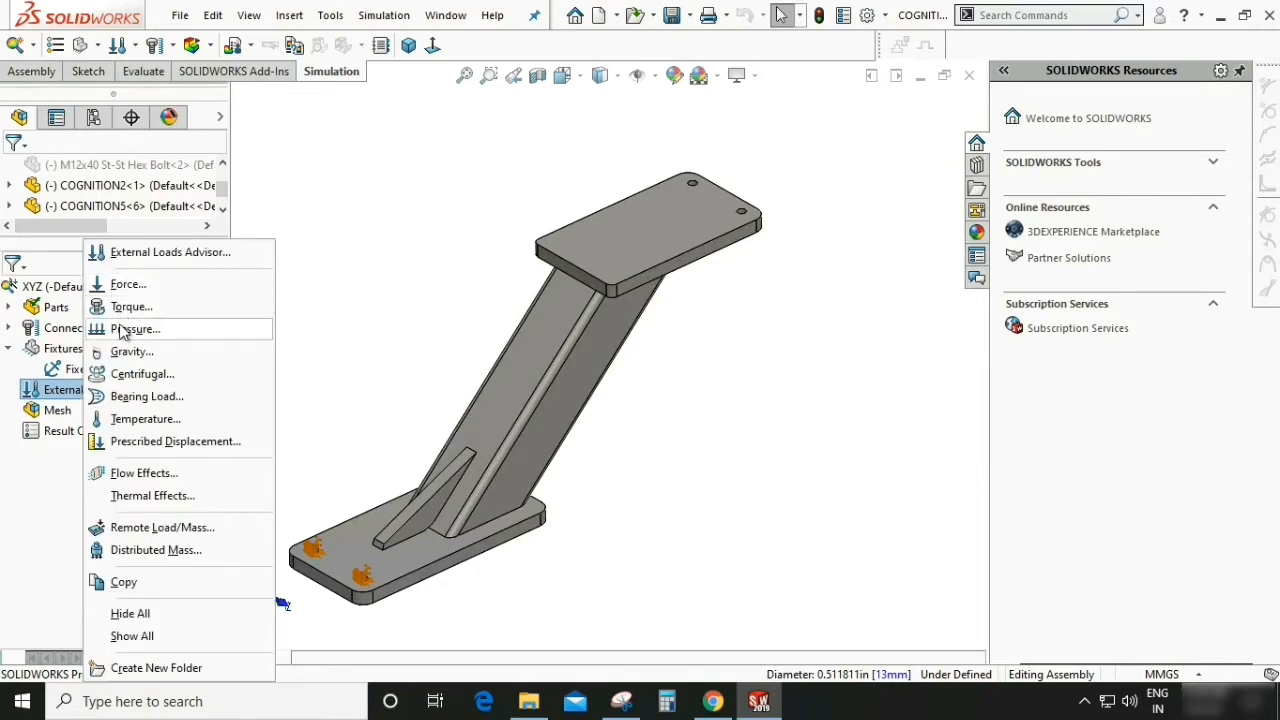
left_click(128, 284)
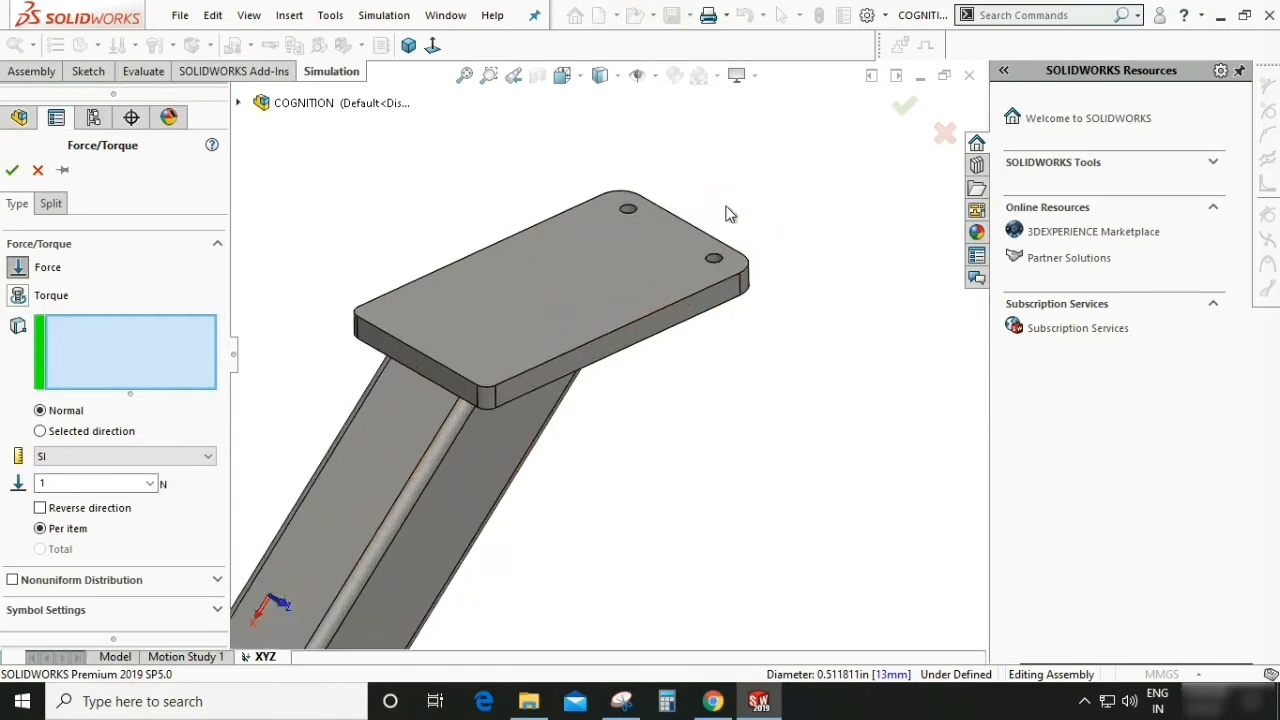
left_click(548, 210)
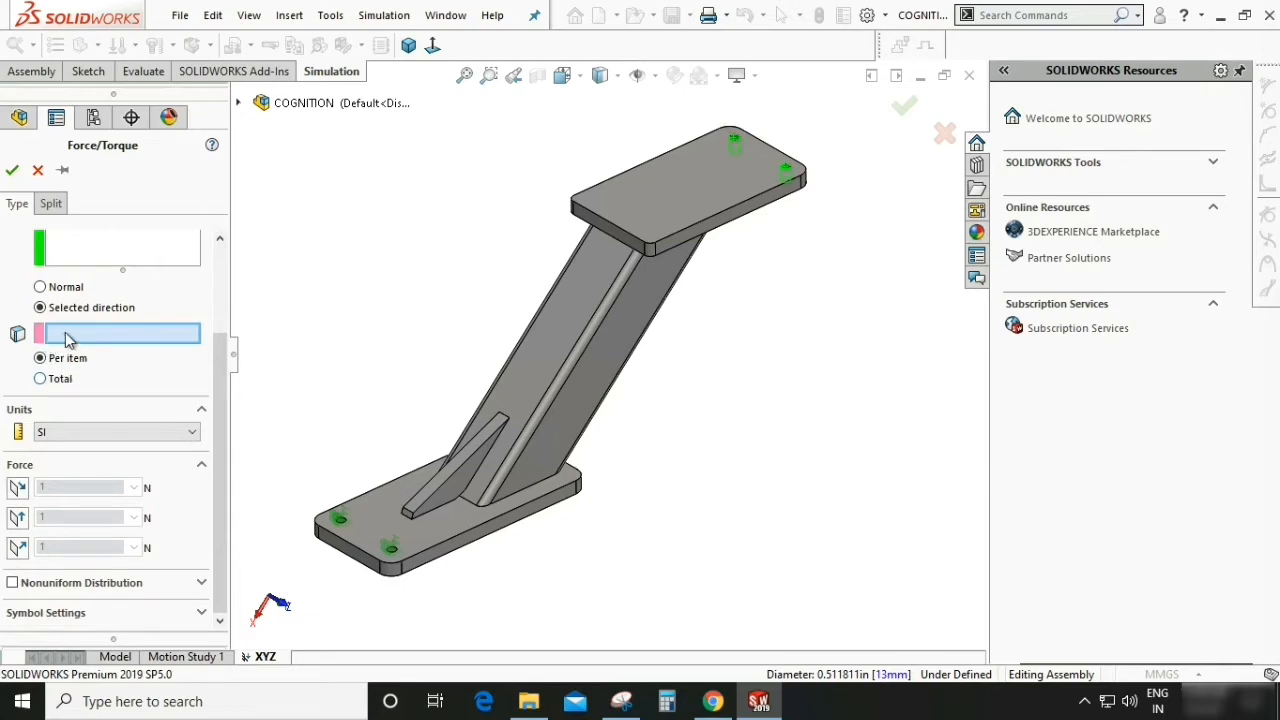
left_click(720, 200)
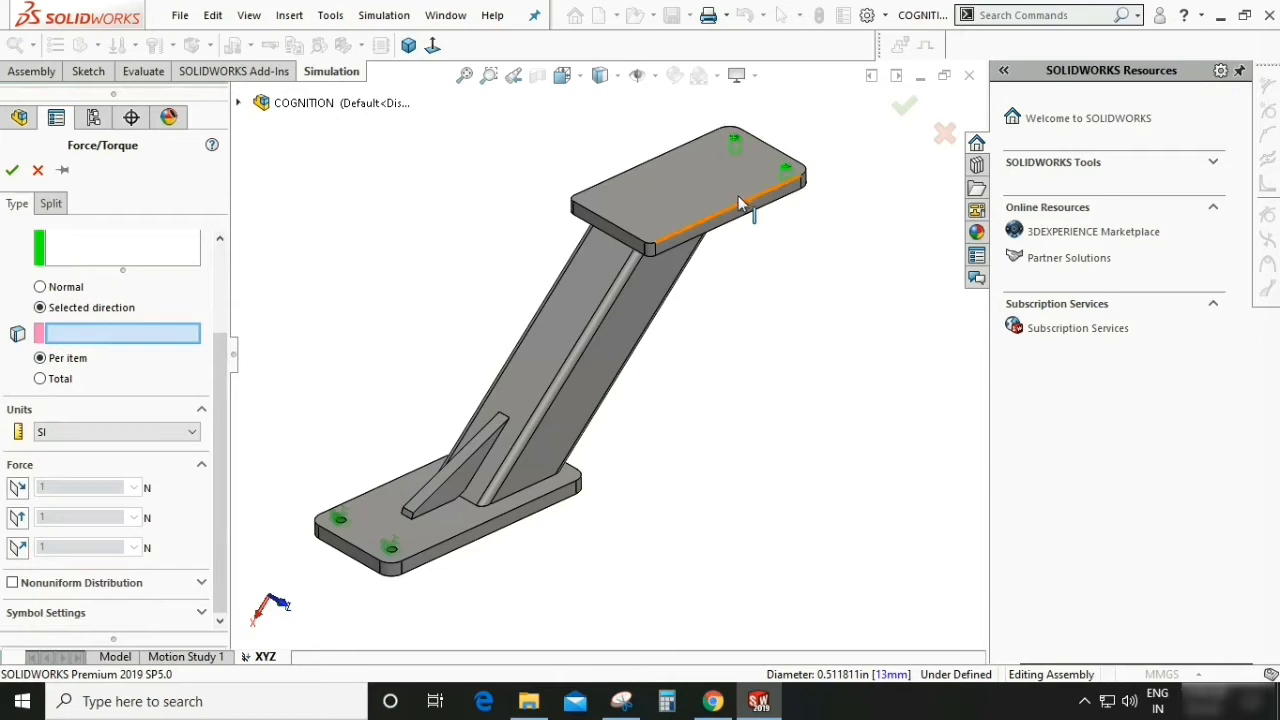
left_click(700, 180)
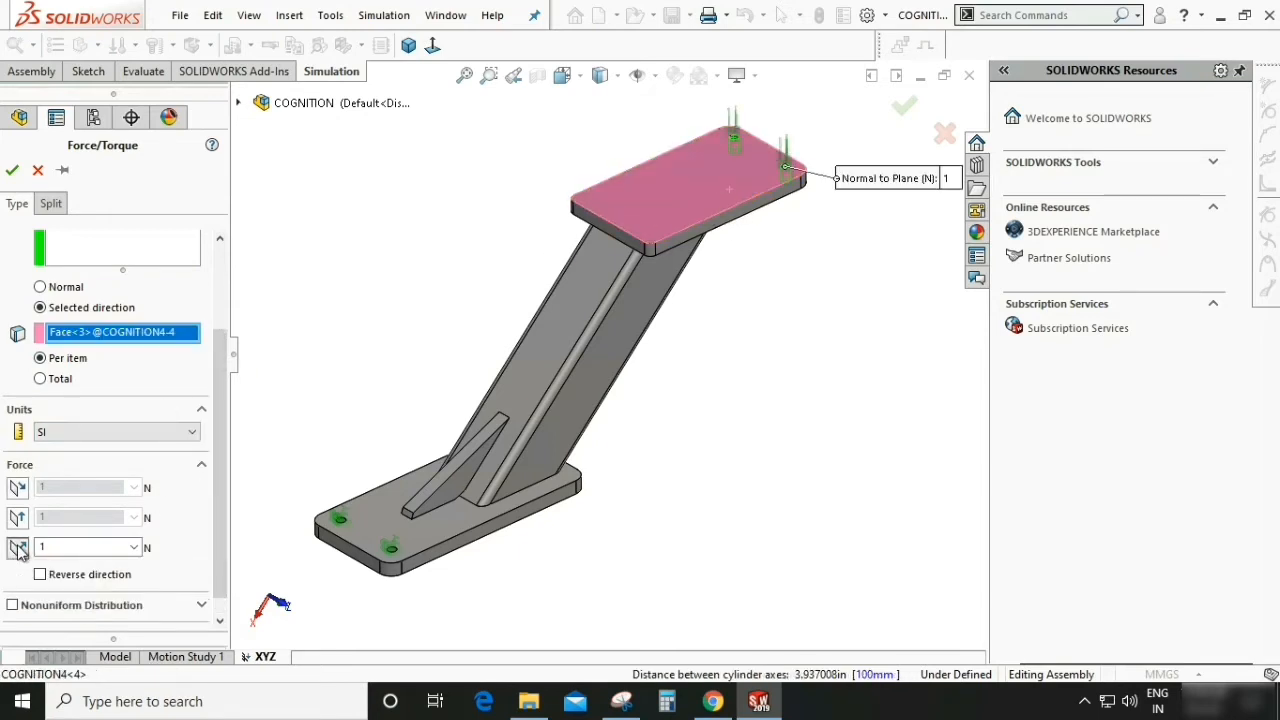
left_click(85, 547)
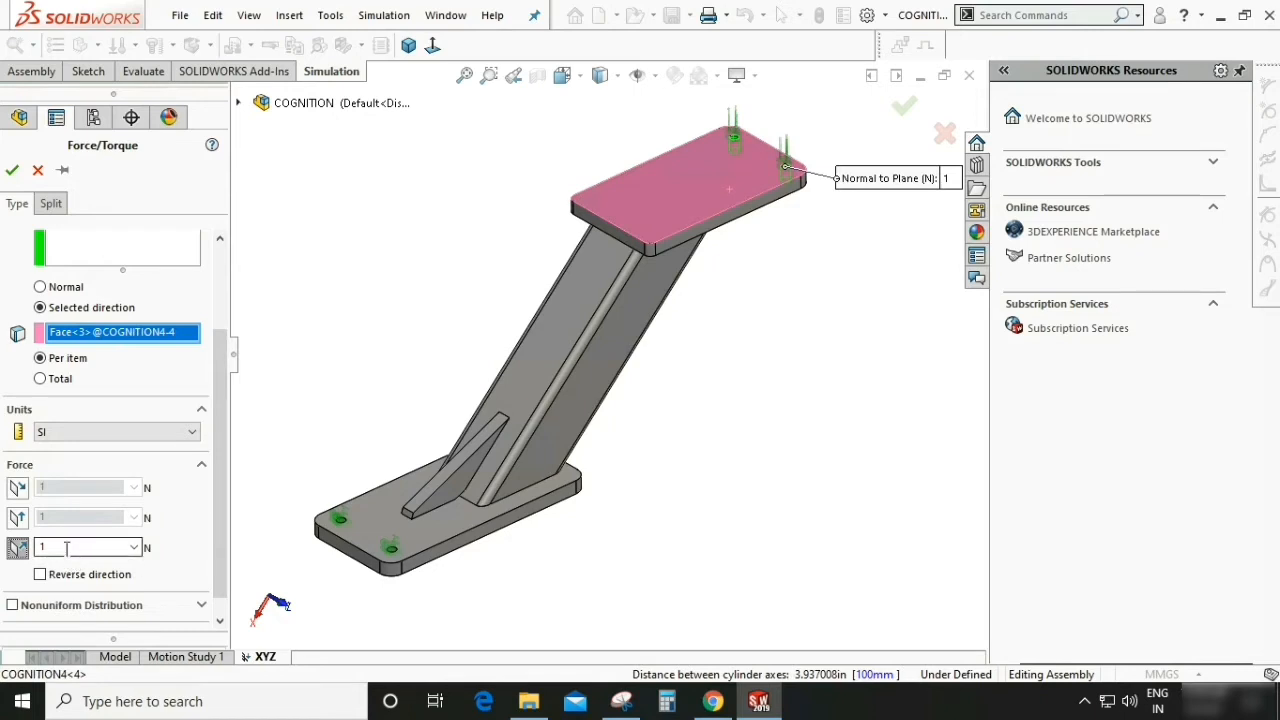
type("1000")
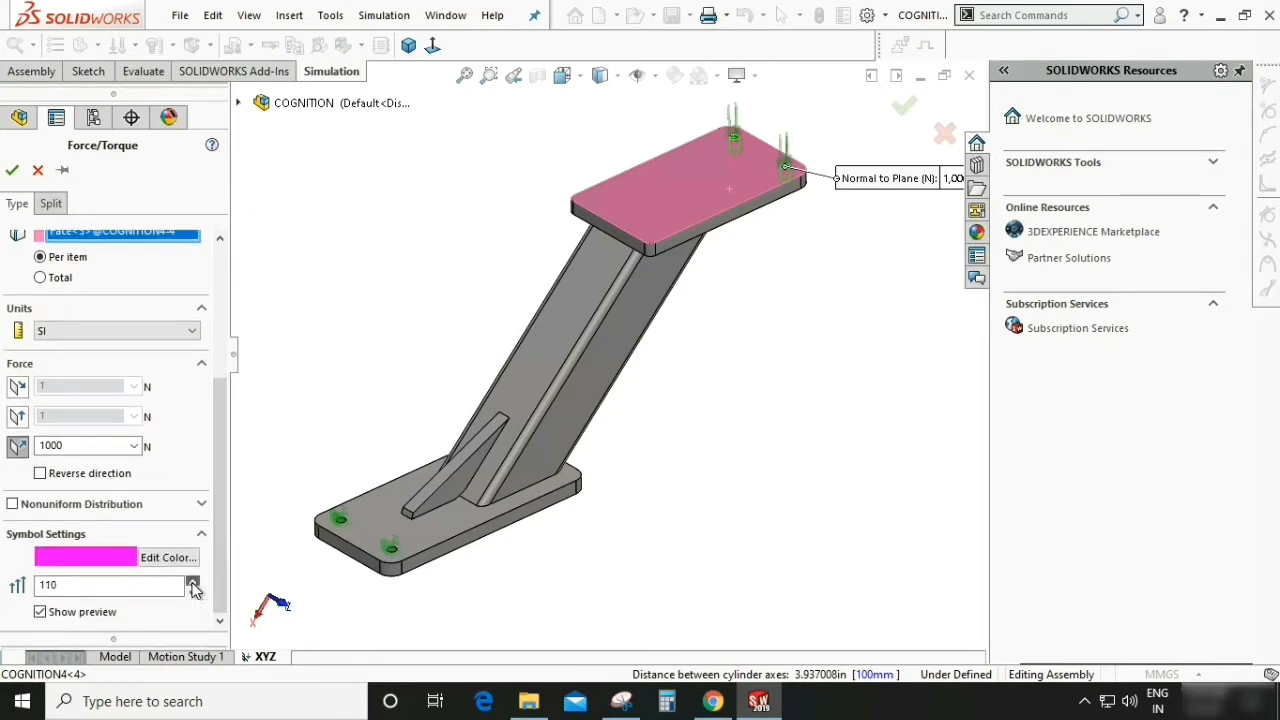
left_click(192, 580)
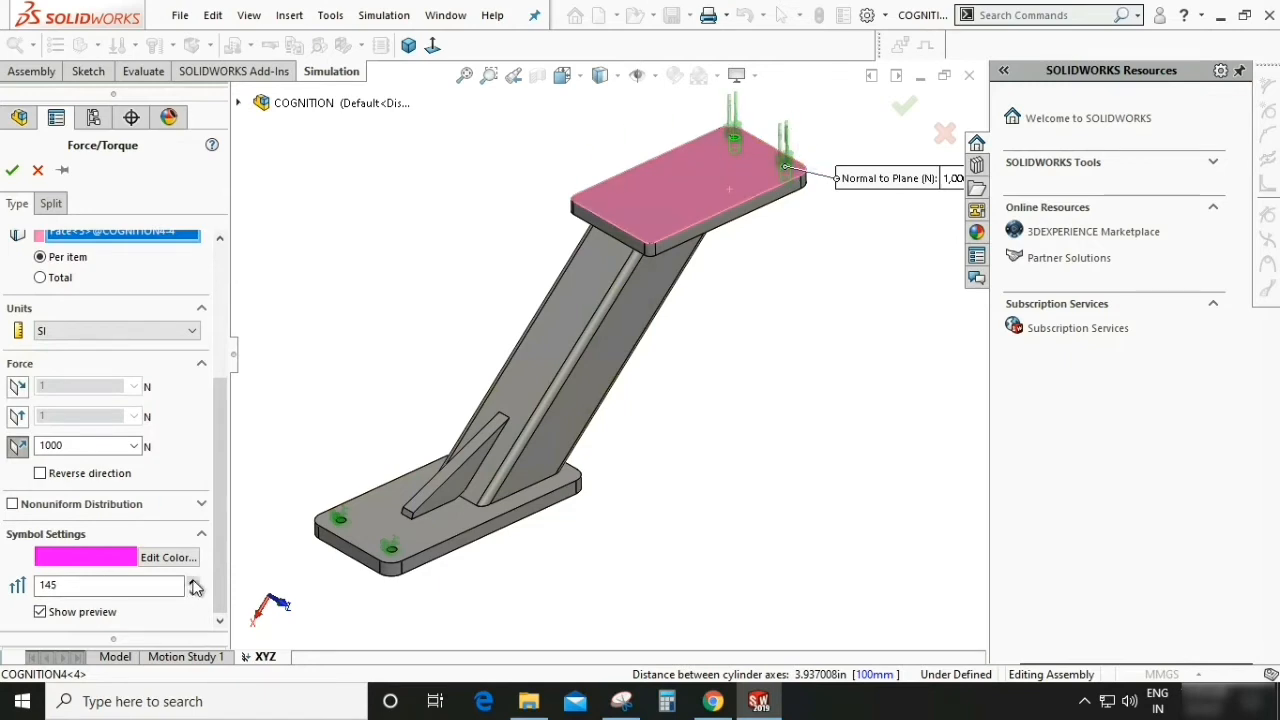
left_click(193, 580)
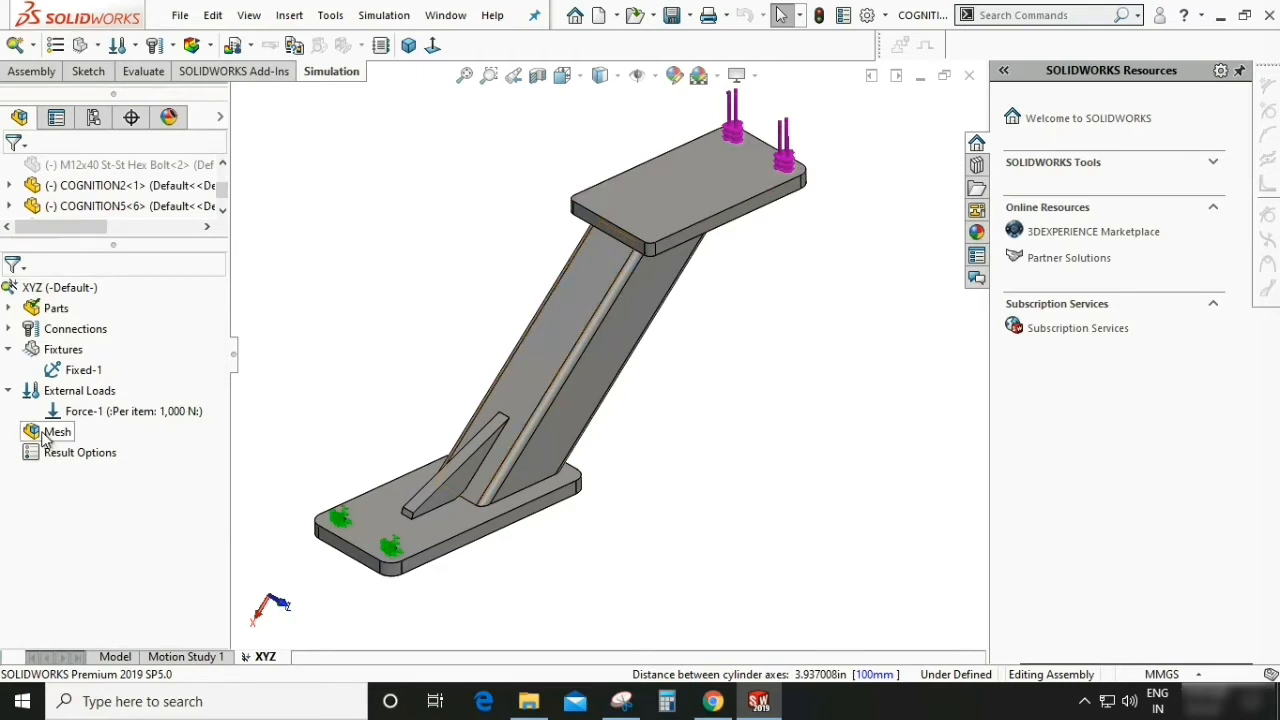
Generate a solid mesh of the bracket using custom mesh parameters and adjusted element size.
right_click(57, 431)
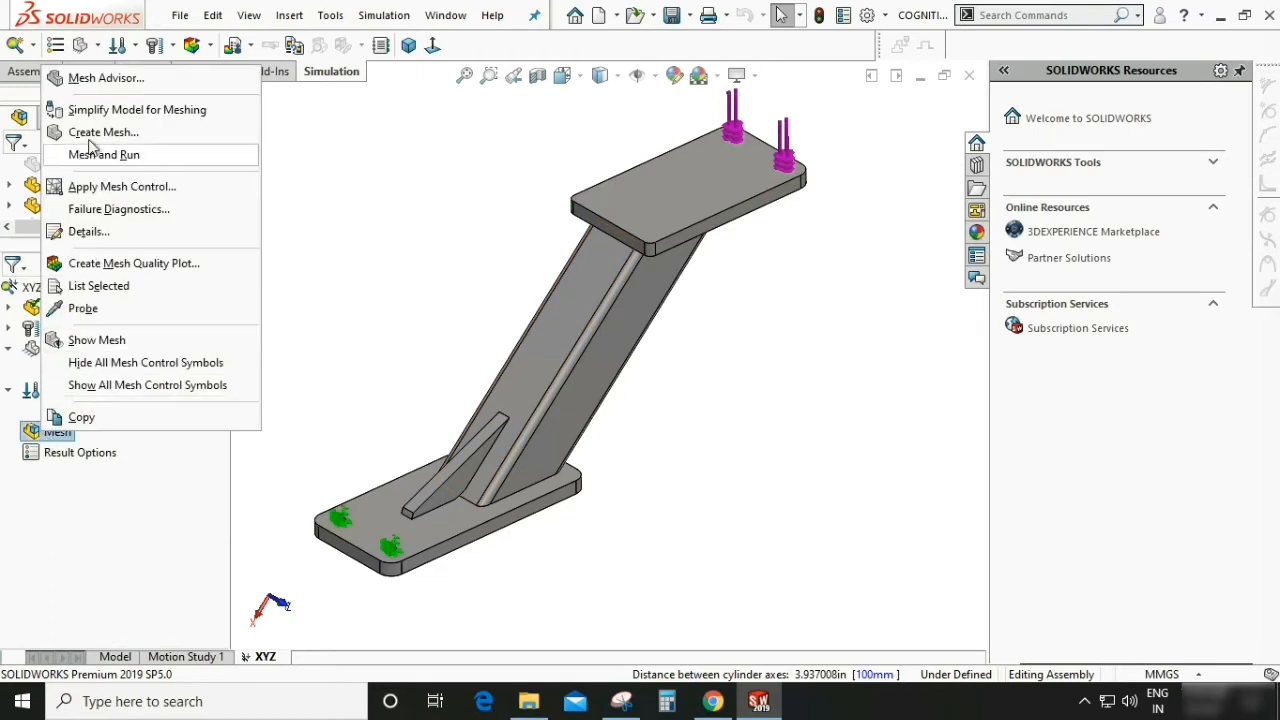
left_click(104, 132)
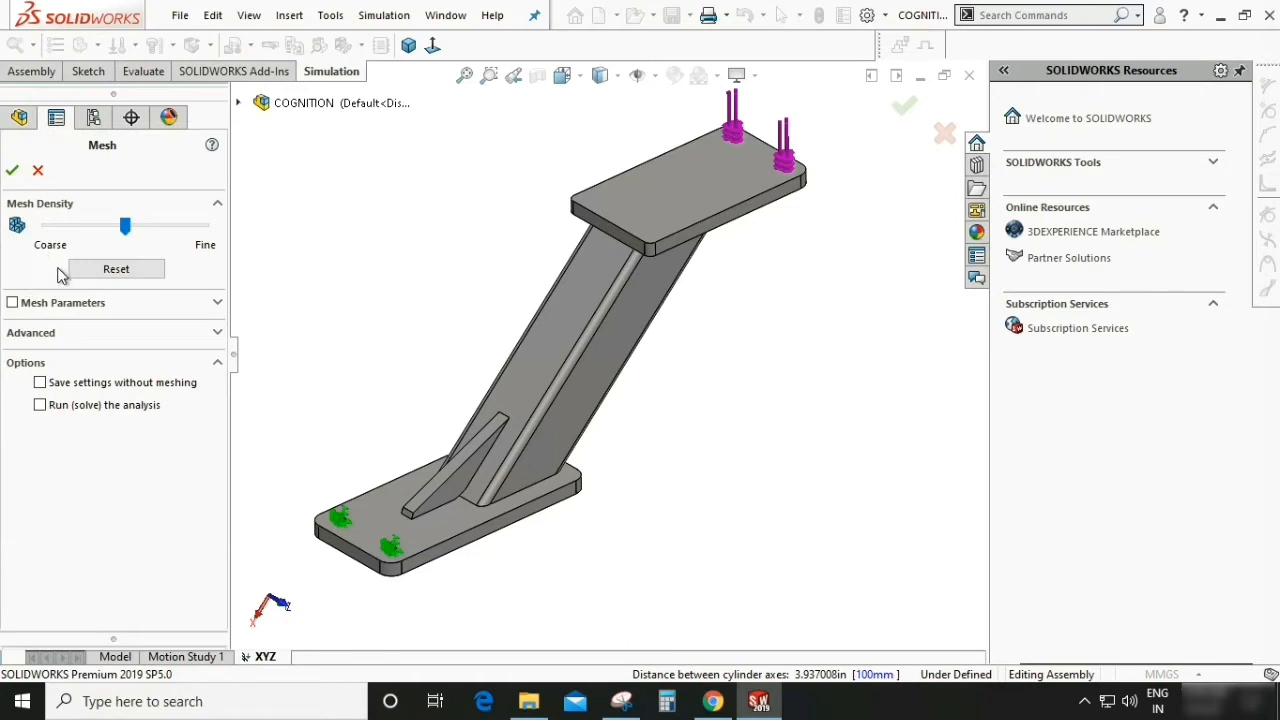
left_click(13, 302)
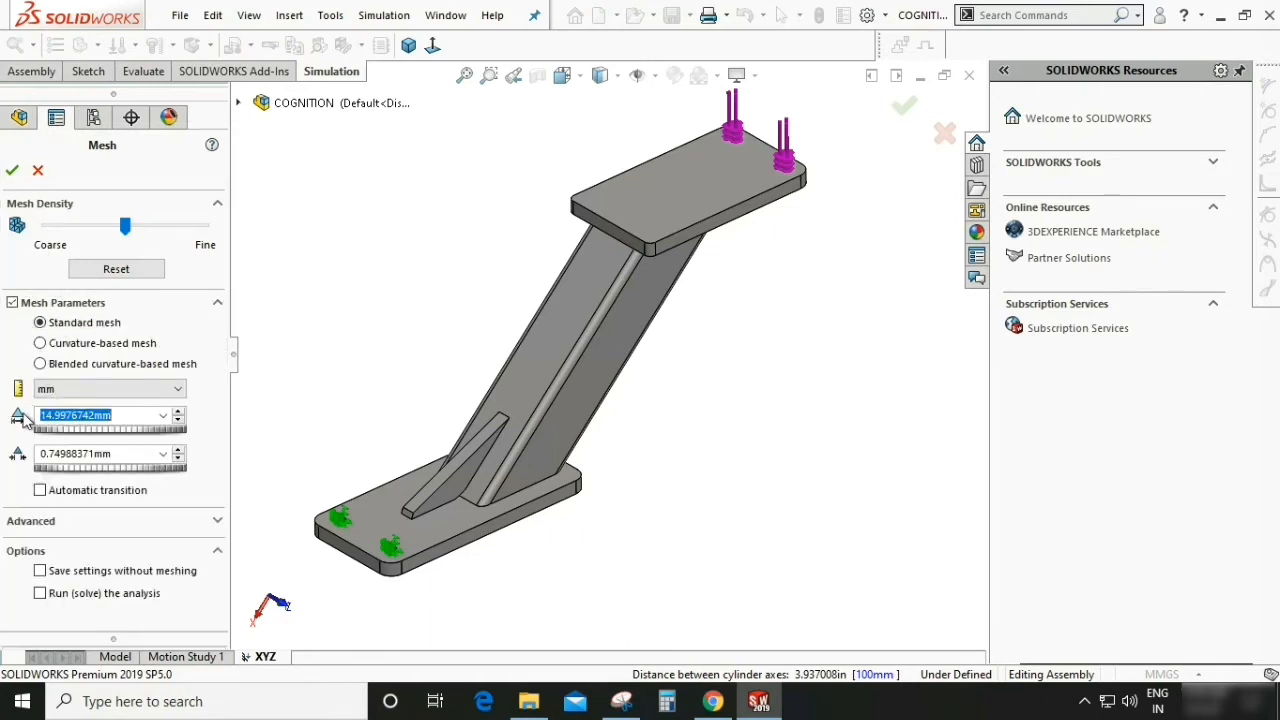
left_click_drag(125, 226, 177, 226)
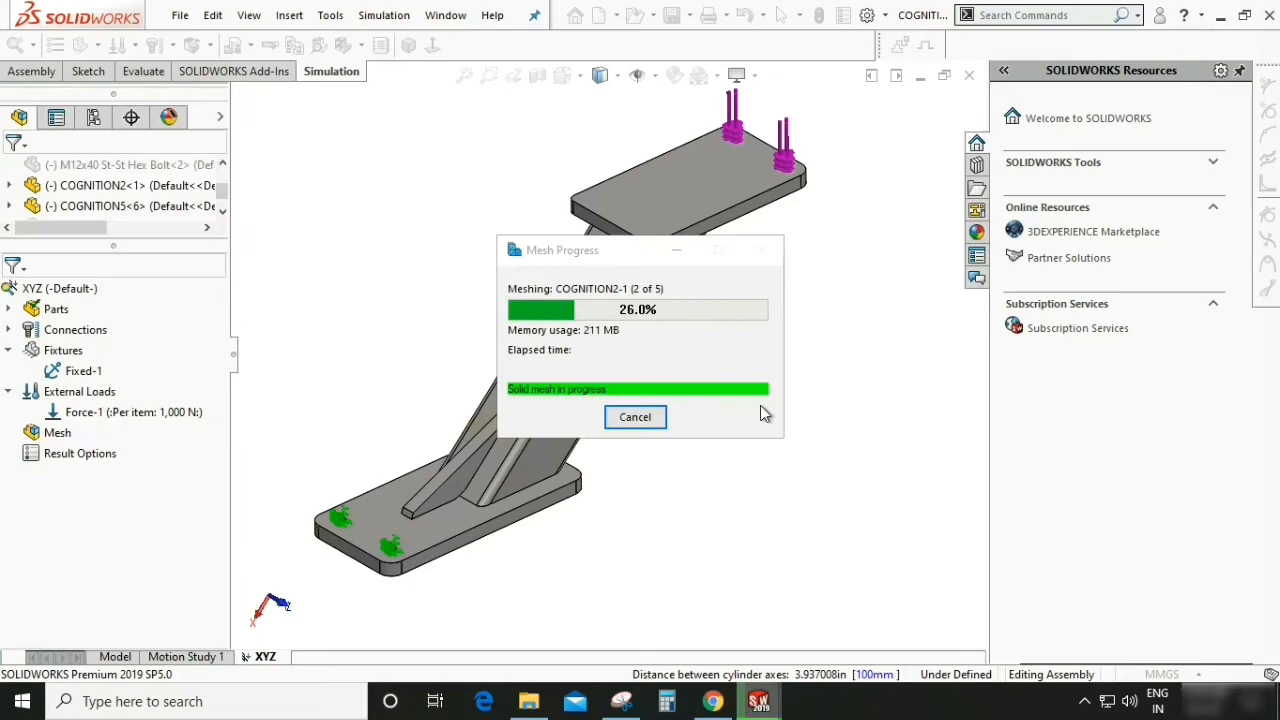
left_click(635, 417)
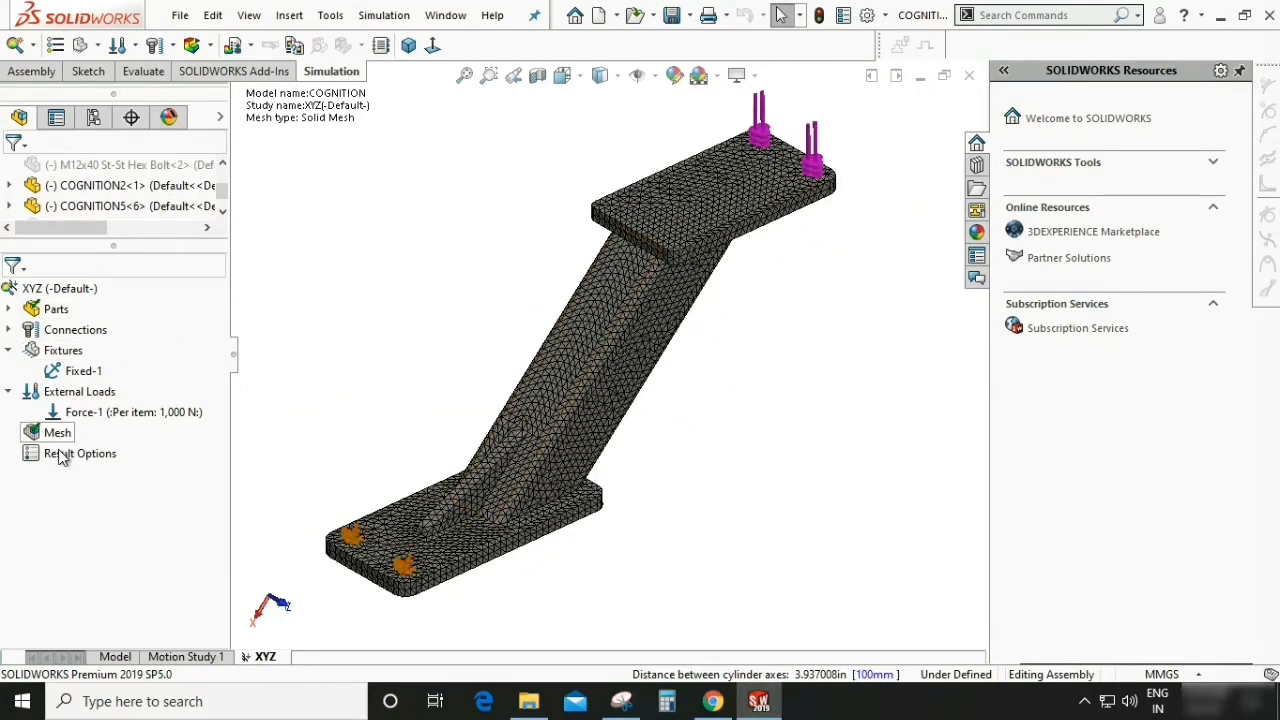
left_click(80, 453)
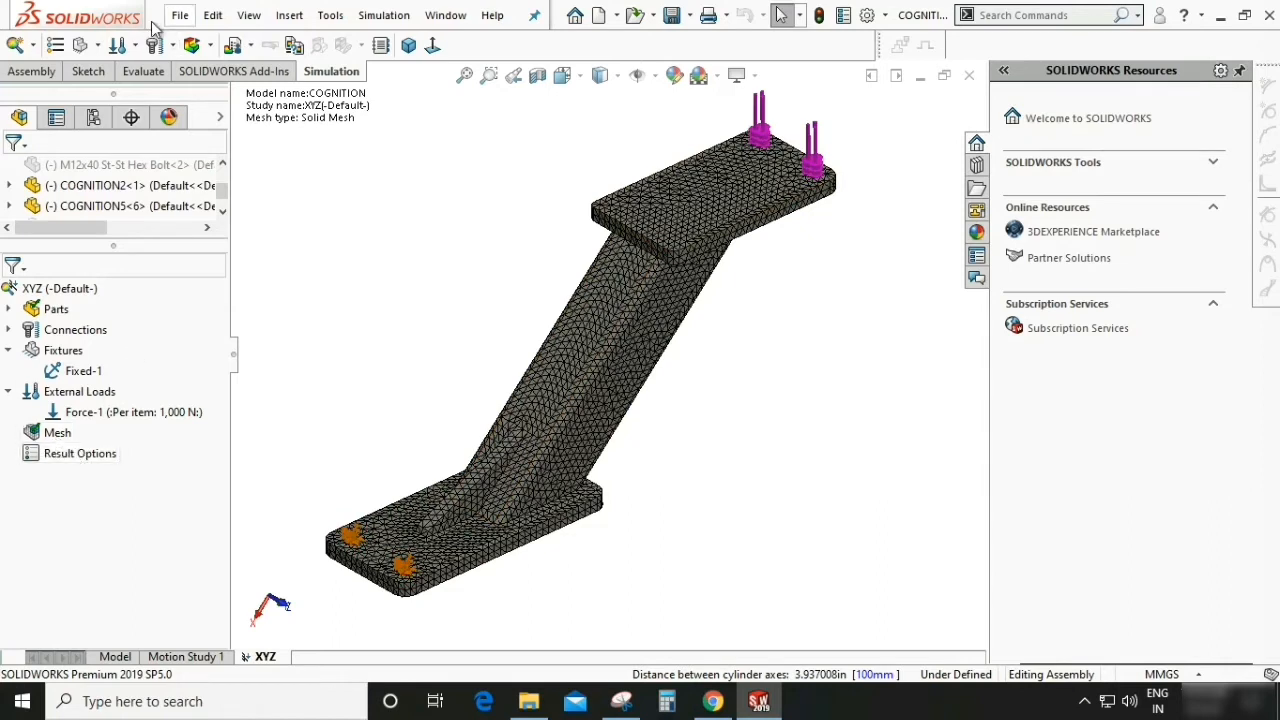
left_click(197, 45)
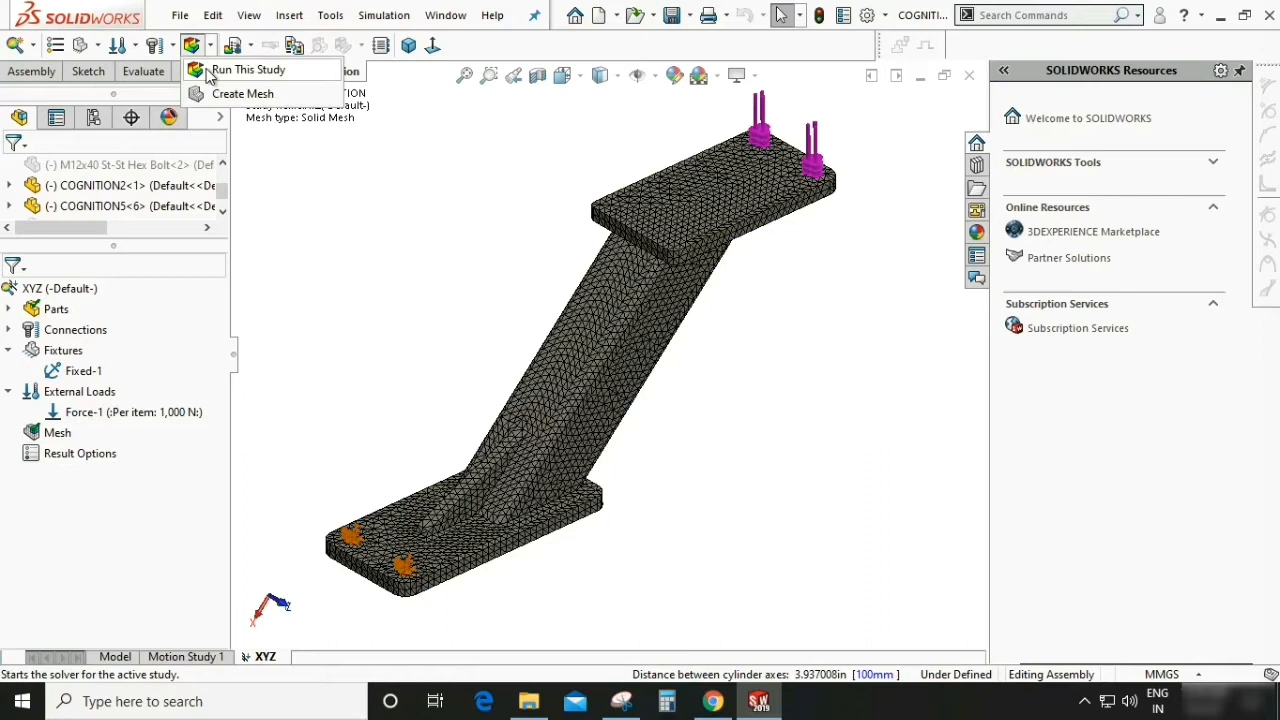
Run study XYZ and view the resulting von Mises stress plot.
left_click(247, 69)
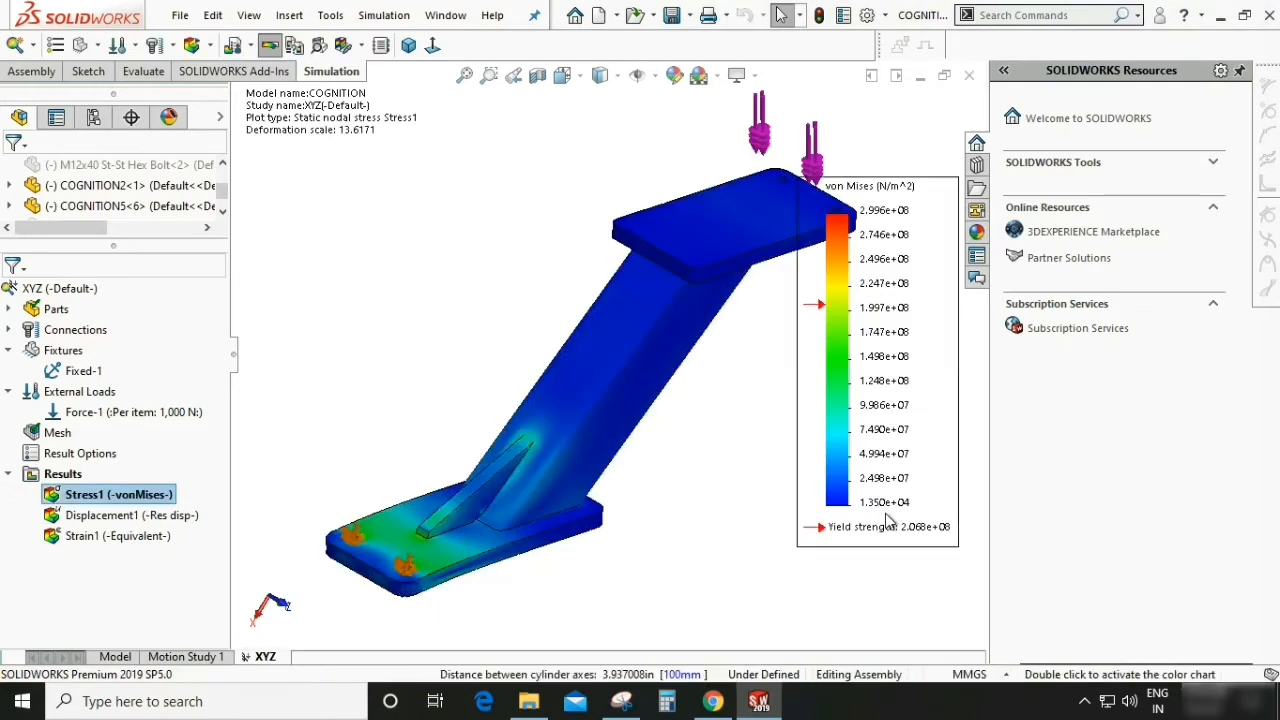
left_click(131, 514)
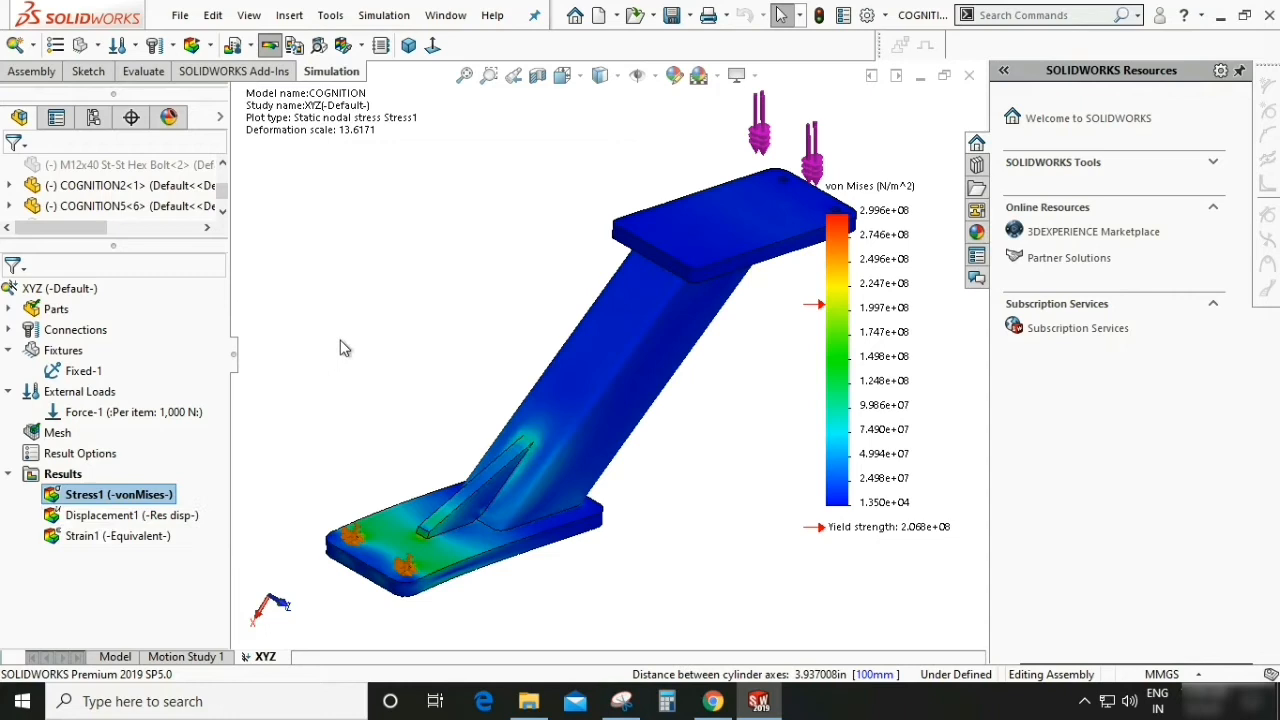
mouse_move(238, 46)
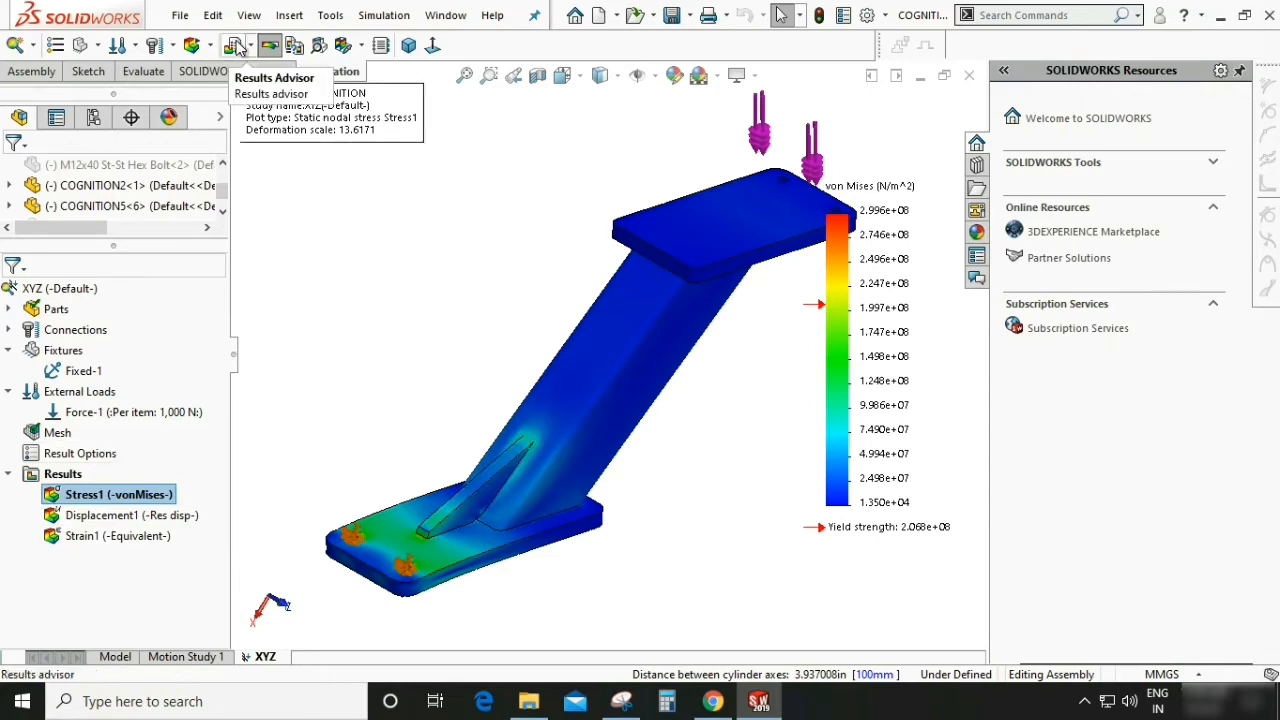
Add a Factor of Safety plot with Automatic criterion and an upper limit of 10.
left_click(237, 45)
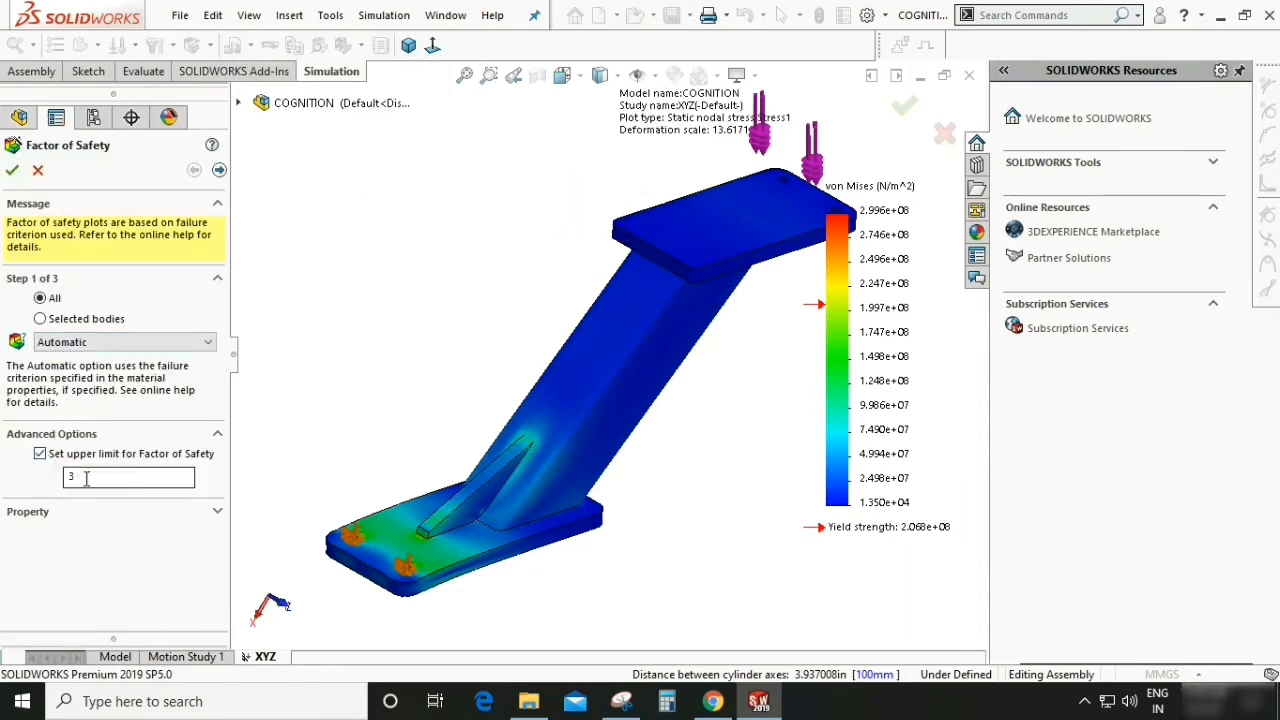
type("10")
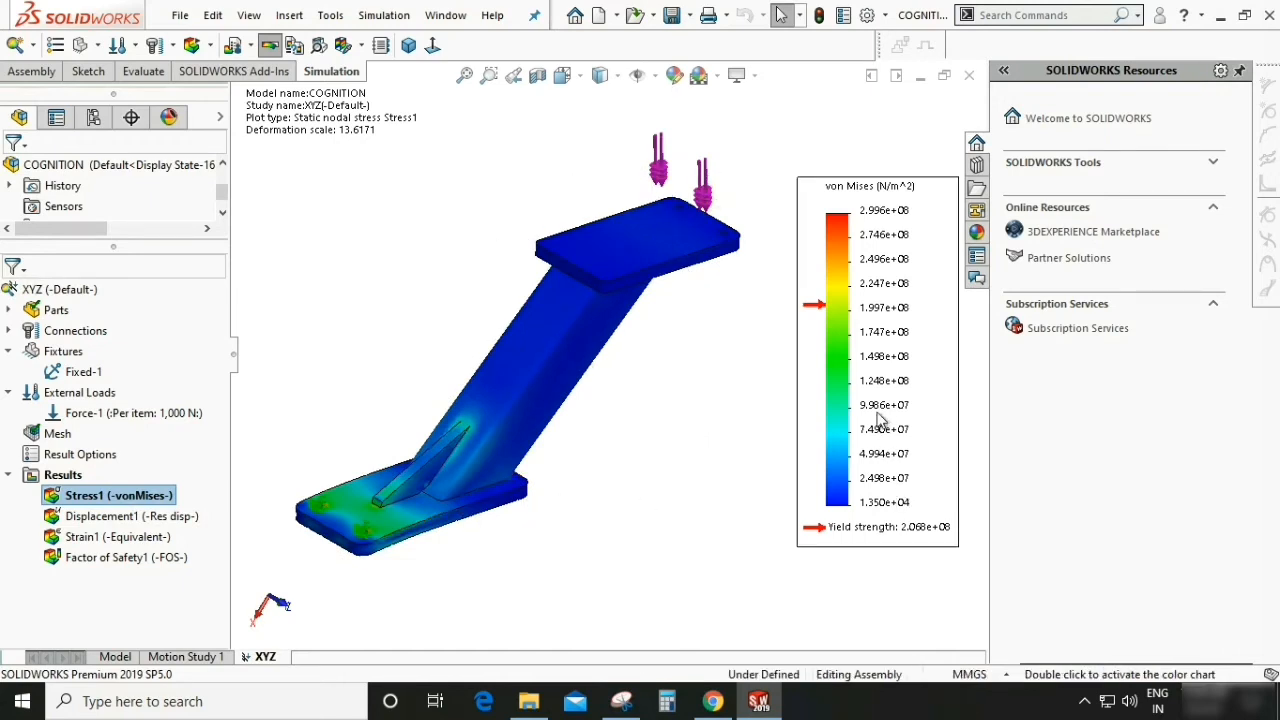
mouse_move(867, 197)
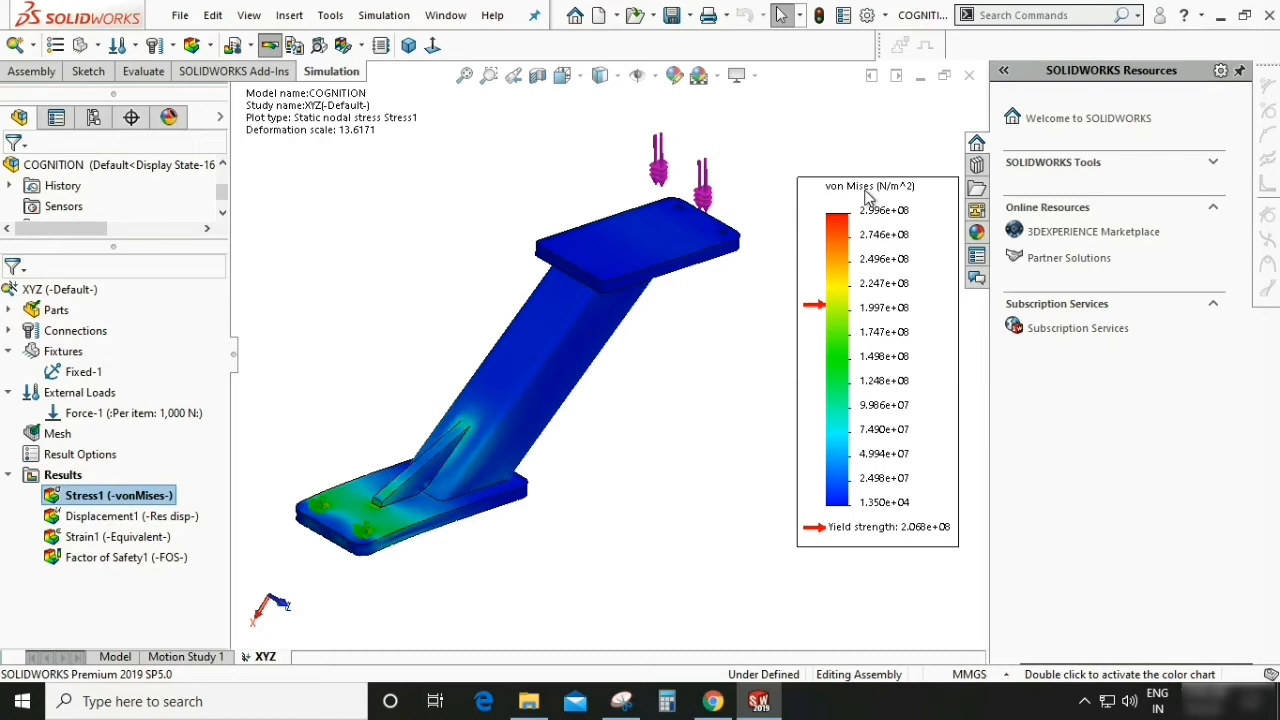
mouse_move(877, 327)
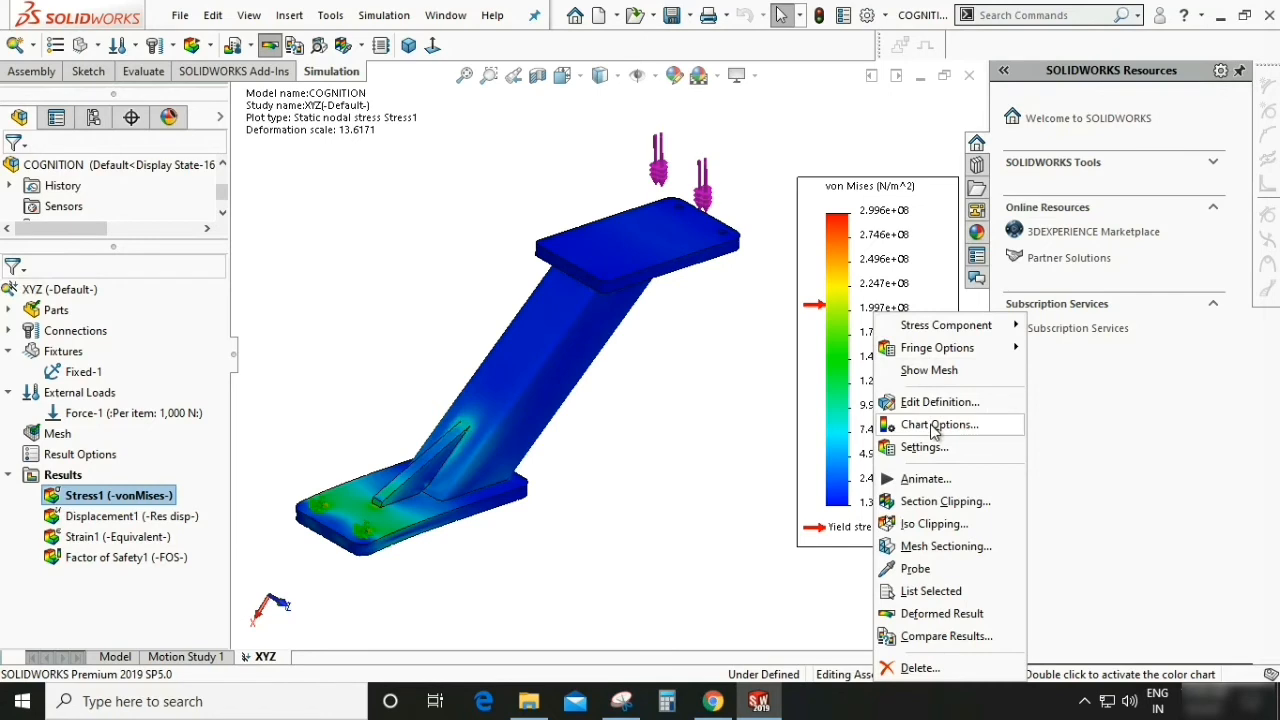
Switch the Stress1 plot units to N/mm^2 (MPa), then display the displacement plot.
left_click(938, 424)
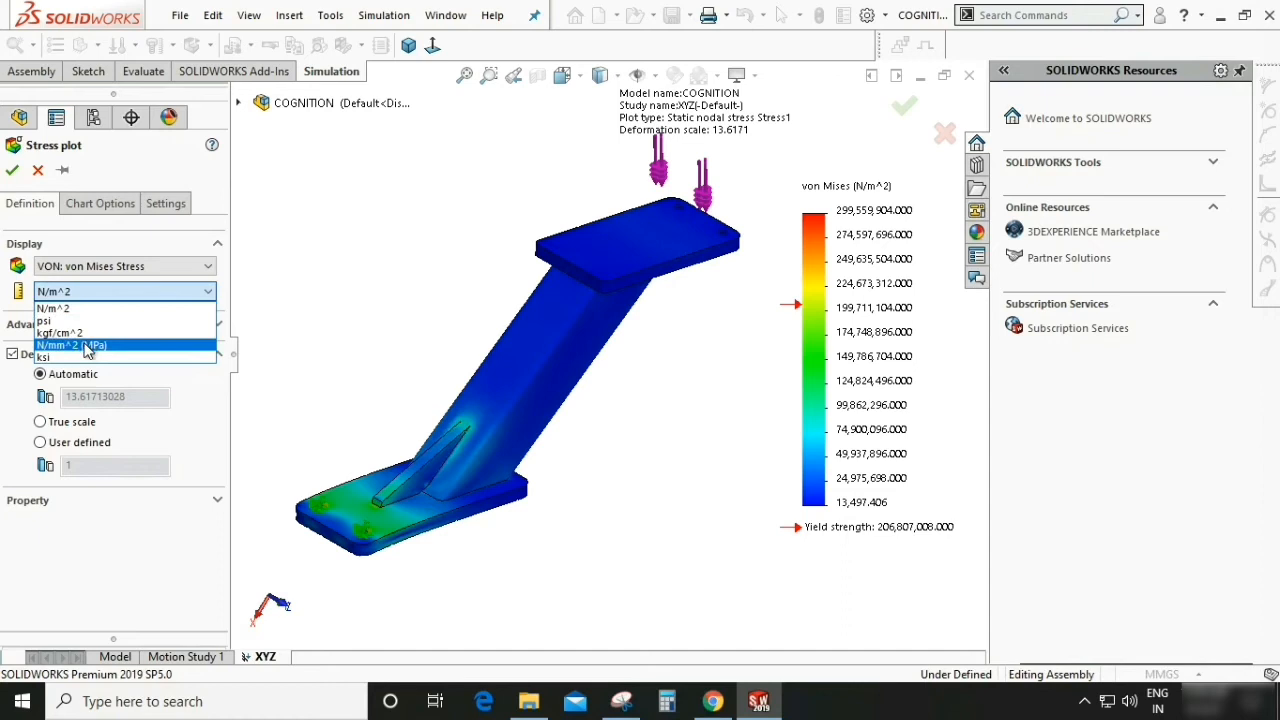
left_click(71, 345)
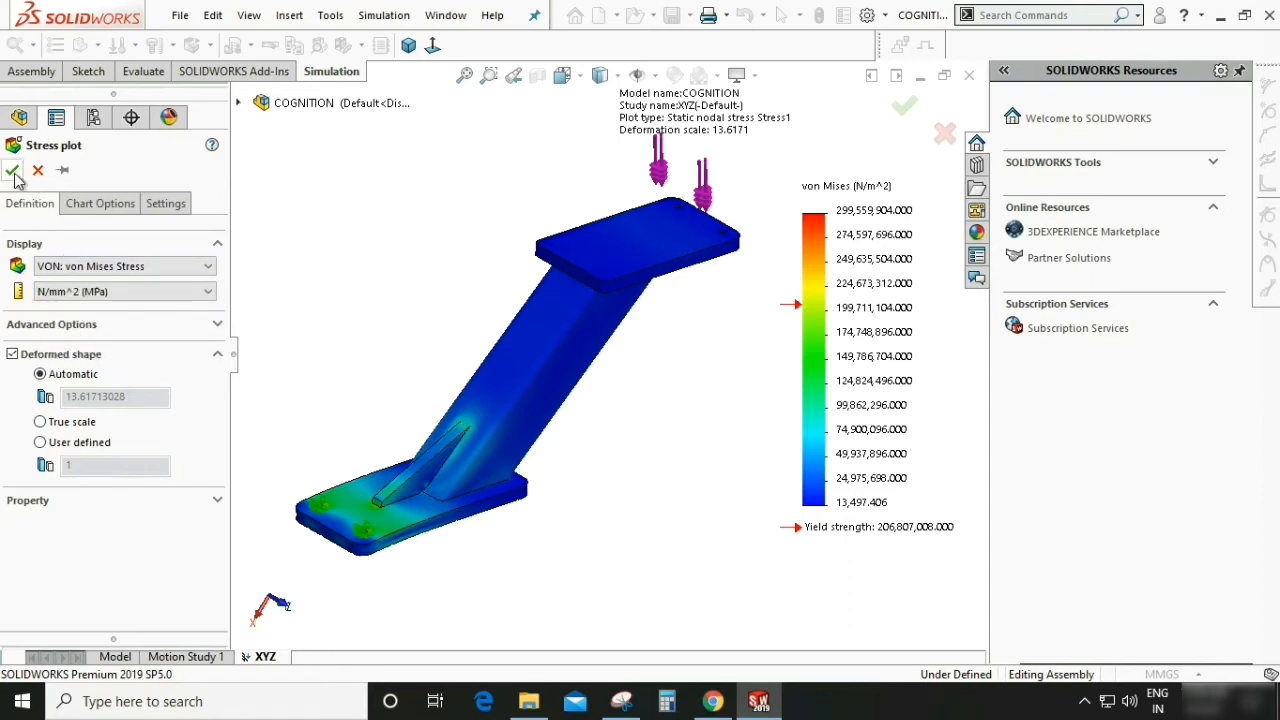
left_click(14, 170)
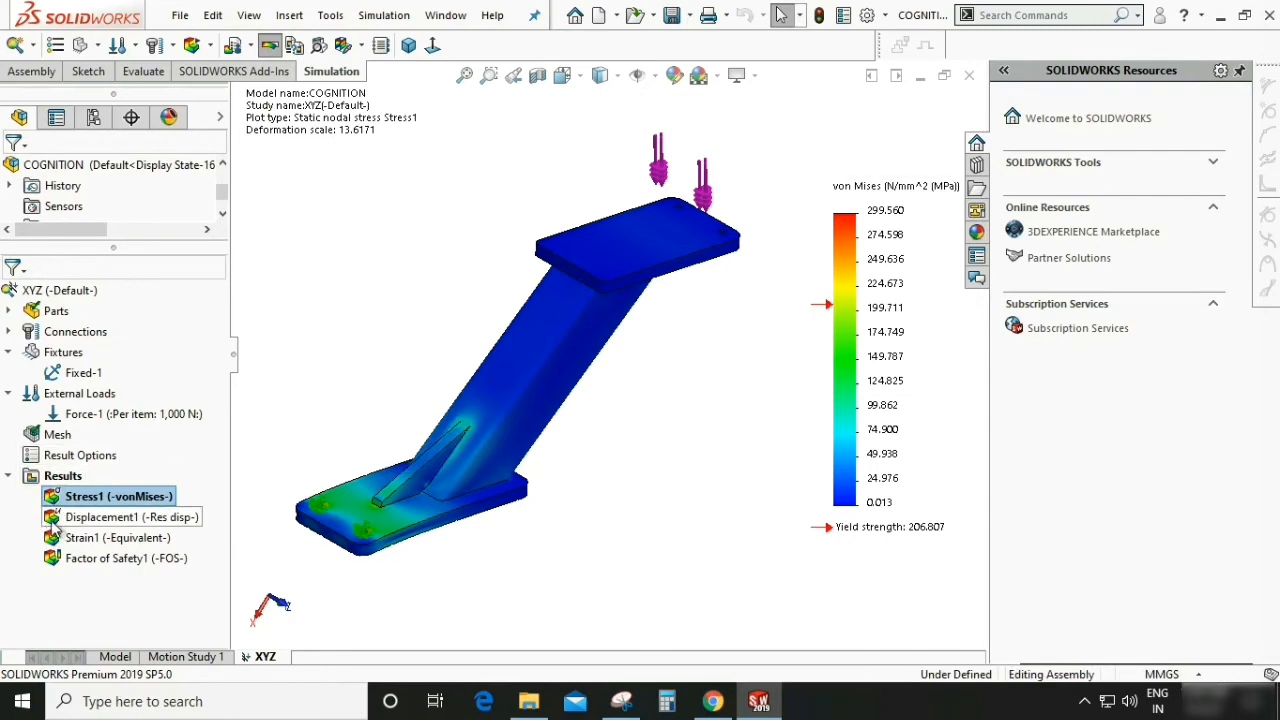
double_click(134, 517)
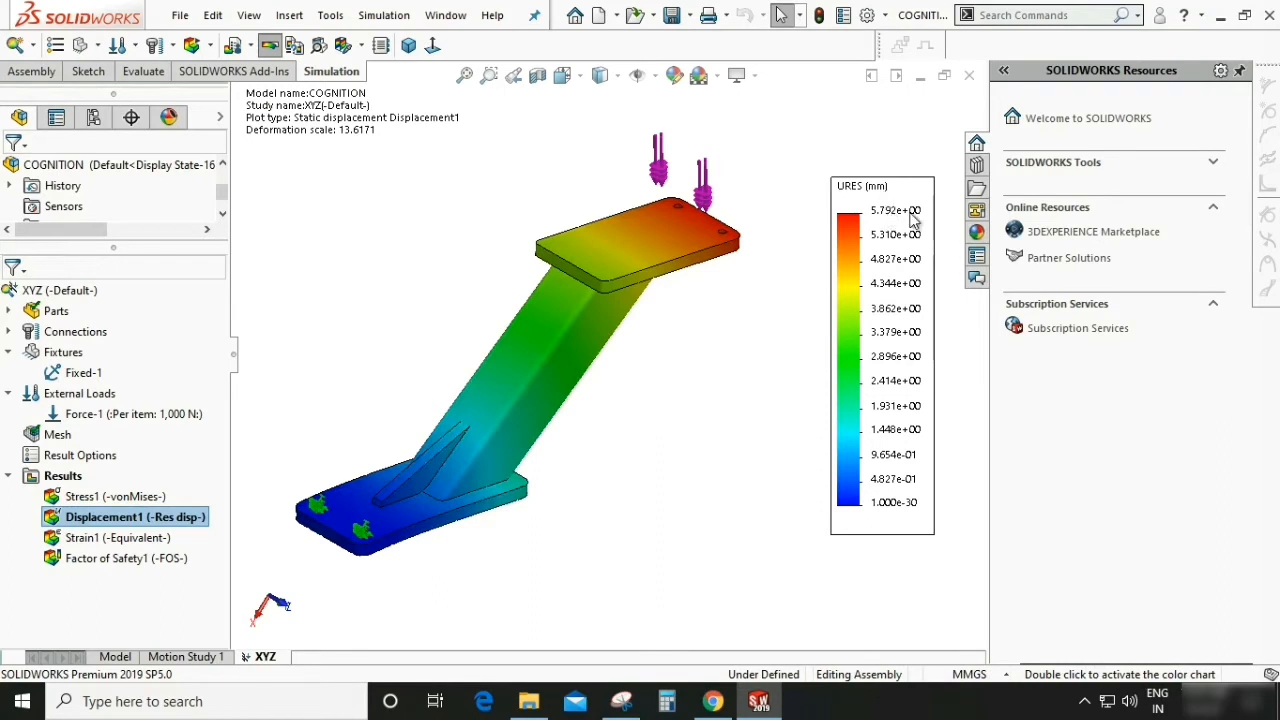
Format the displacement legend in floating decimals, then display Strain1, peaking near 1.097e-03.
right_click(895, 220)
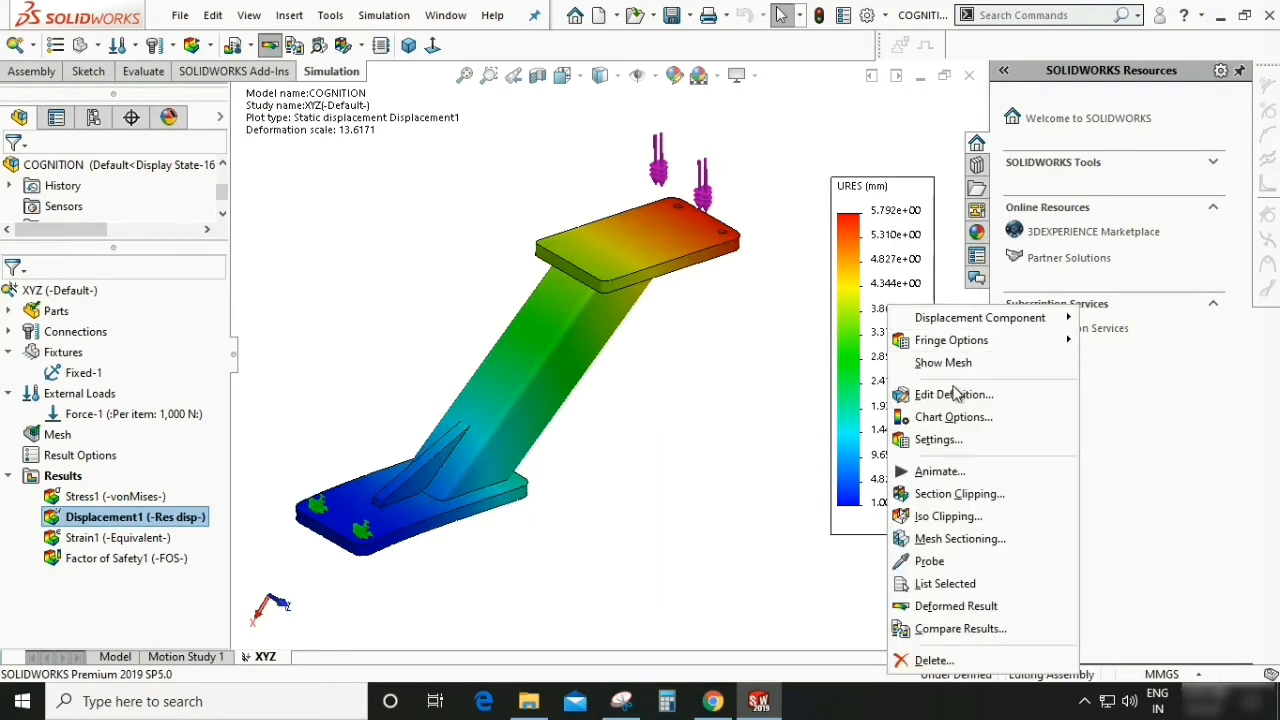
mouse_move(952, 417)
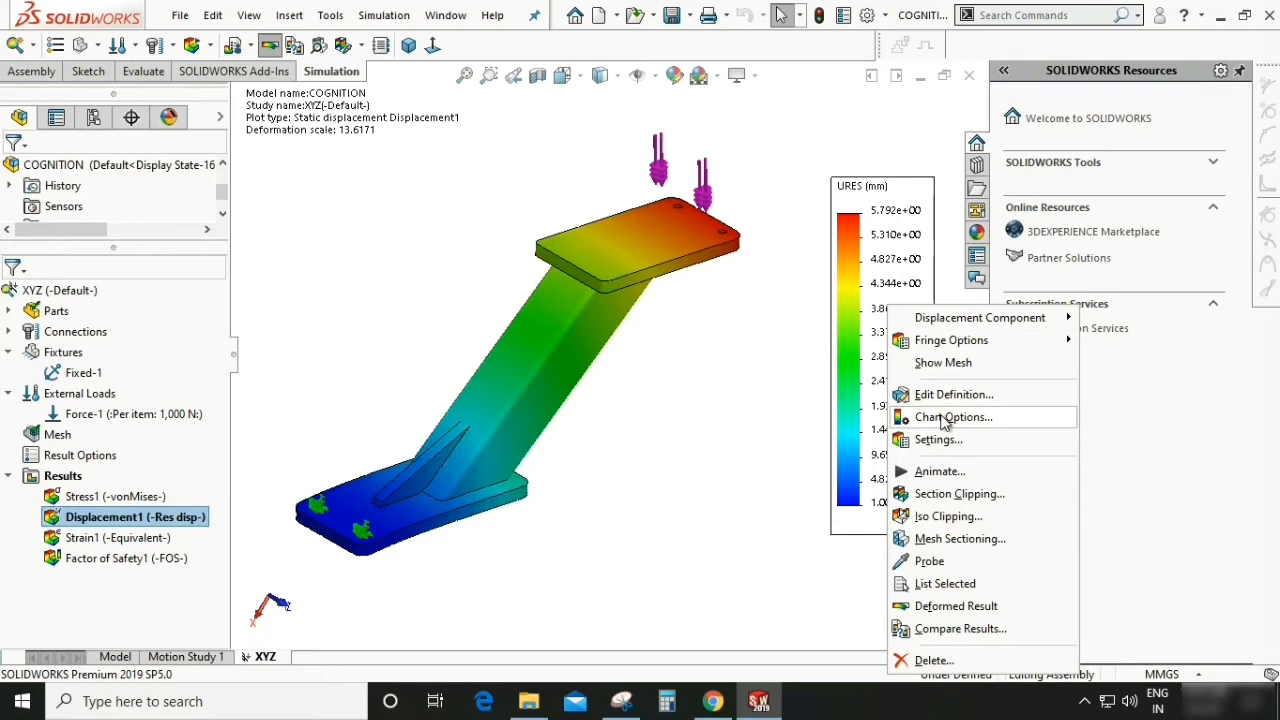
left_click(952, 417)
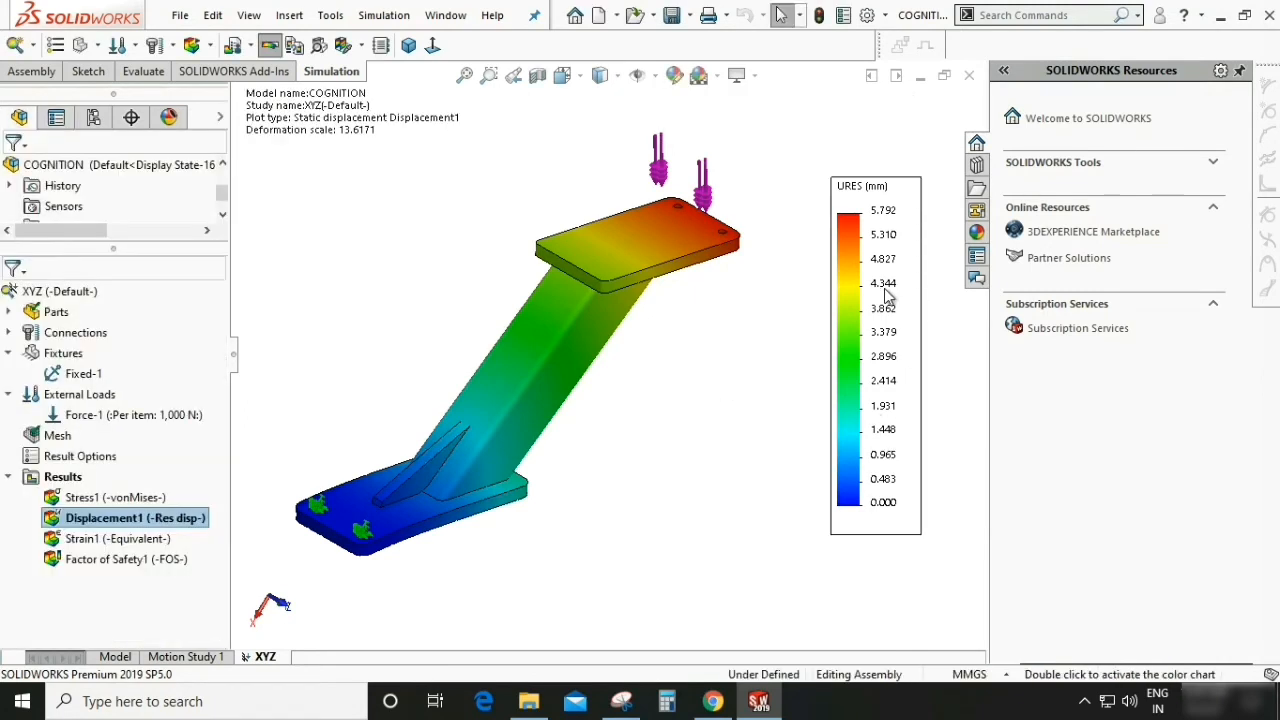
mouse_move(878, 210)
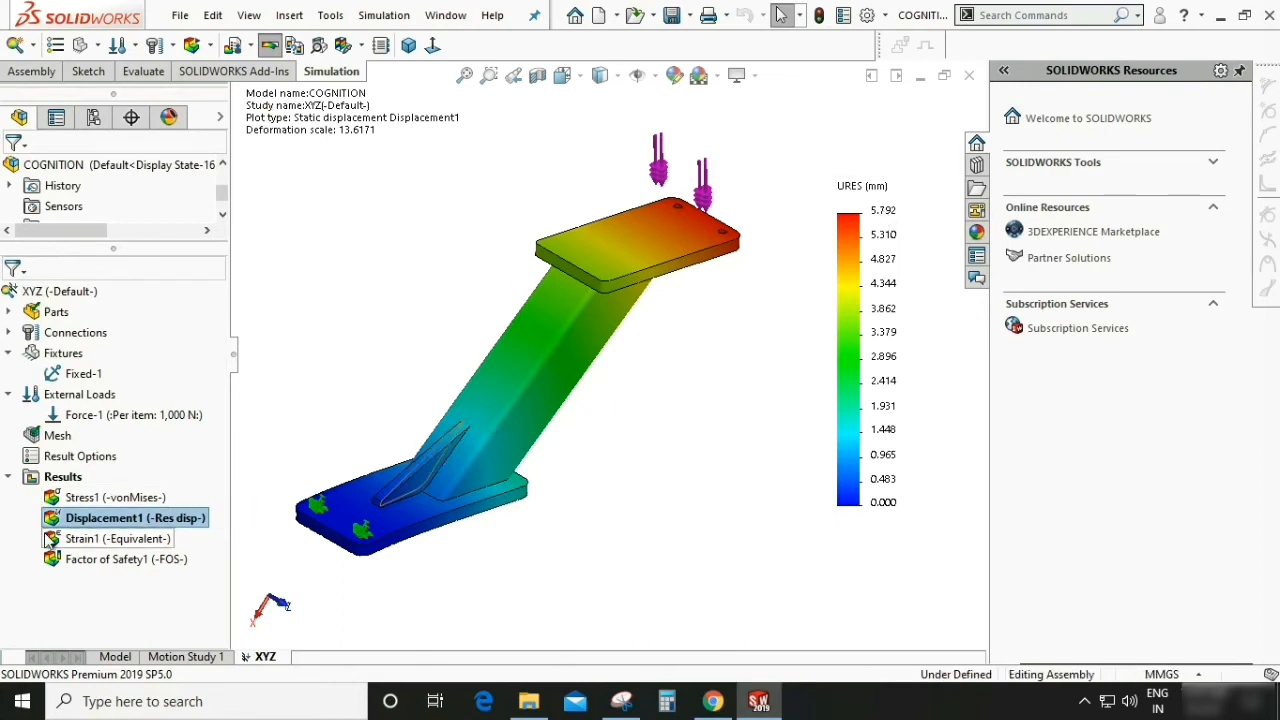
double_click(117, 538)
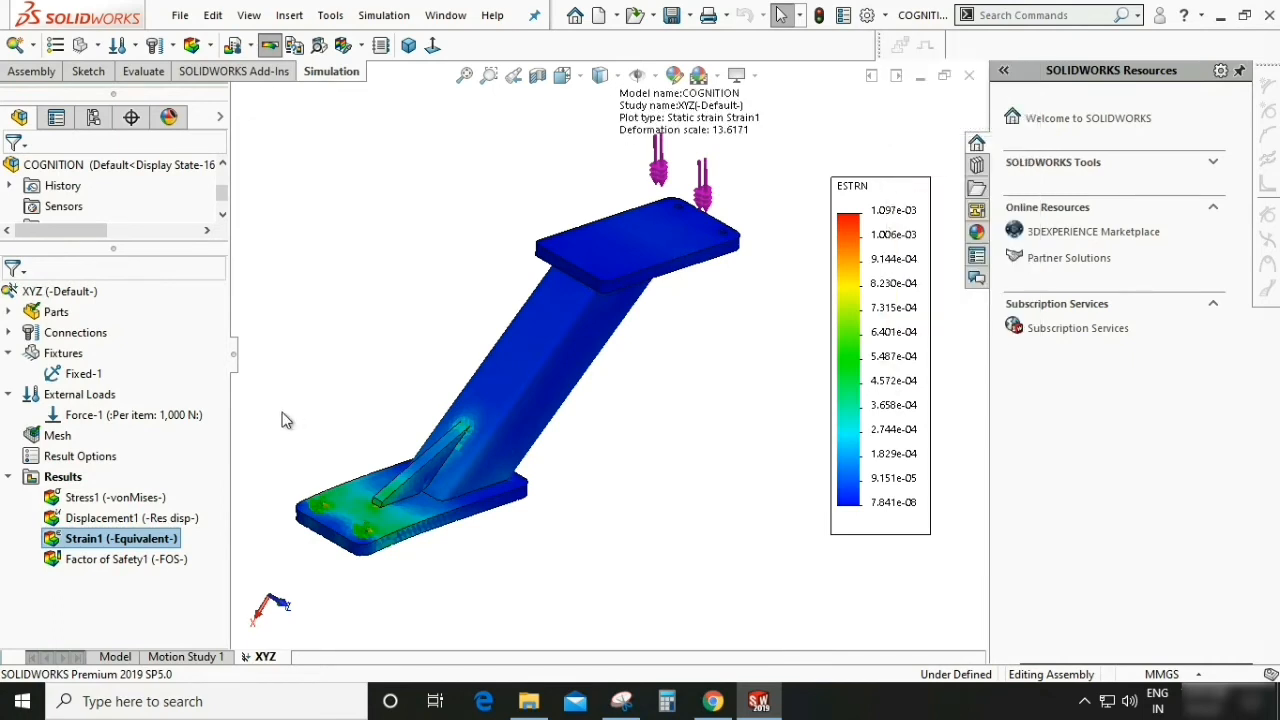
double_click(119, 538)
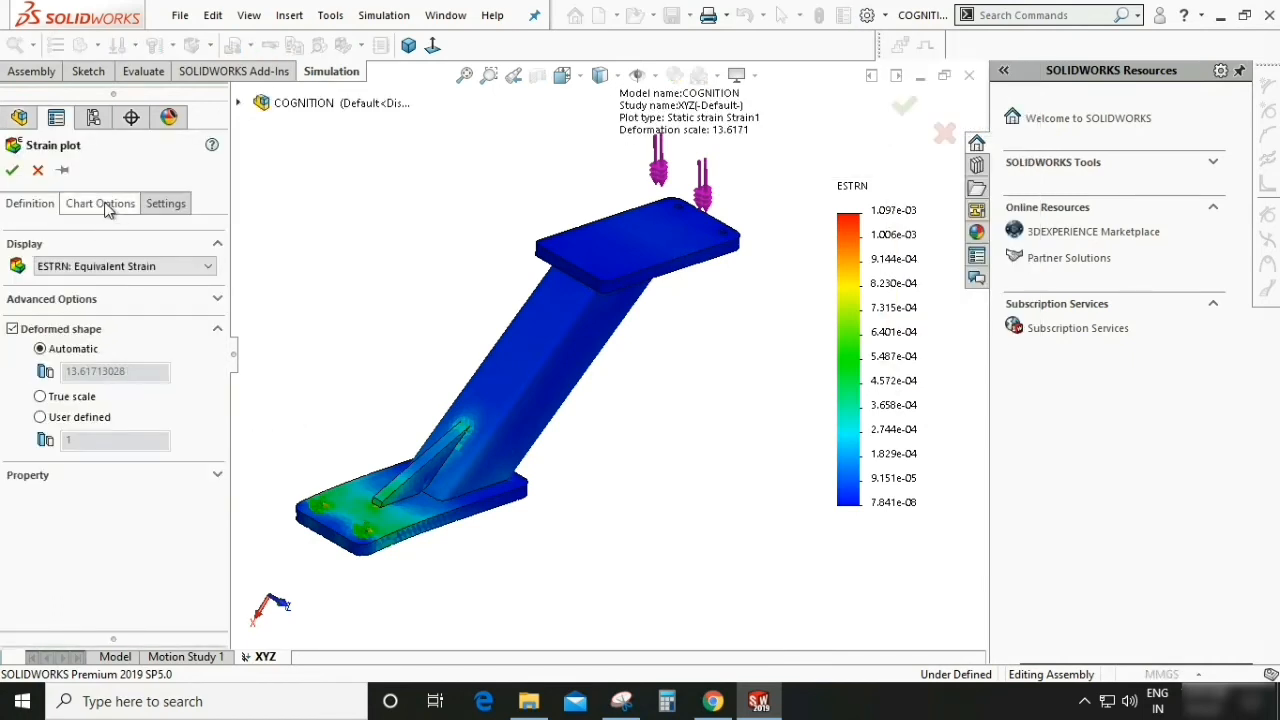
Show Factor of Safety1 with a floating-decimal legend from 0.690 to 10.000.
left_click(99, 203)
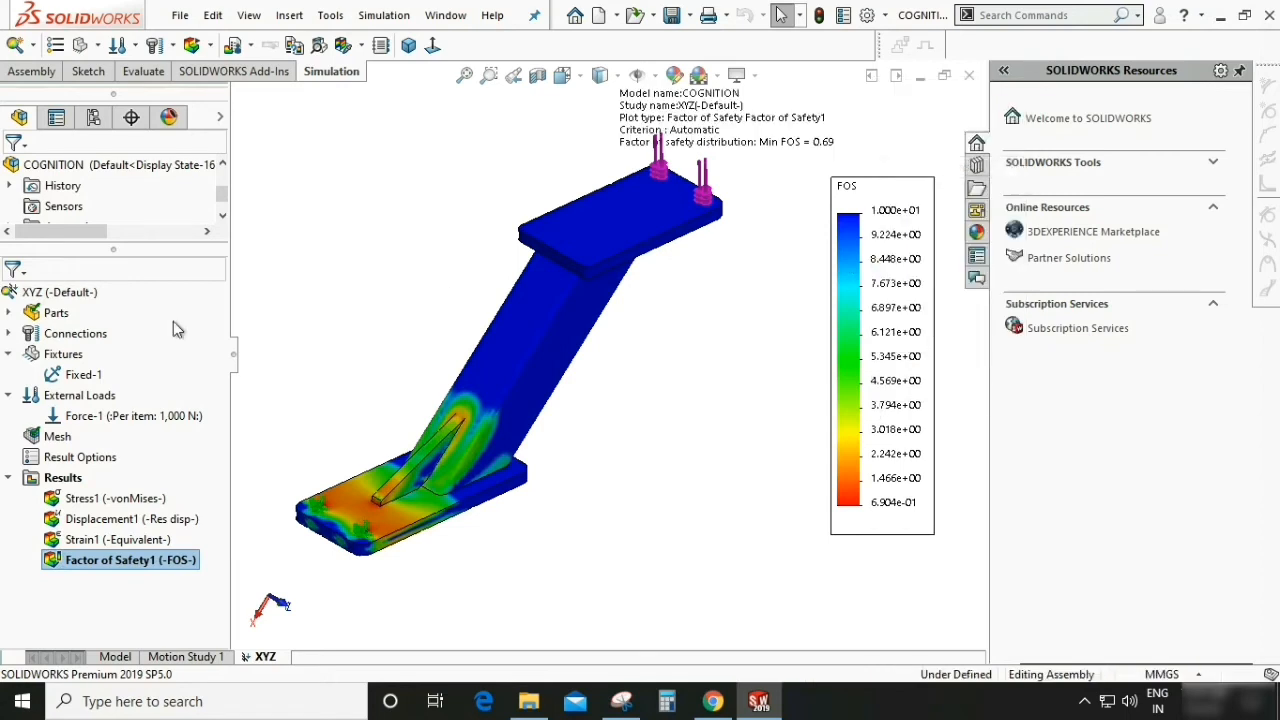
double_click(117, 559)
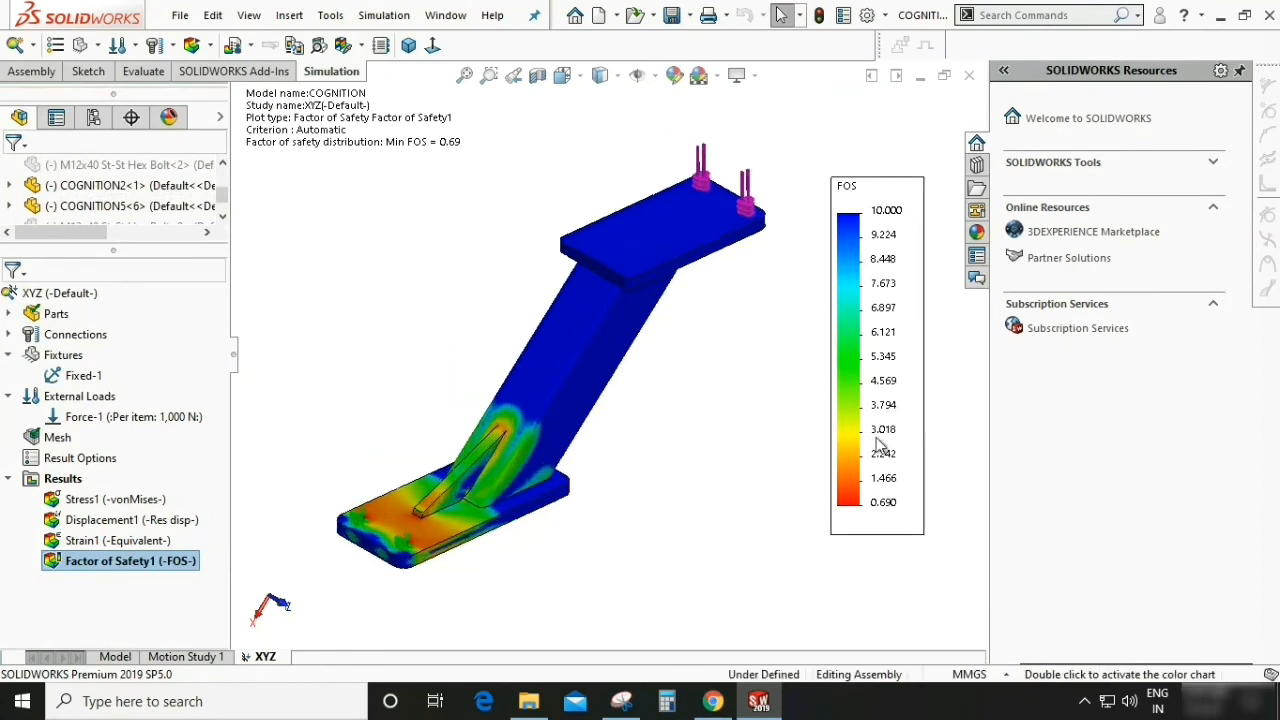
mouse_move(884, 502)
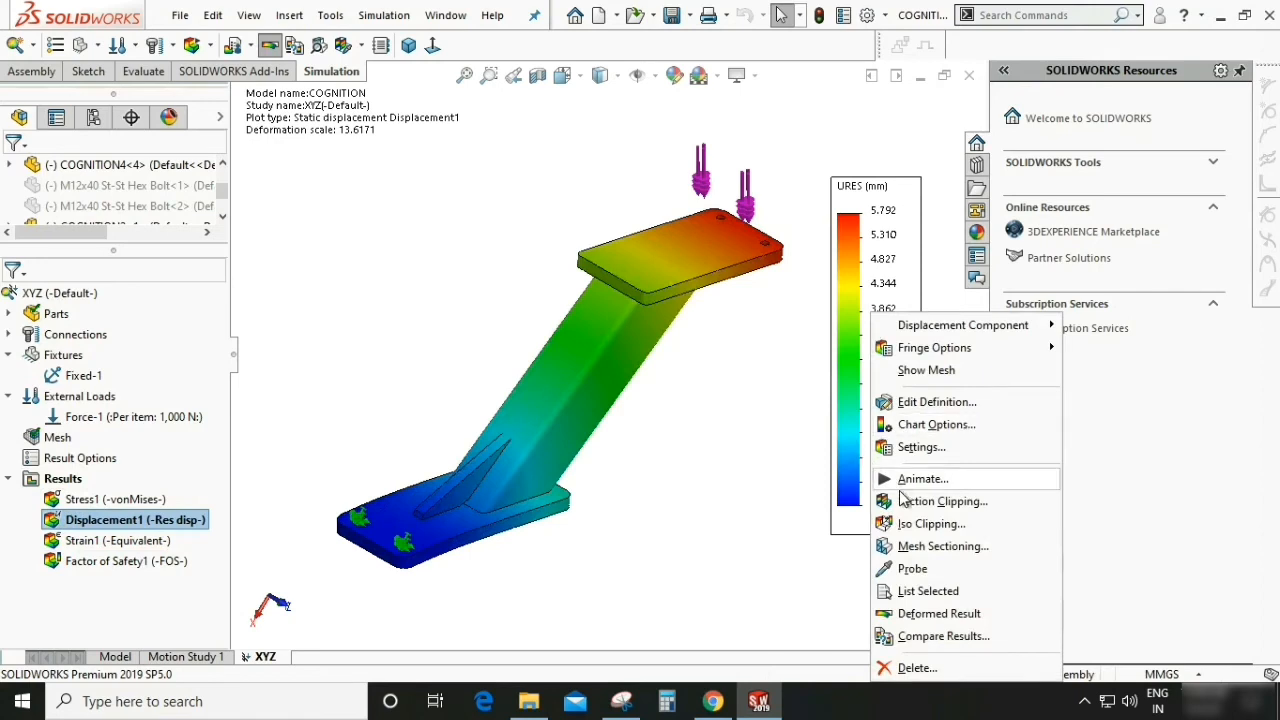
left_click(921, 478)
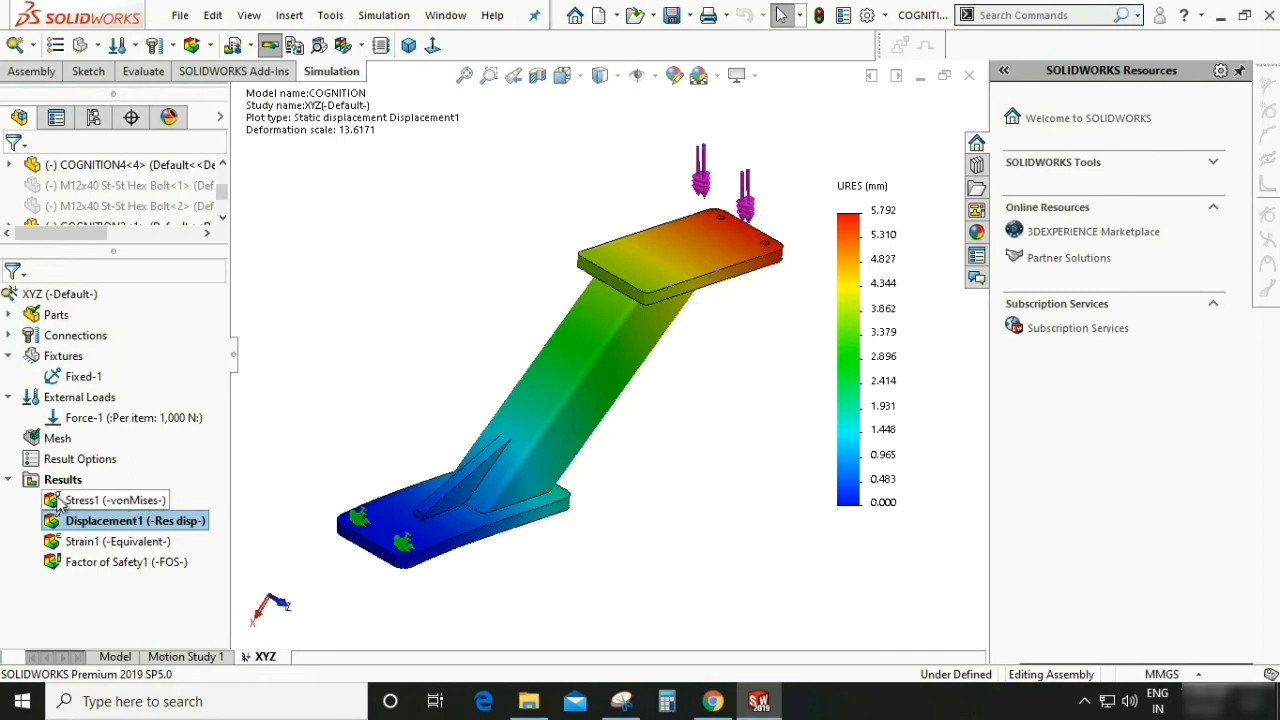
Enable the Max 299.560 MPa annotation on Stress1 and drag it above the base plate.
double_click(110, 500)
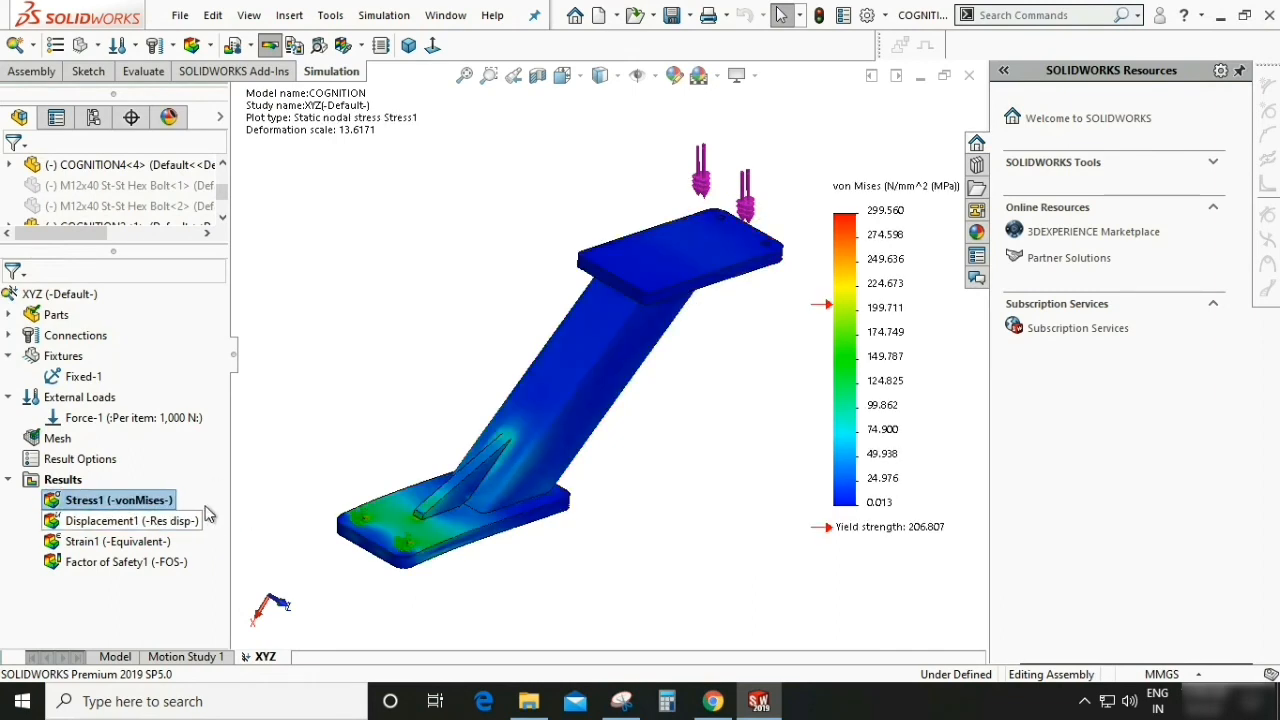
right_click(110, 499)
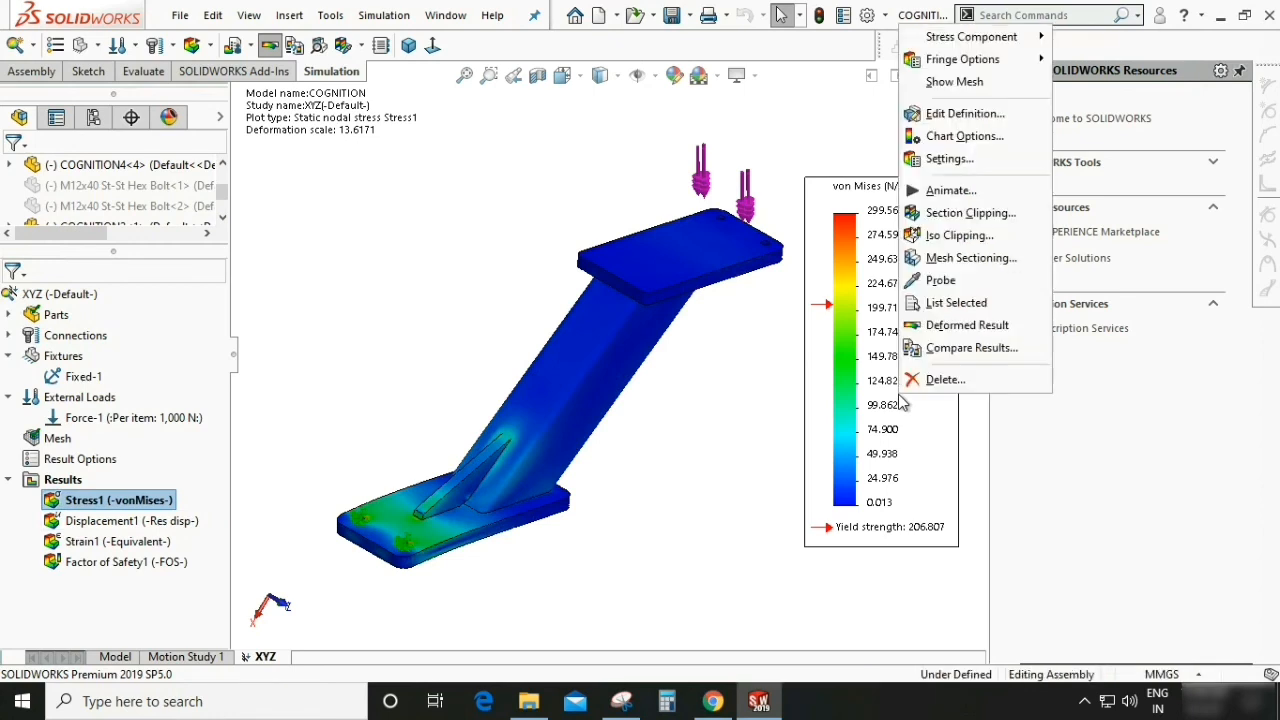
left_click(547, 432)
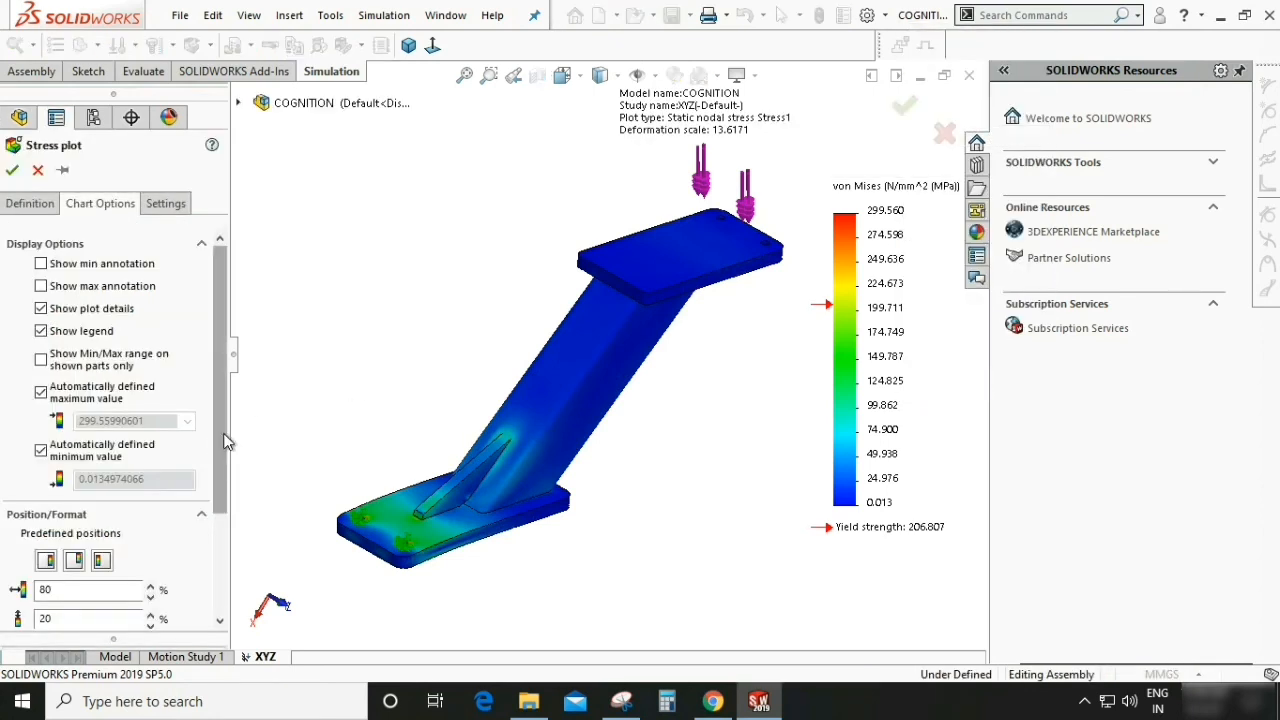
left_click(41, 286)
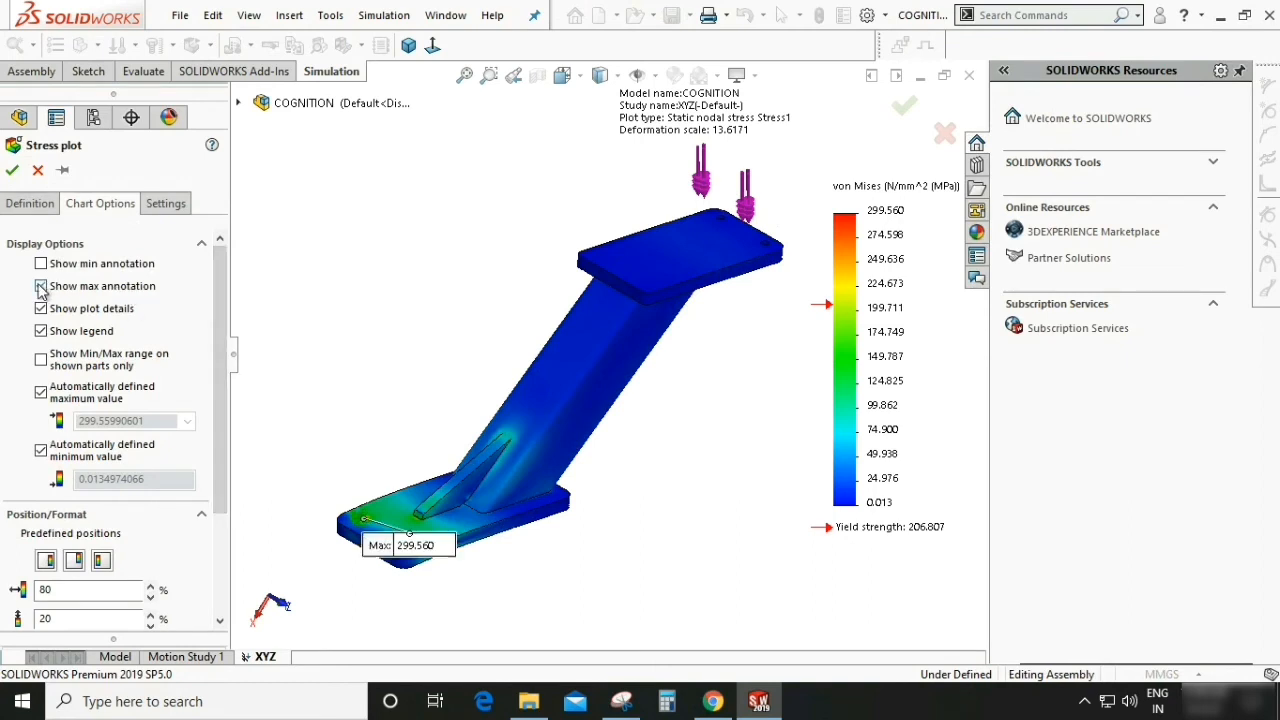
left_click(41, 286)
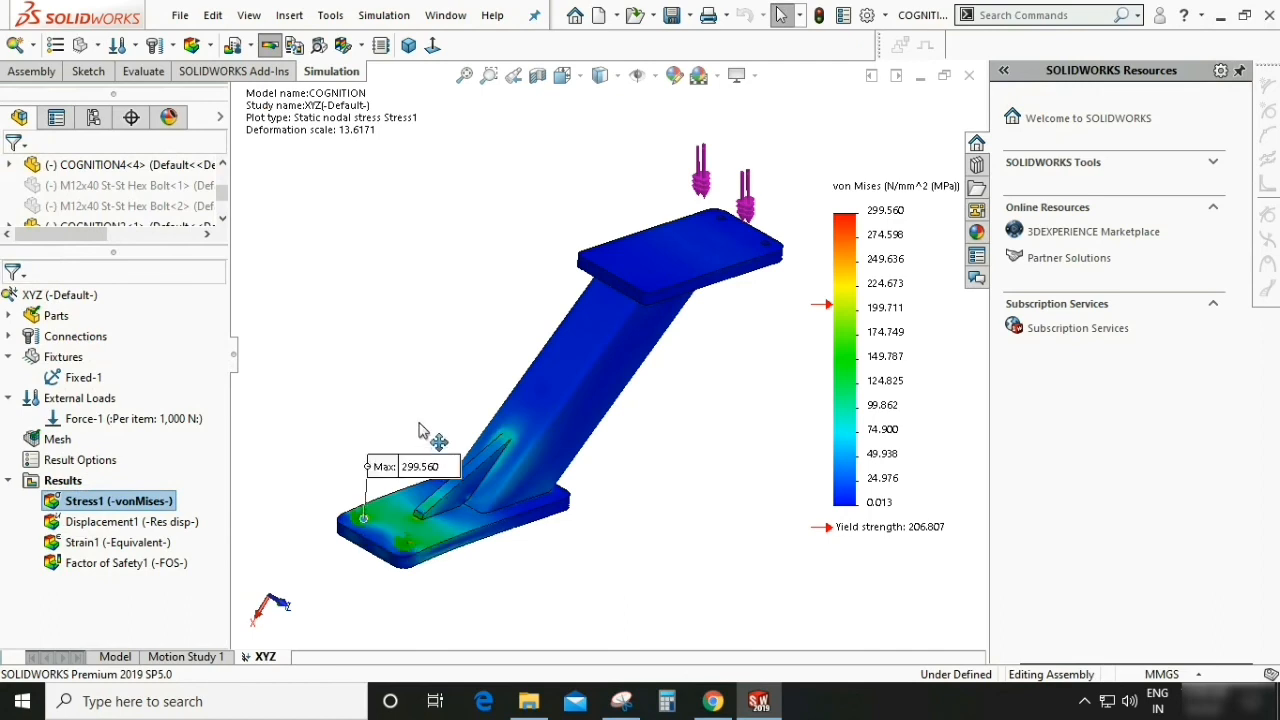
left_click_drag(420, 466, 420, 426)
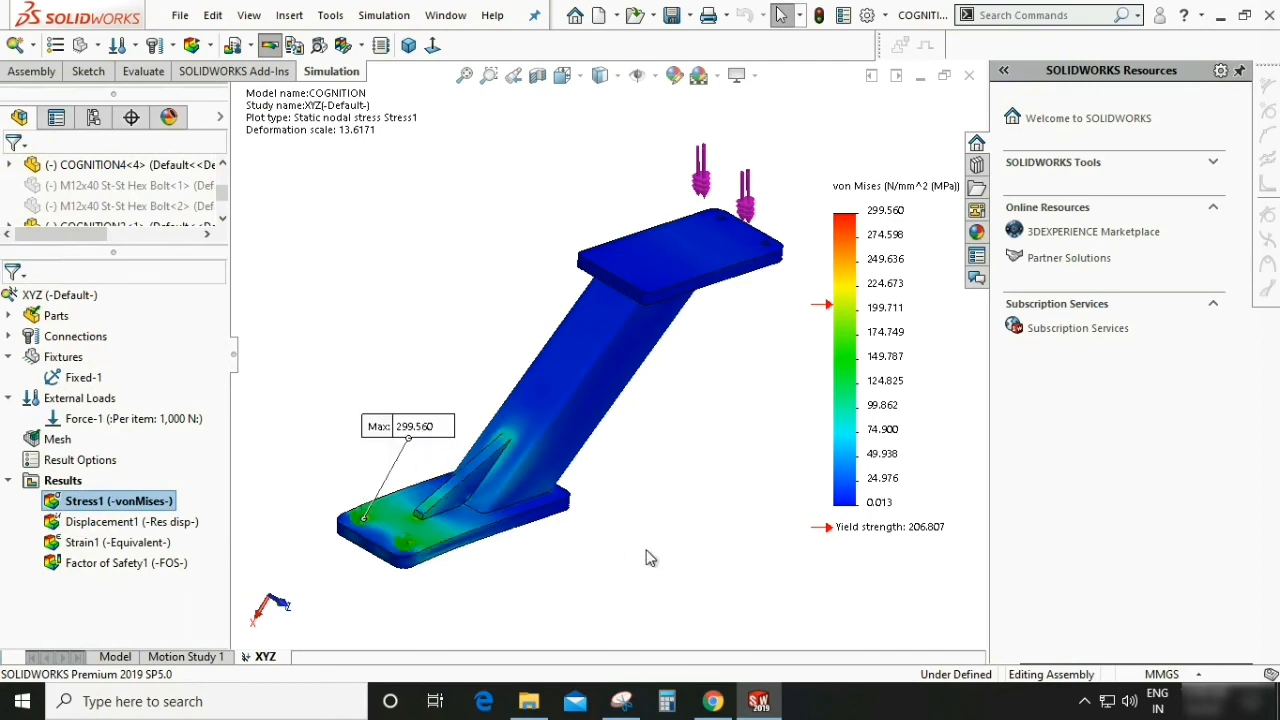
mouse_move(650, 562)
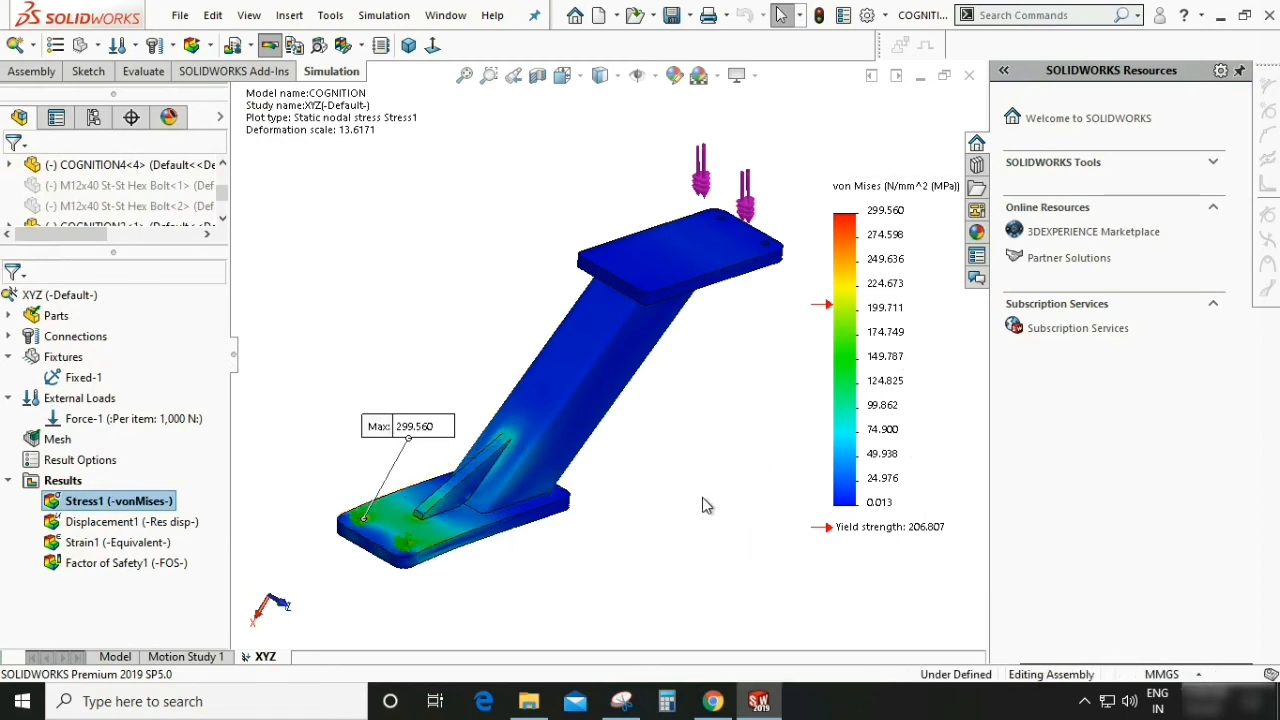
mouse_move(705, 507)
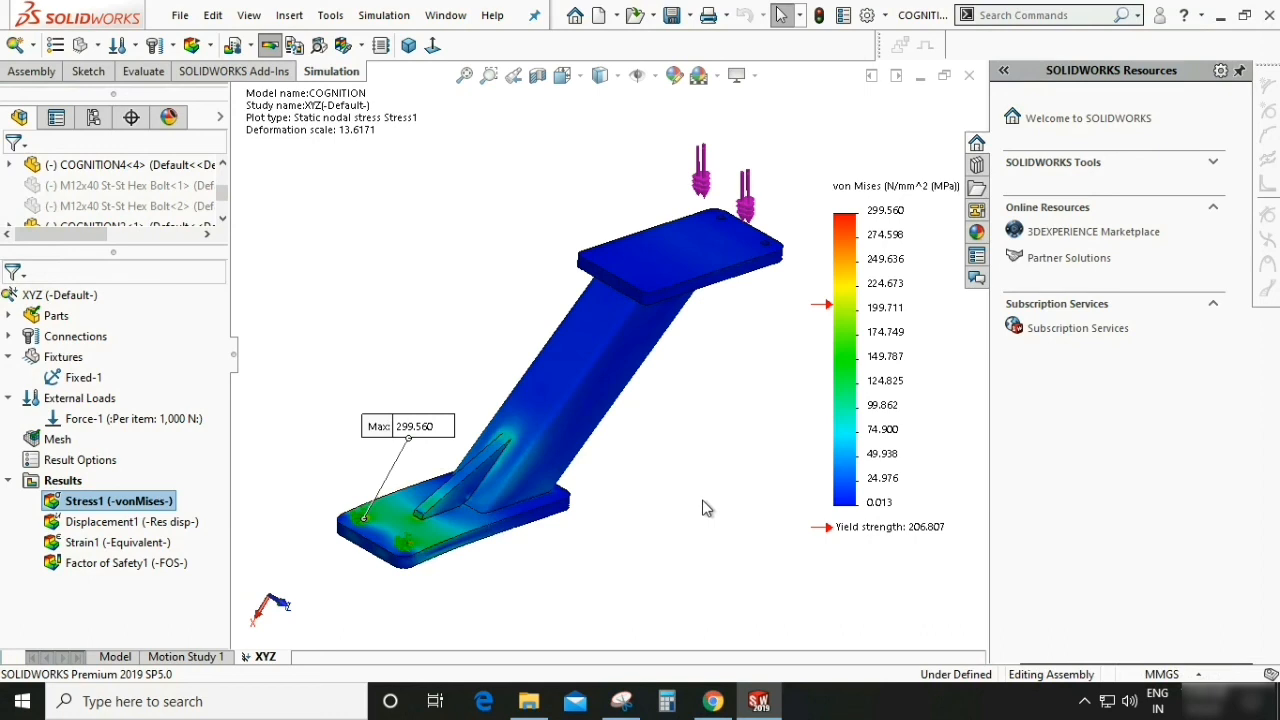
mouse_move(703, 513)
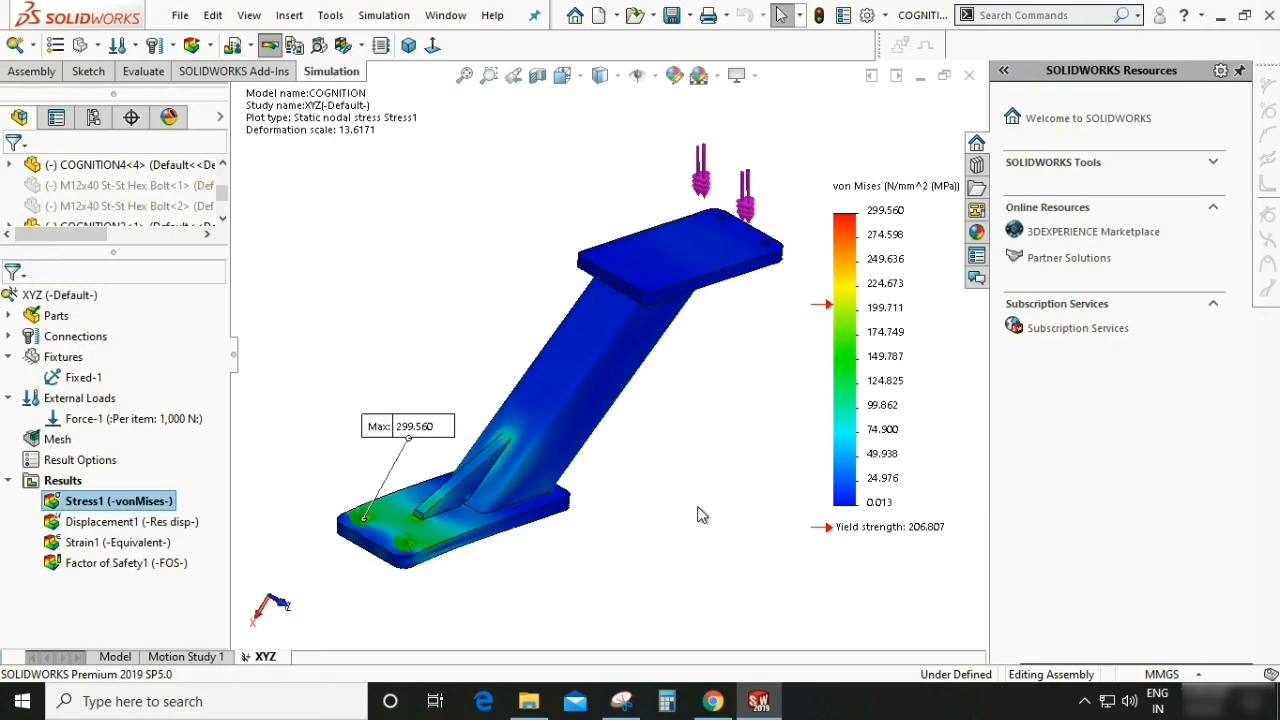
mouse_move(651, 562)
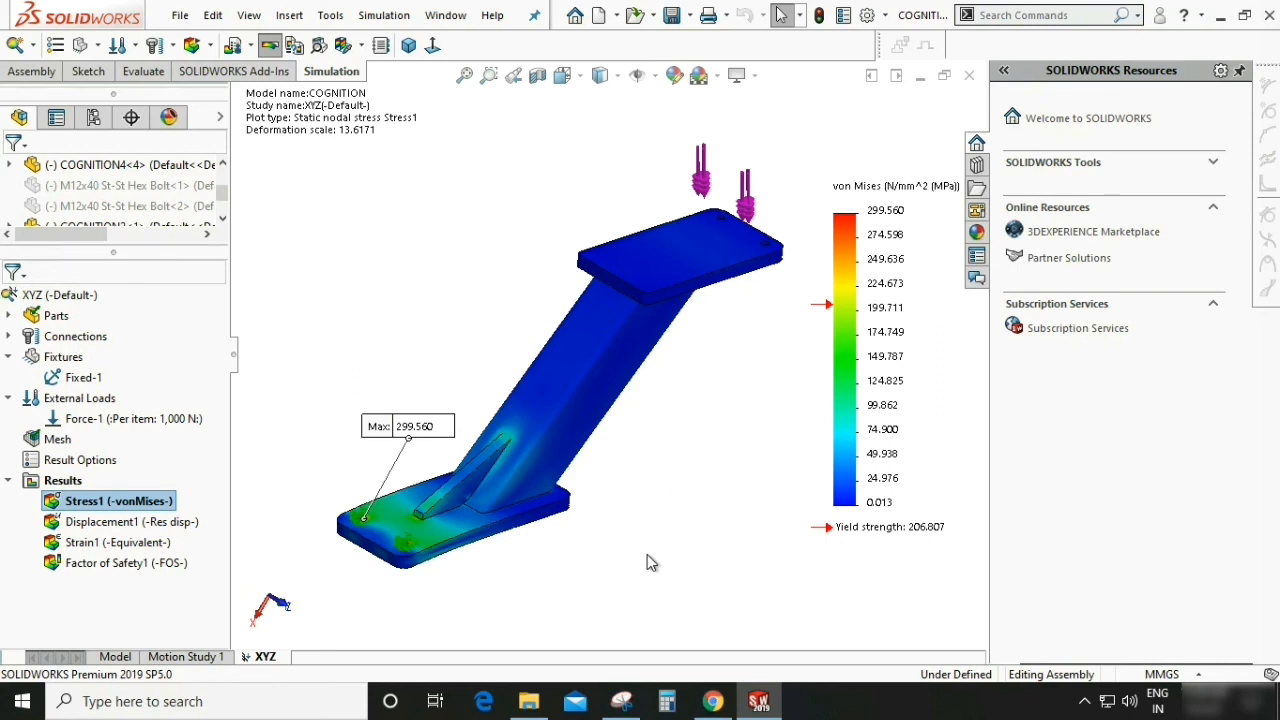
mouse_move(388, 475)
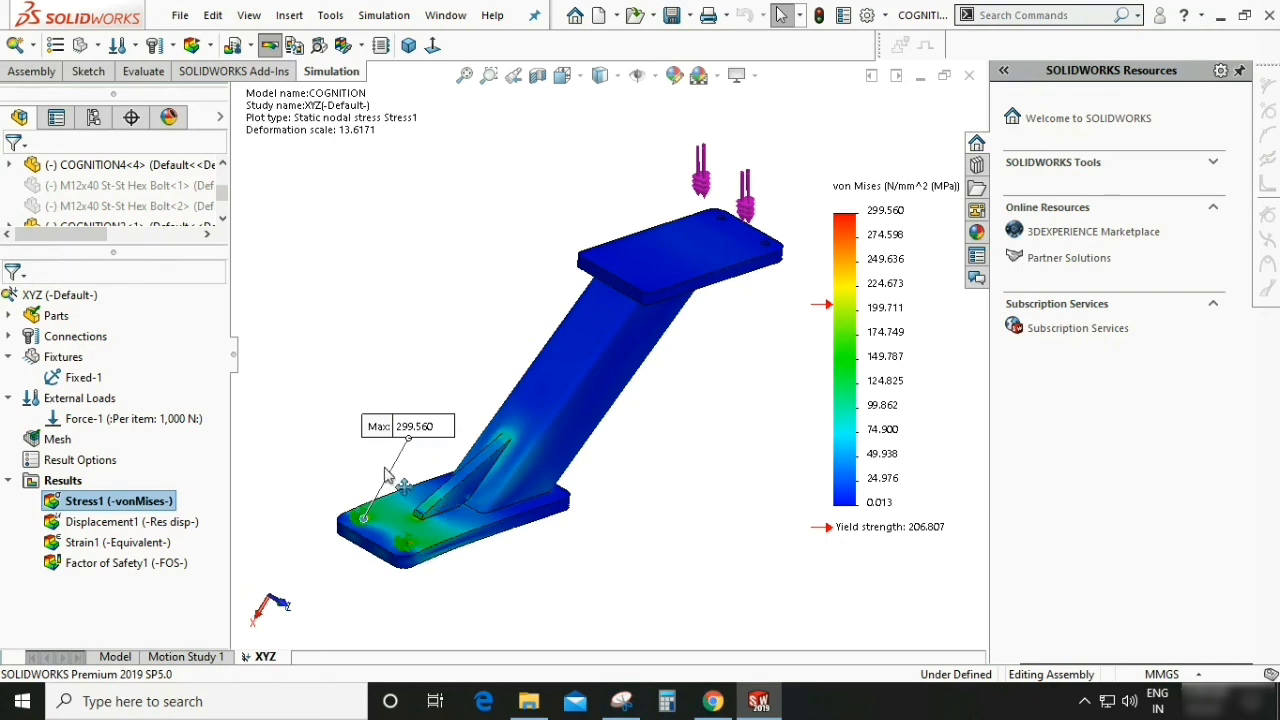
mouse_move(705, 508)
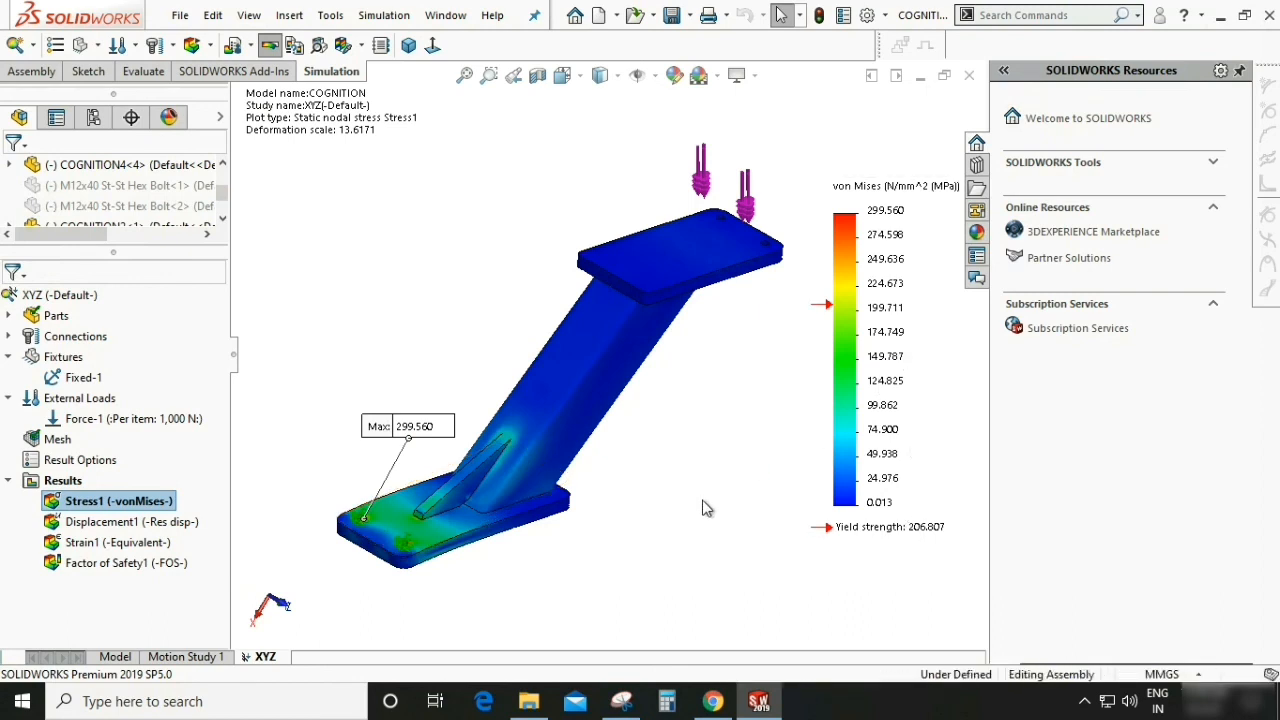